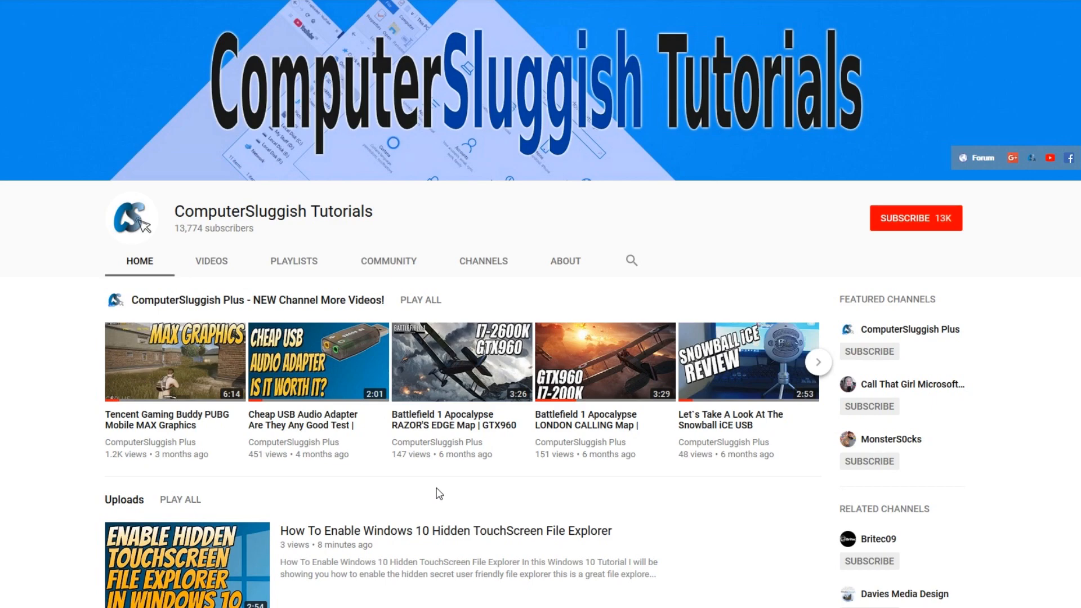
mouse_move(440, 489)
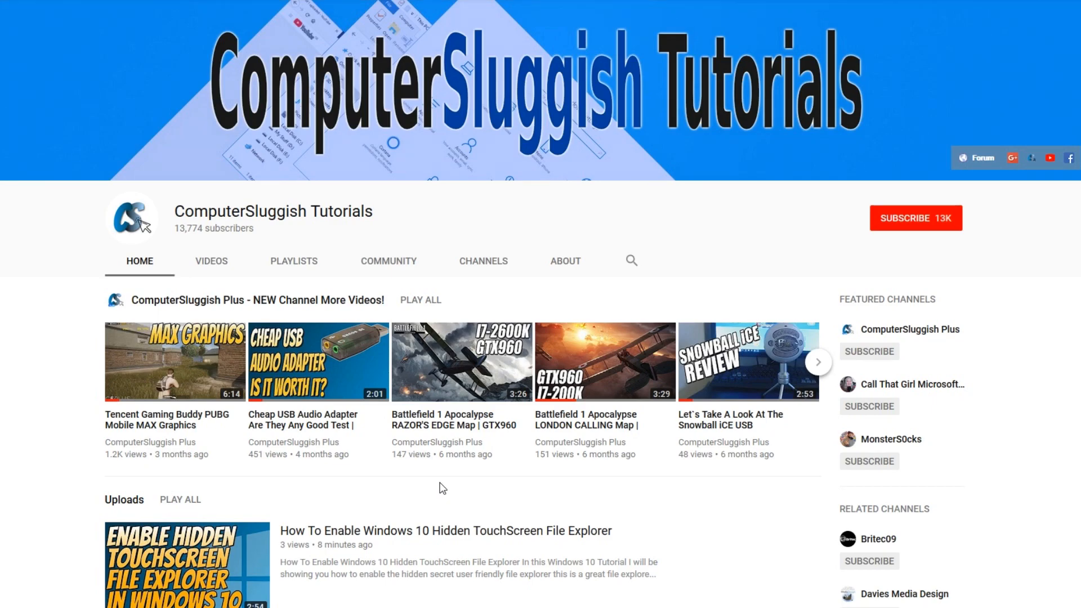
- Subscribe to the ComputerSluggish Tutorials channel and turn on notifications for every new video
click(916, 217)
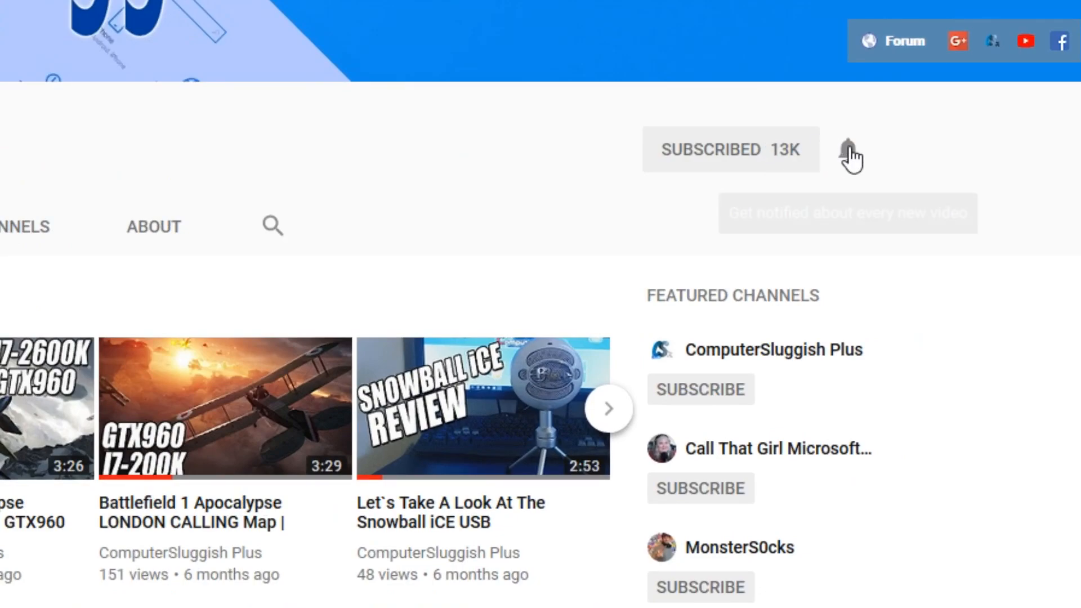
click(848, 150)
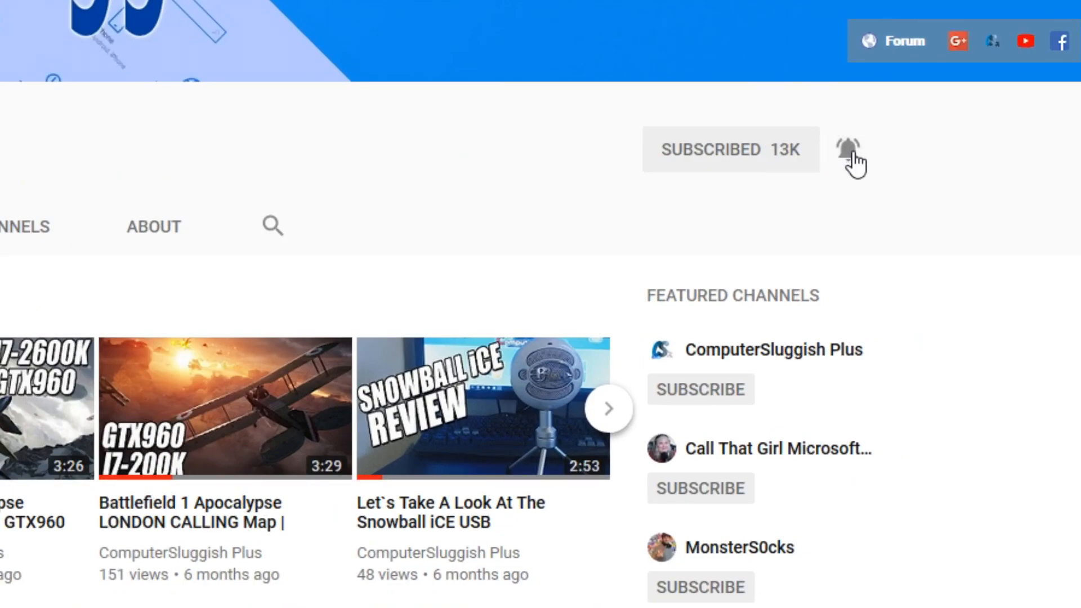
scroll(up, 3)
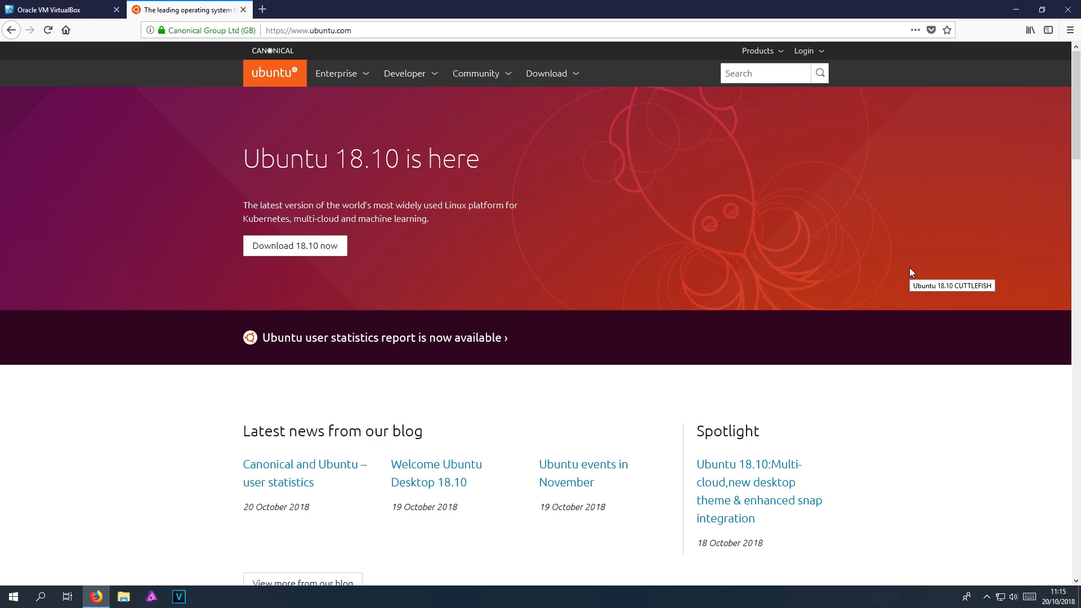
mouse_move(741, 283)
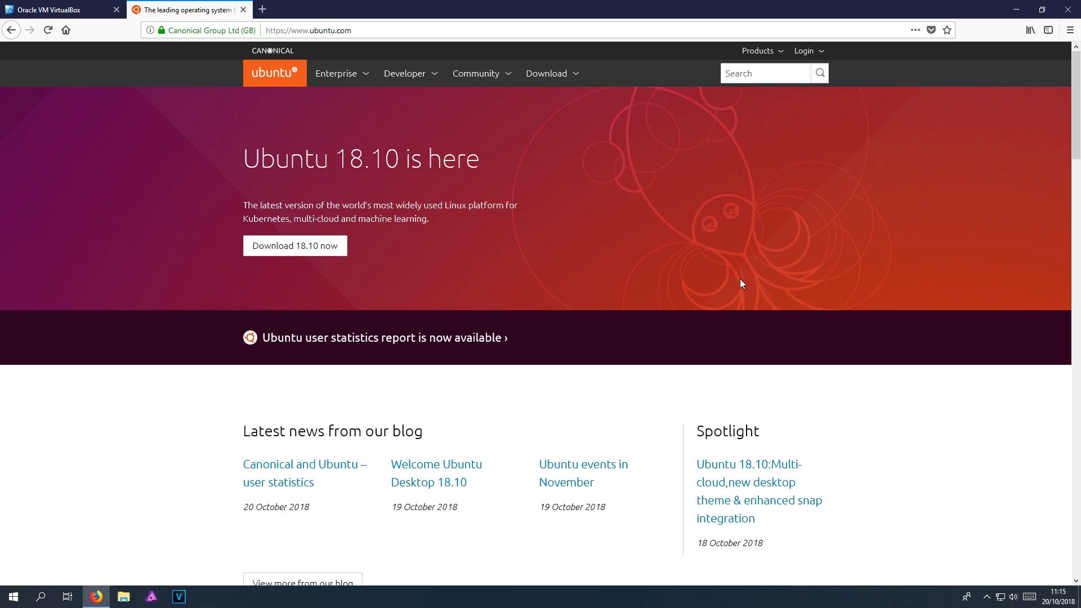
mouse_move(623, 287)
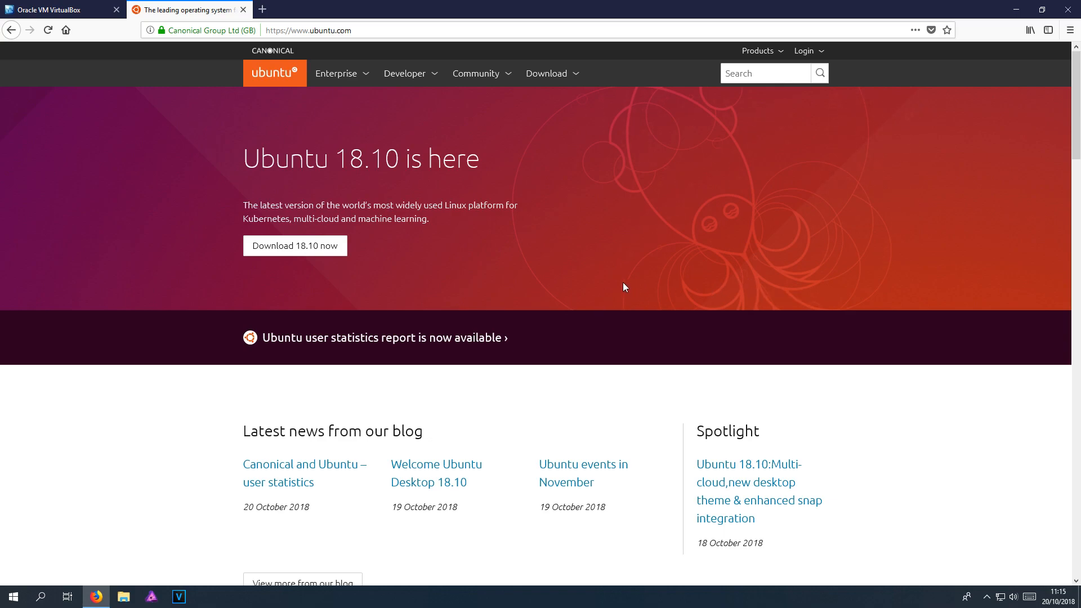
mouse_move(618, 286)
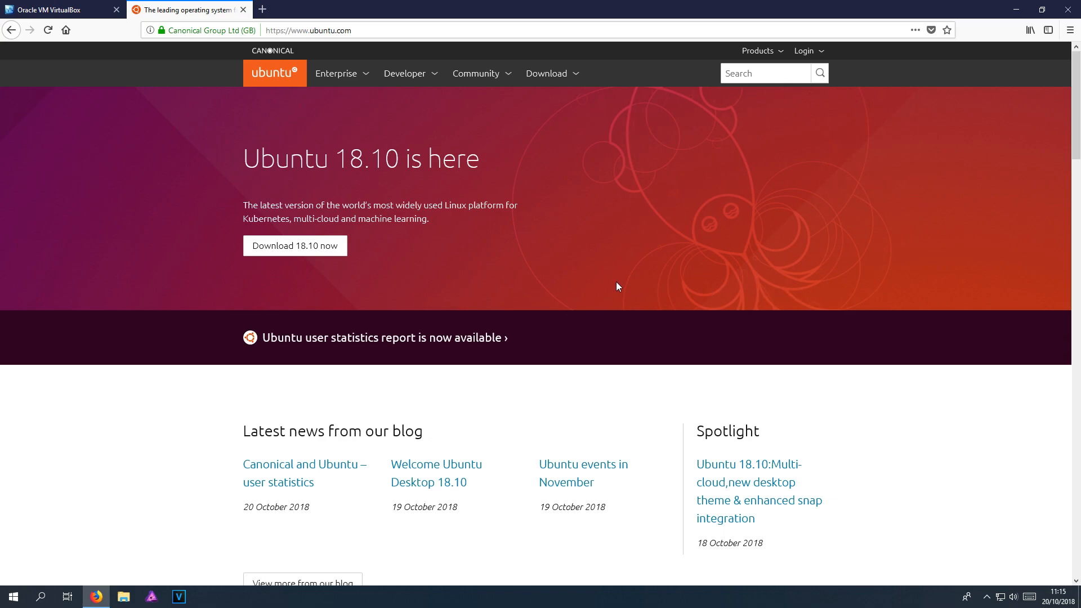
mouse_move(608, 281)
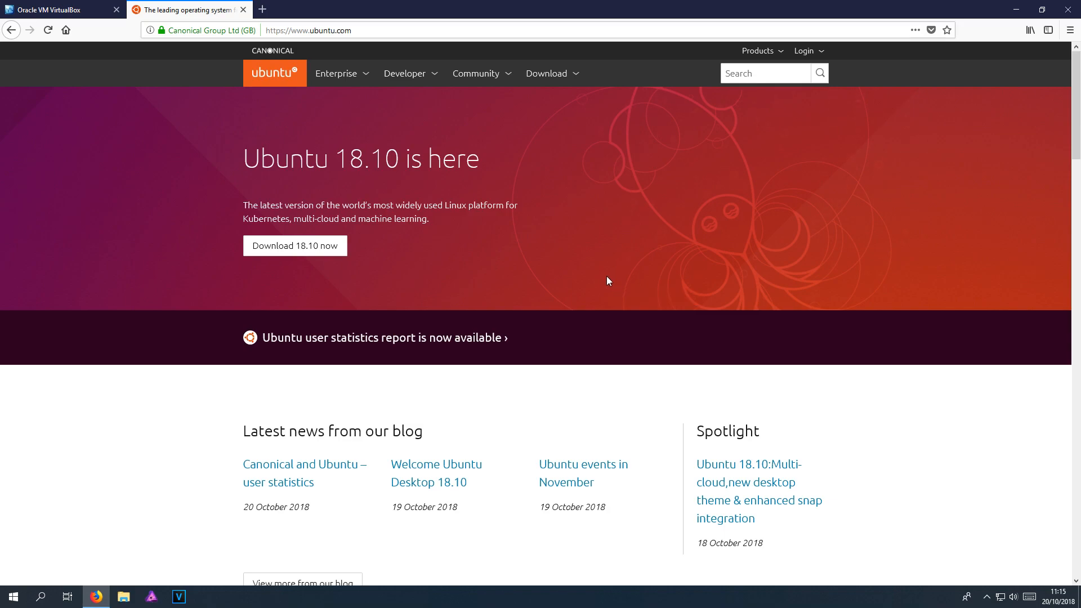
- Reach the Ubuntu Desktop download page and request the Ubuntu 18.04.1 LTS desktop ISO
click(544, 73)
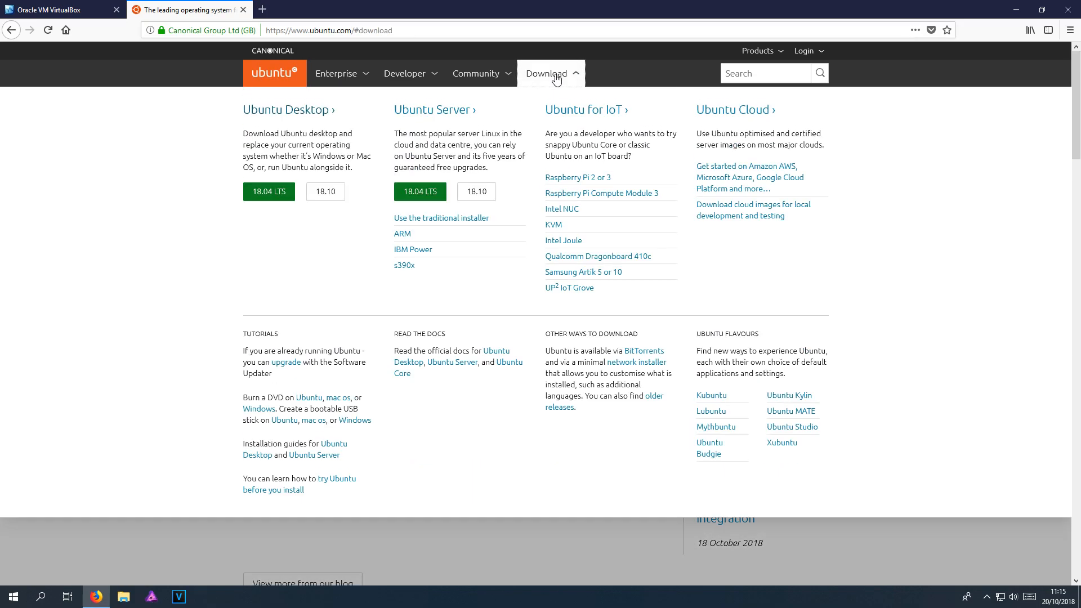
mouse_move(288, 109)
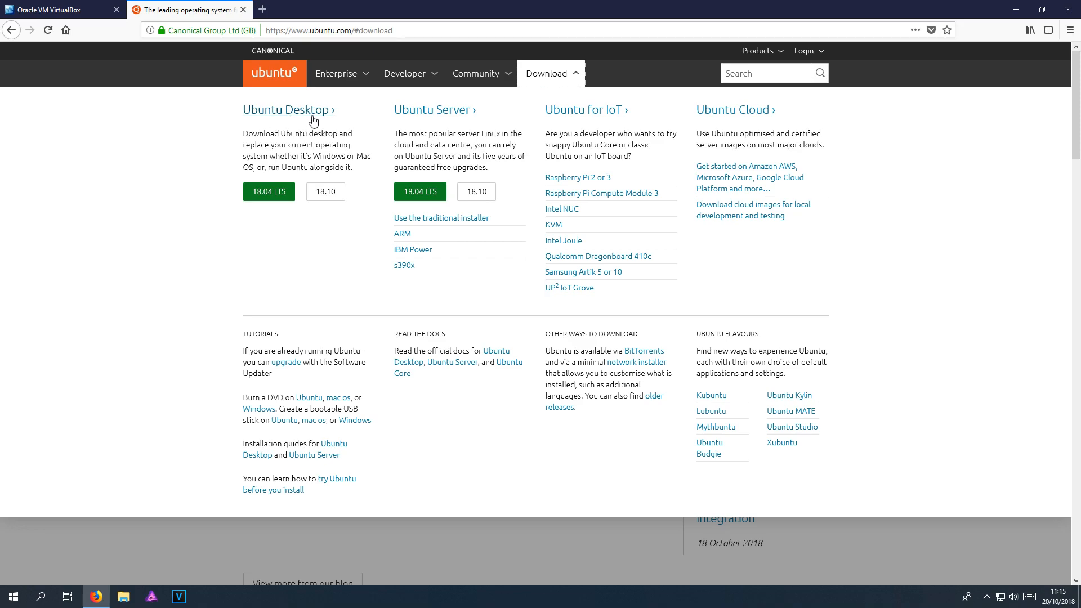
click(287, 109)
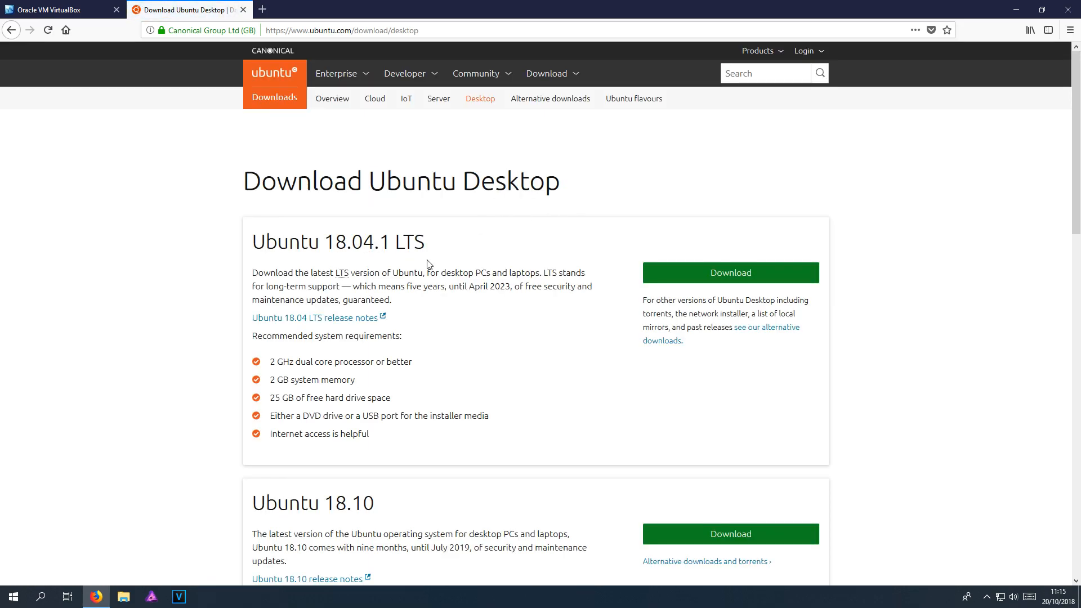
mouse_move(689, 276)
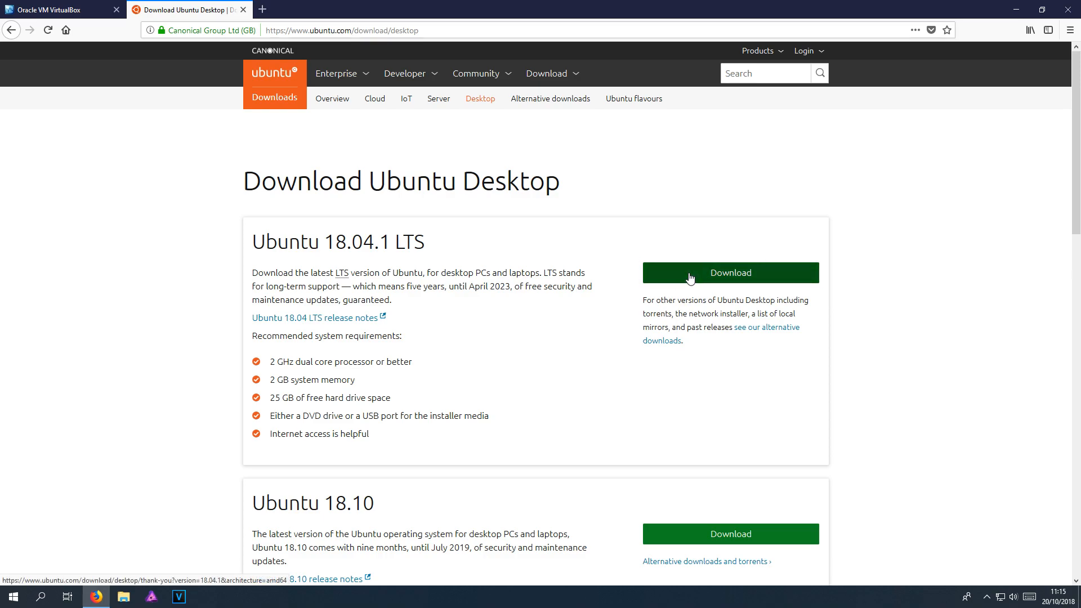
click(730, 273)
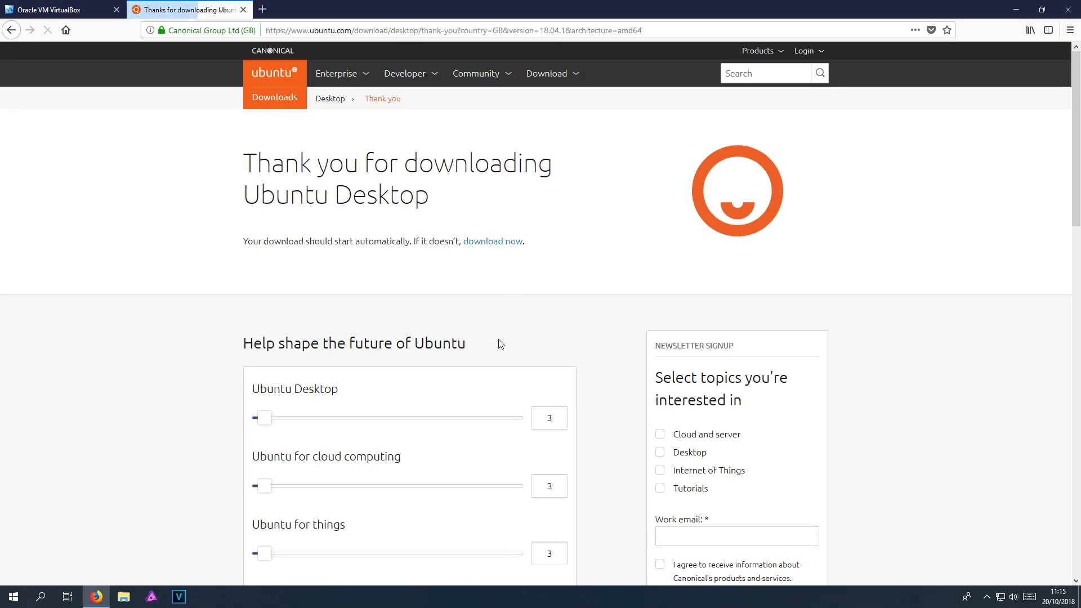
- Choose Save File for the Ubuntu 18.04.1 desktop ISO and confirm the download
click(492, 241)
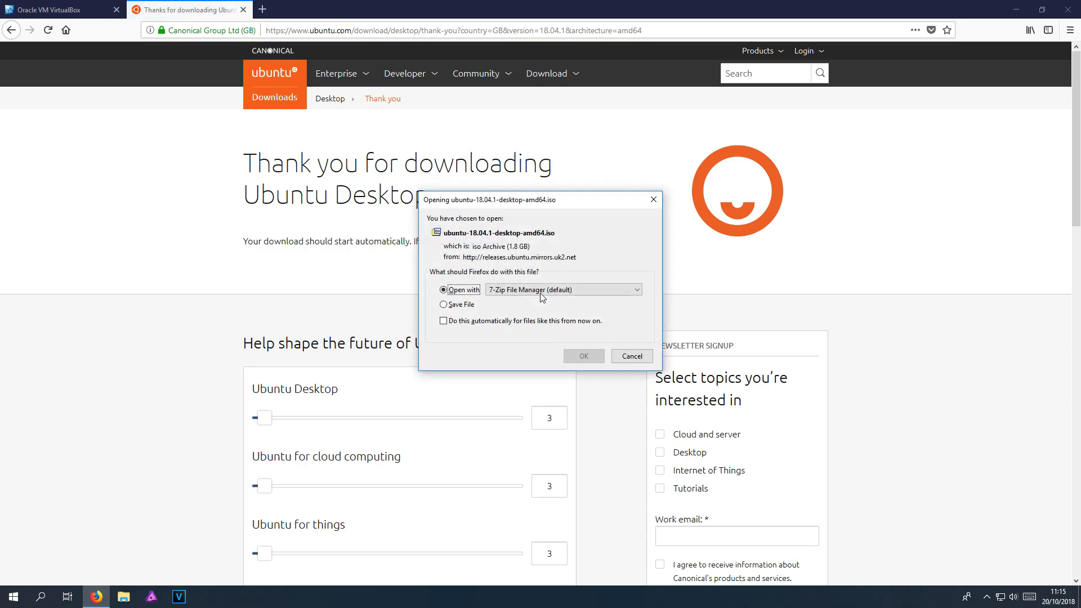
click(444, 304)
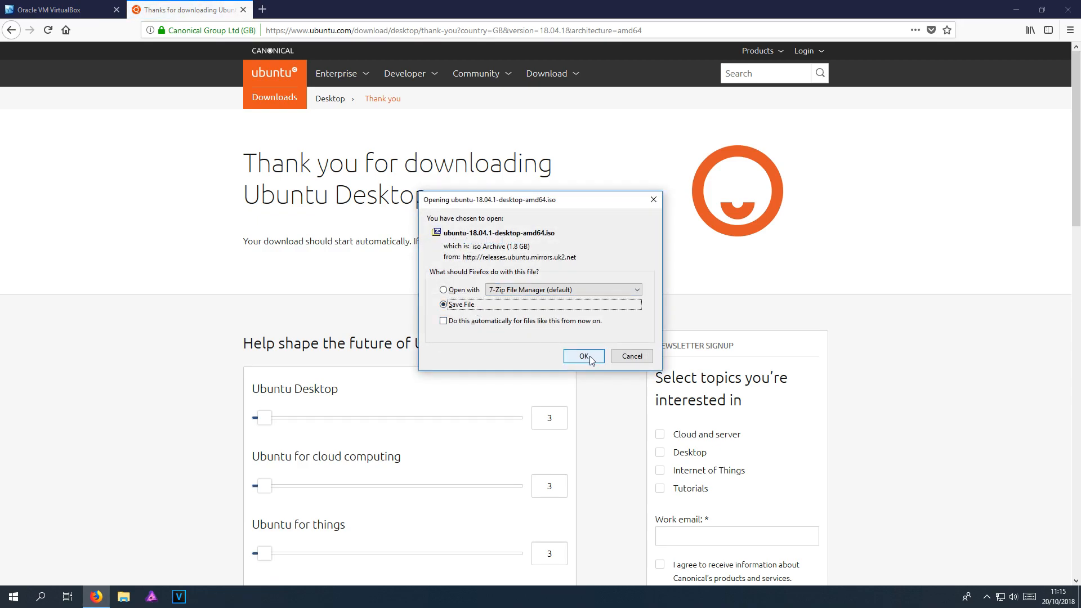
click(582, 355)
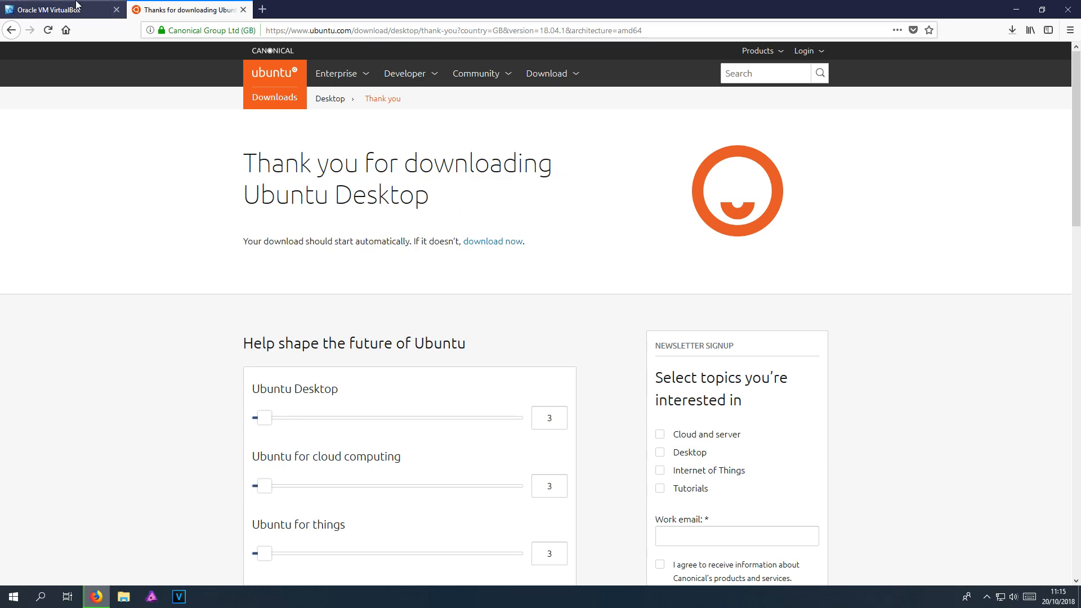
- Request the VirtualBox 5.2.20 Windows hosts package from the downloads page and dismiss the save prompt
click(61, 11)
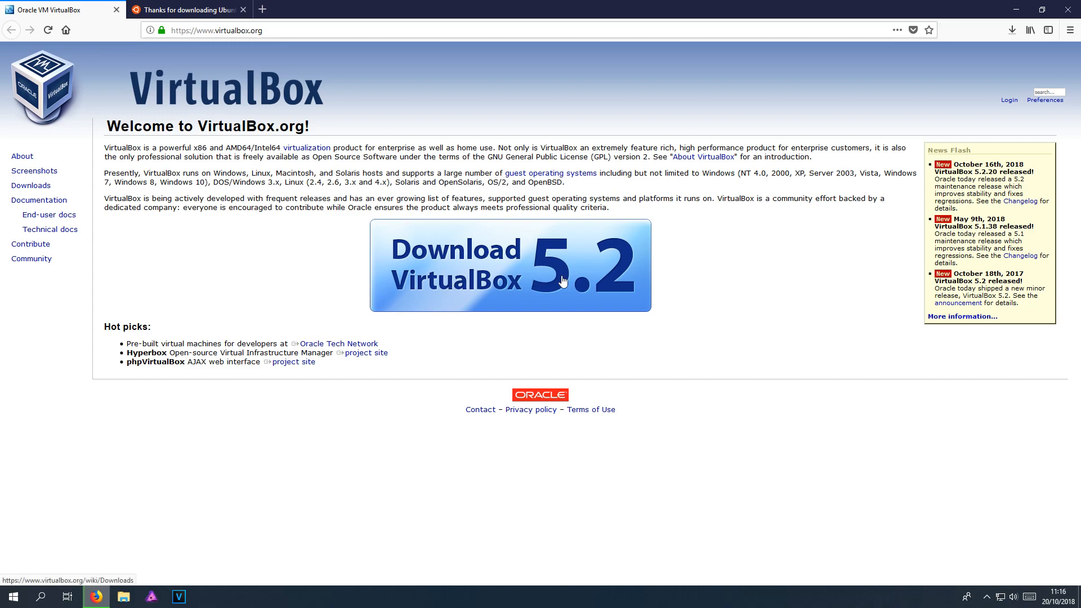
mouse_move(543, 278)
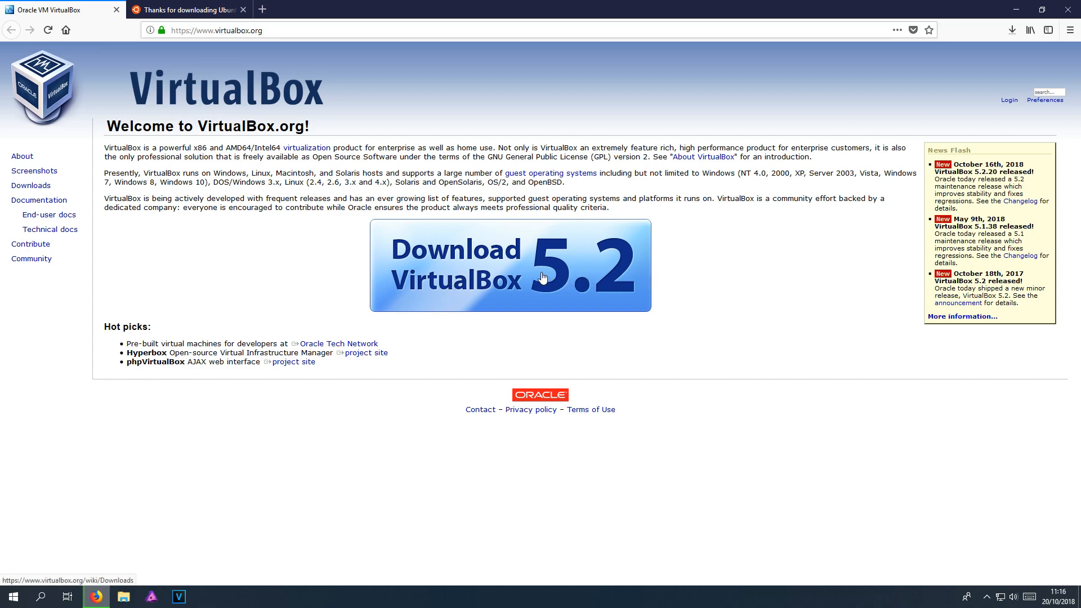
click(510, 266)
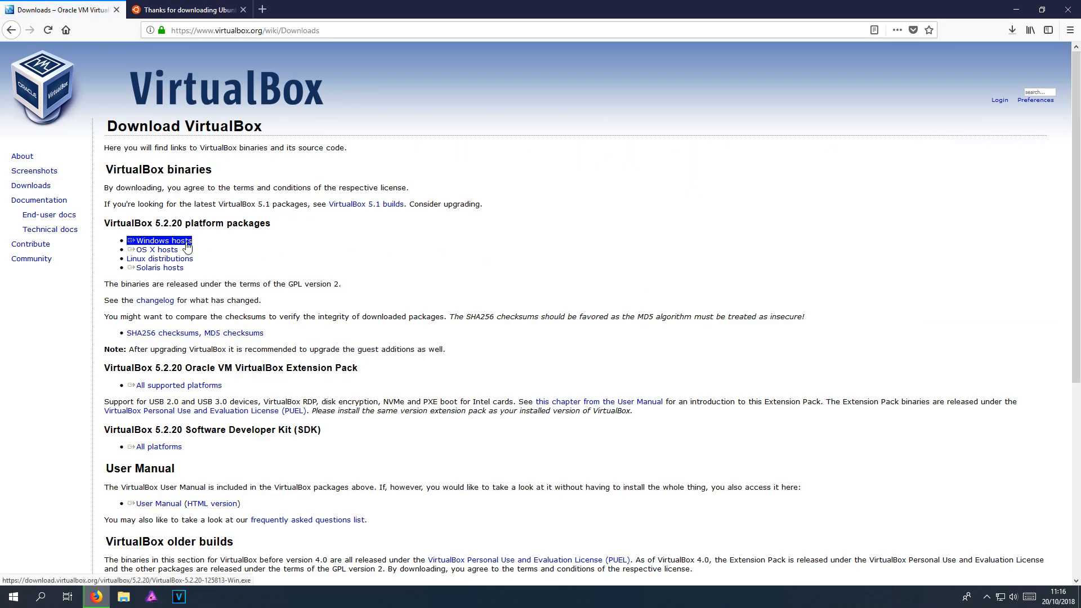
click(162, 240)
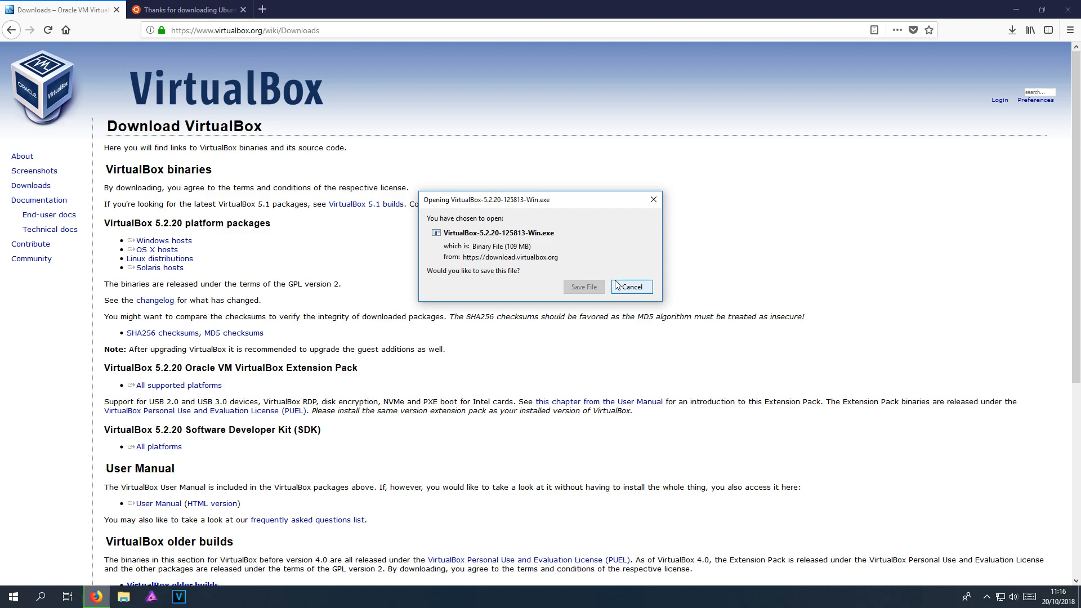
click(630, 286)
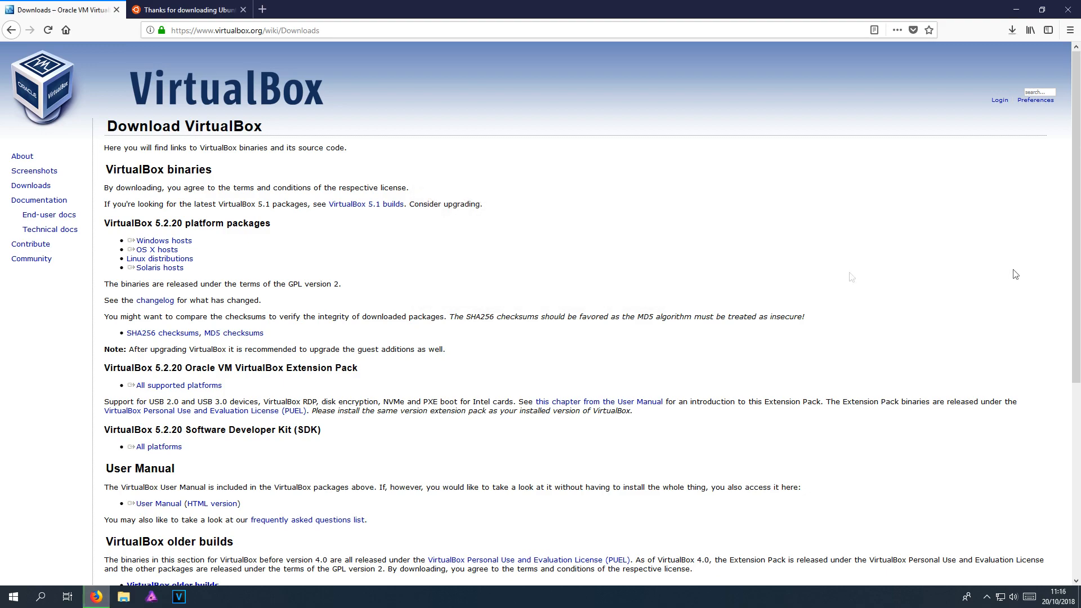
mouse_move(851, 277)
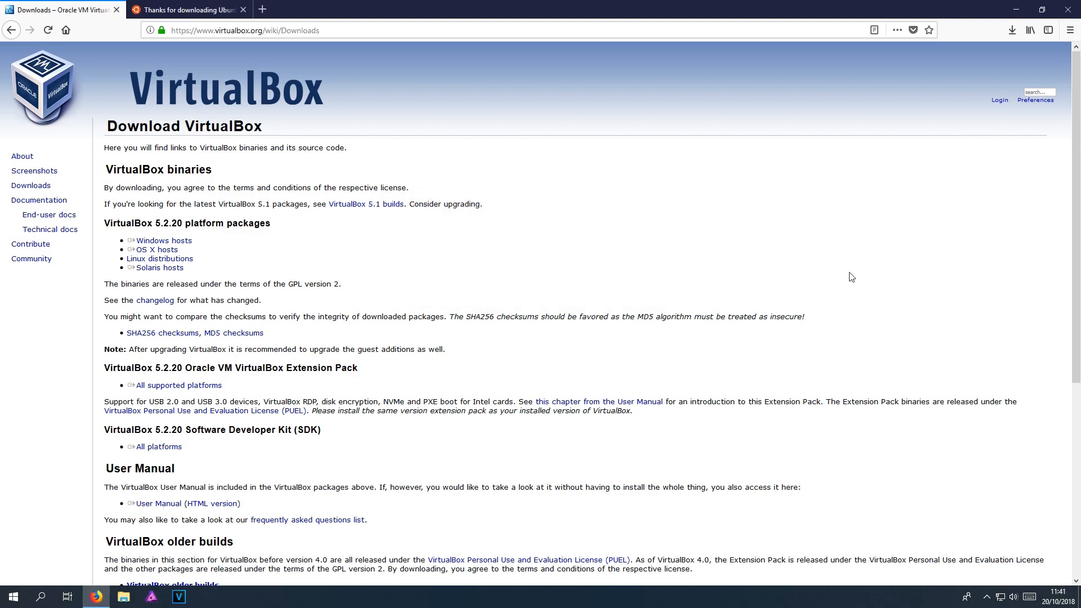
mouse_move(984, 32)
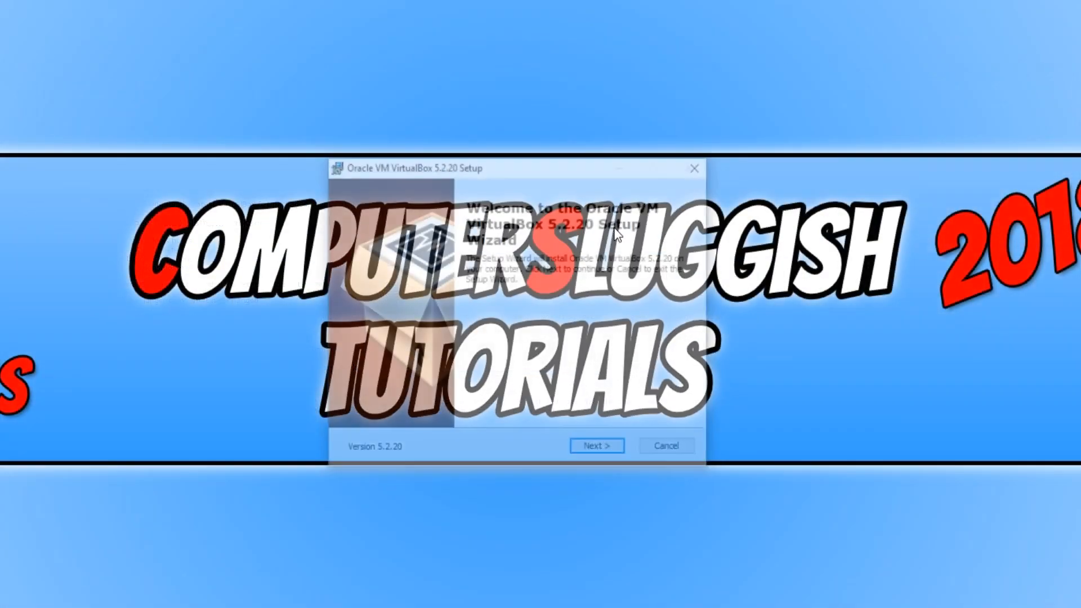
- Install VirtualBox 5.2.20 with default features, shortcuts and network warning accepted, then launch it
click(597, 446)
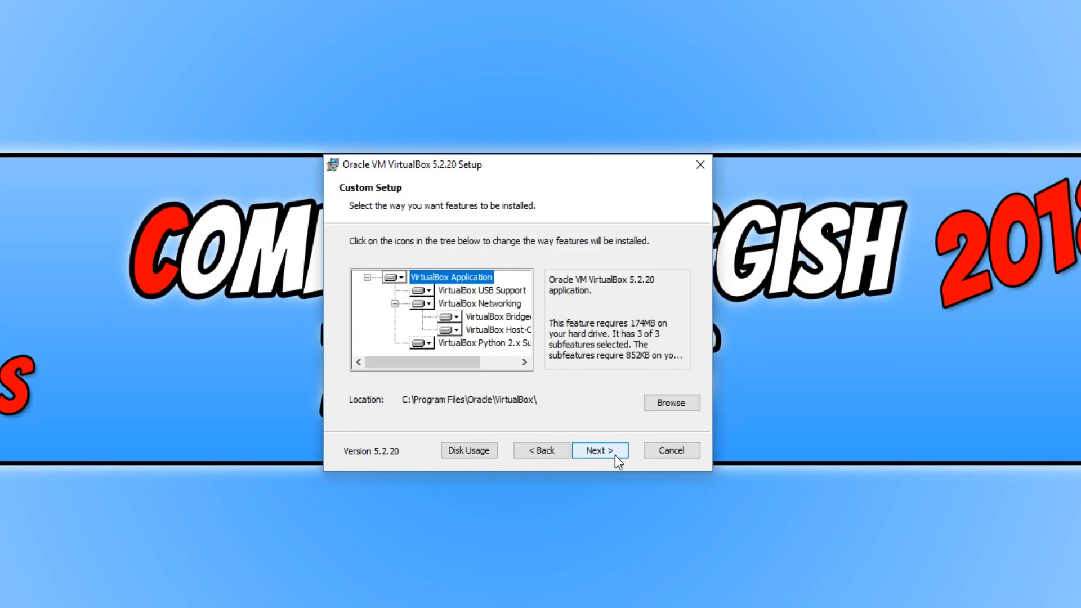
click(598, 451)
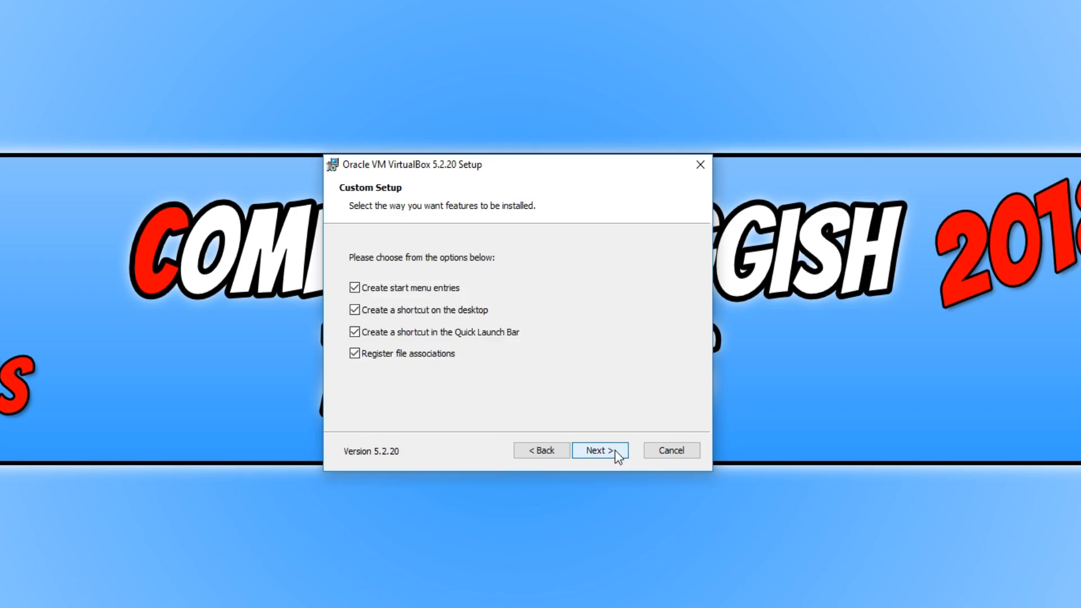
click(595, 450)
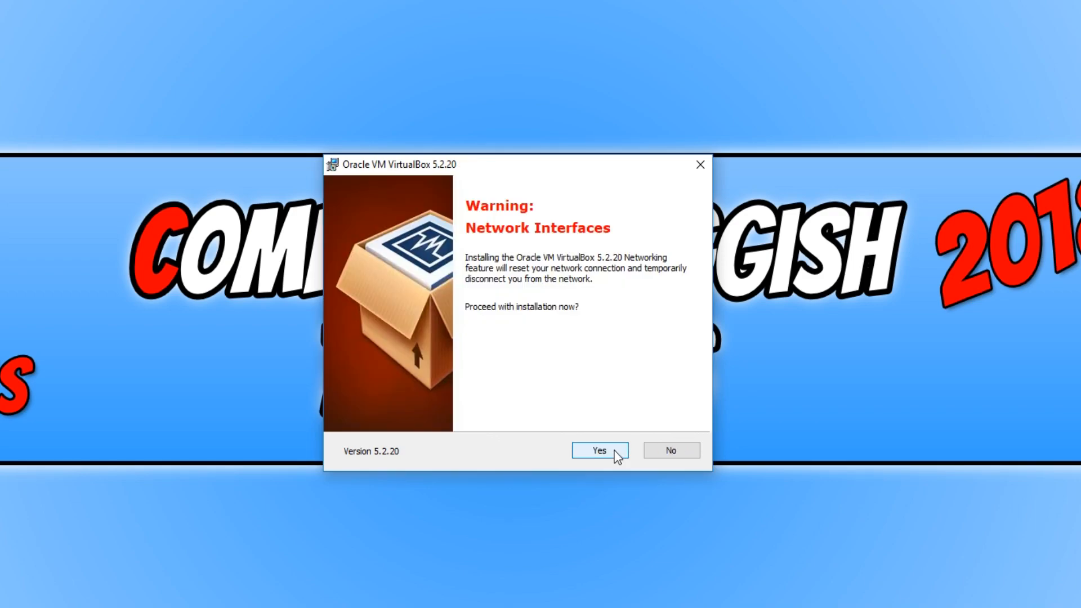
click(598, 450)
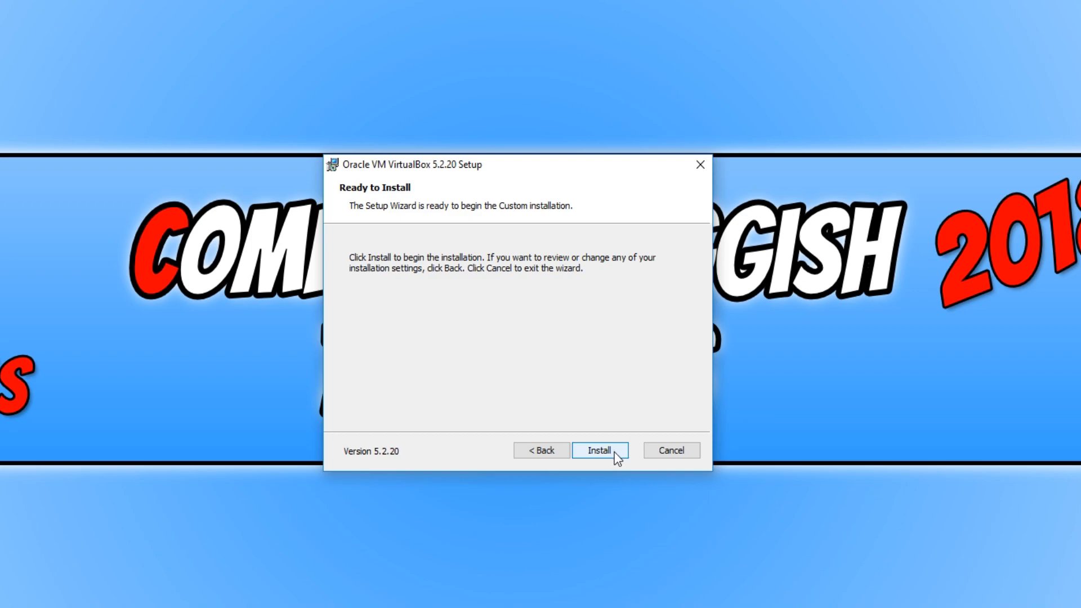
click(597, 450)
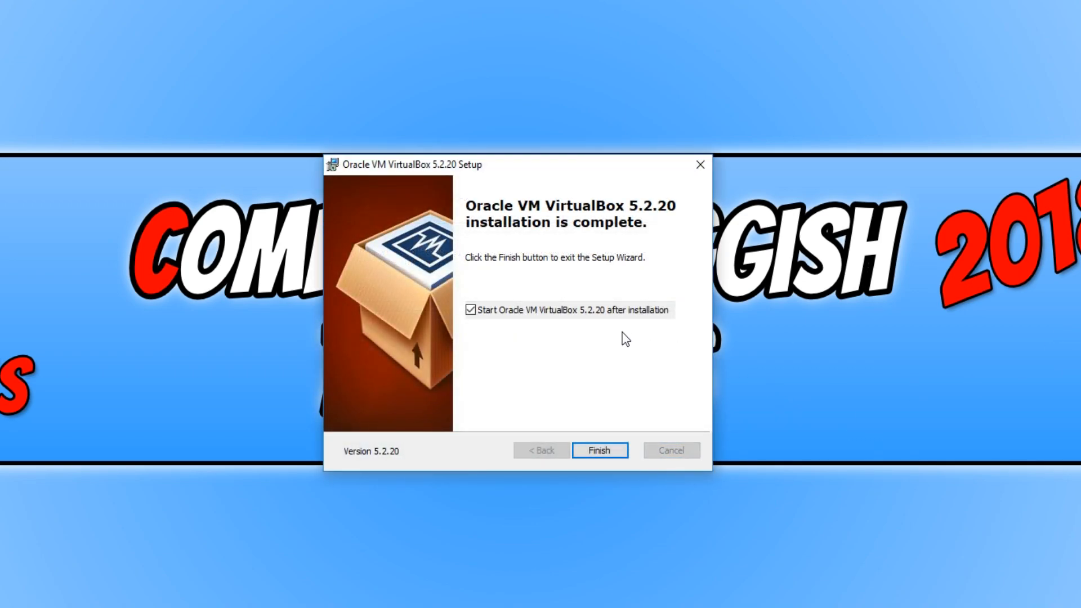
mouse_move(601, 315)
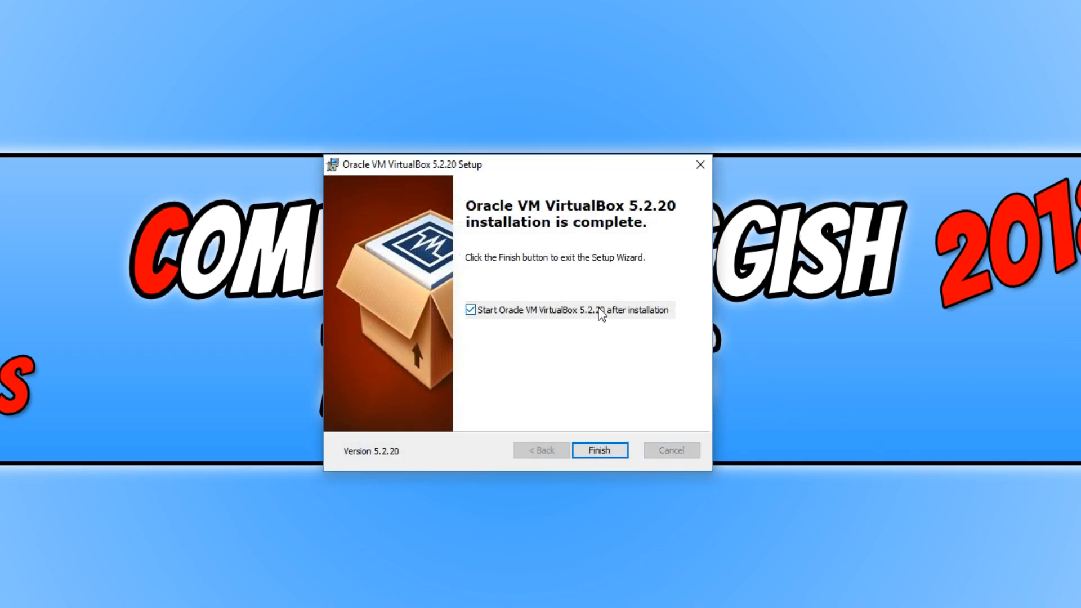
click(597, 450)
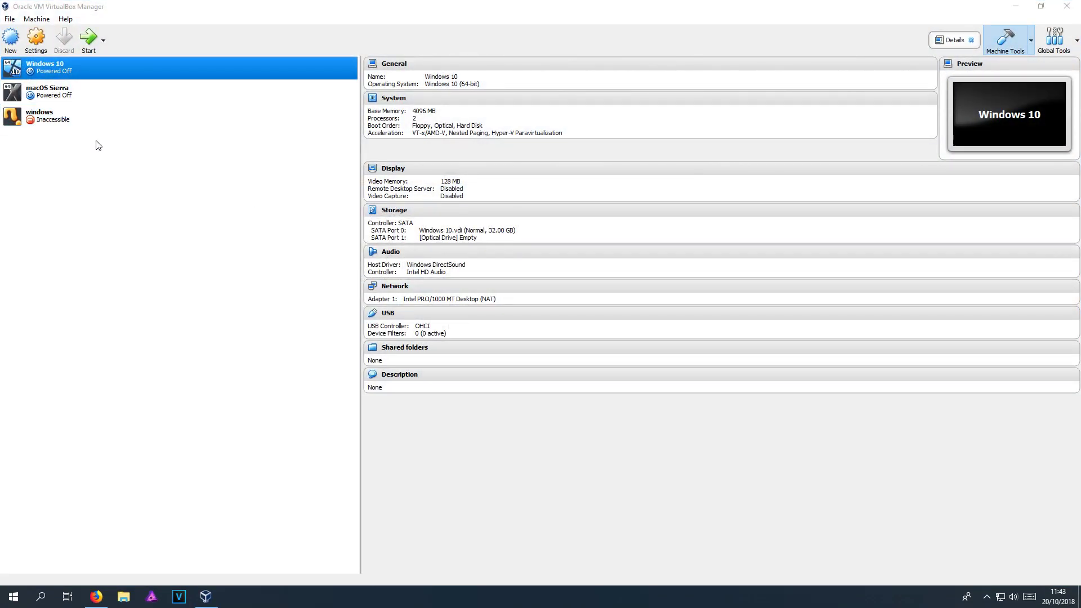
mouse_move(10, 39)
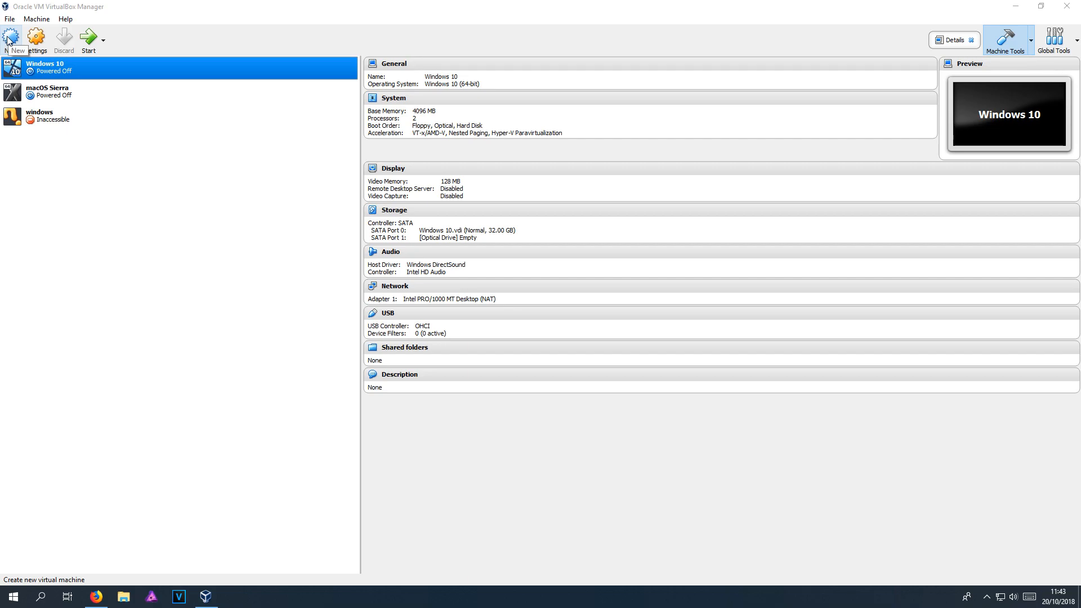
- Name the new virtual machine 'Ubuntu' so its type becomes Linux, Ubuntu (64-bit)
click(12, 36)
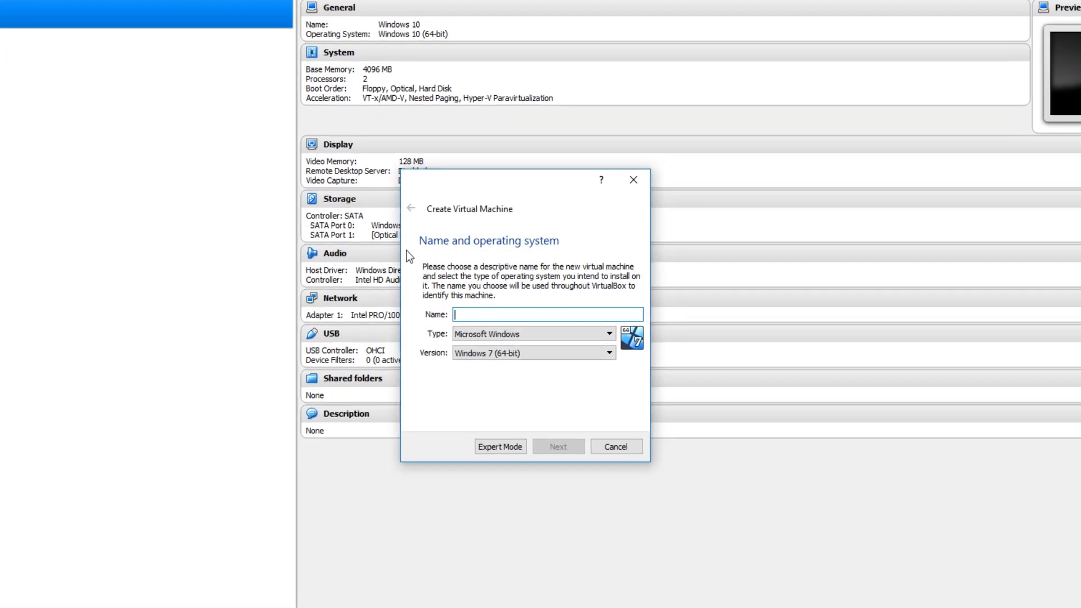
text(U)
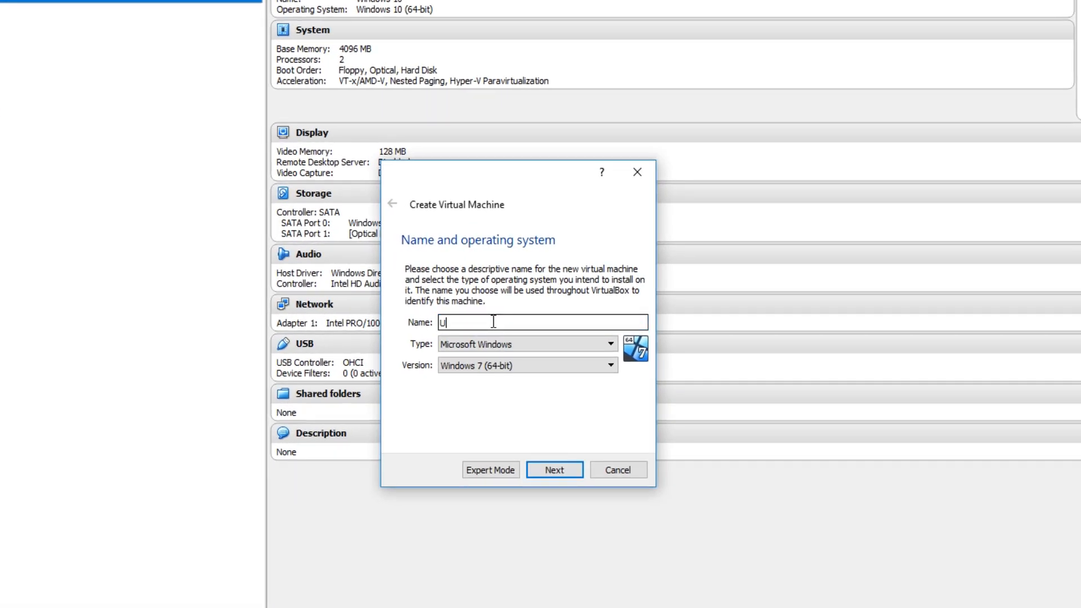
text(buntu)
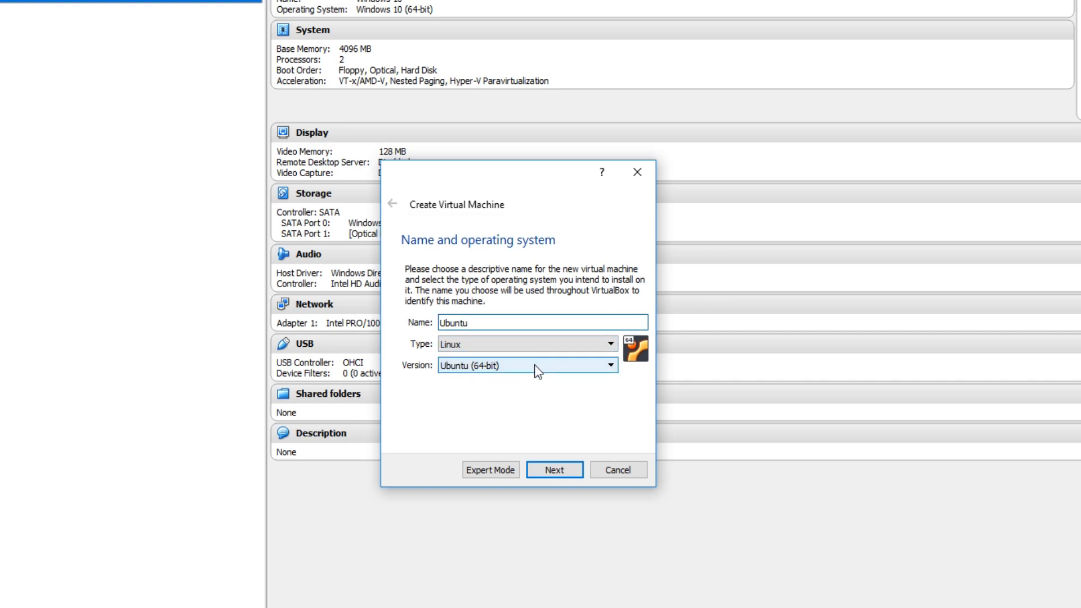
mouse_move(509, 373)
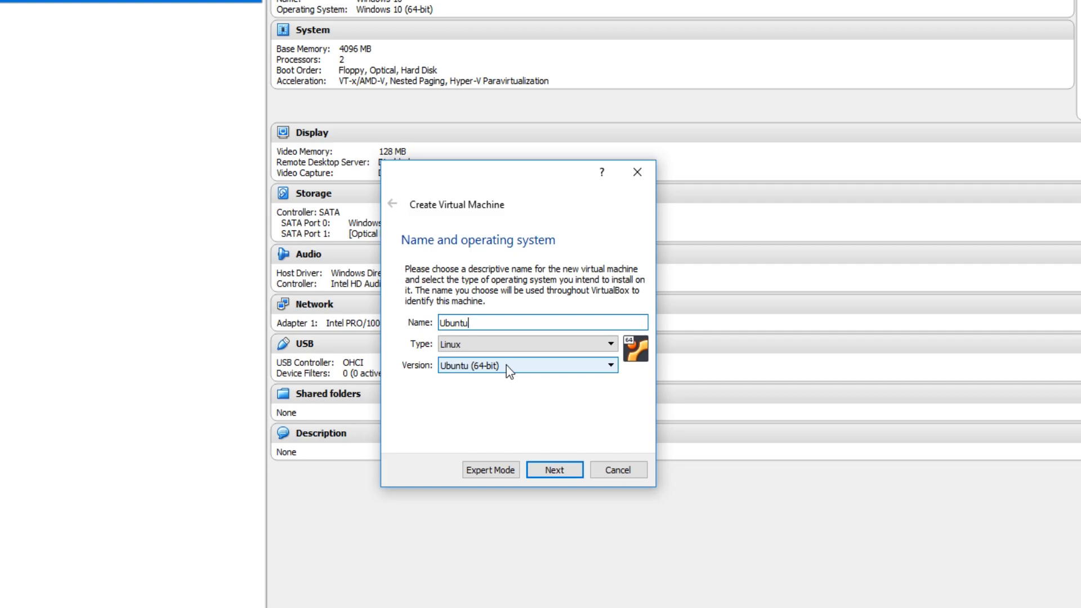
mouse_move(581, 374)
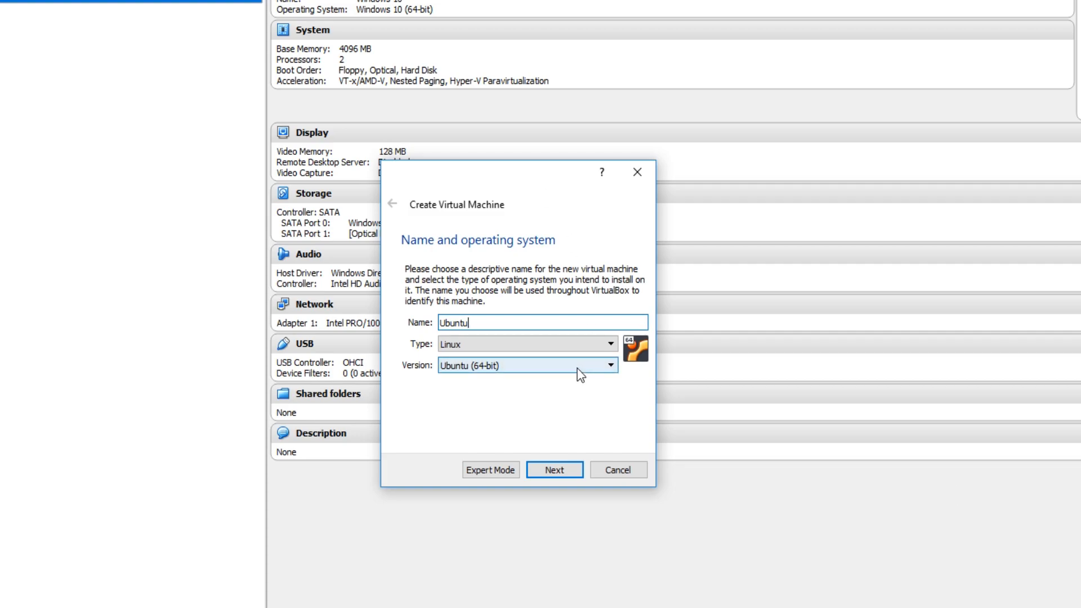
- Set the machine's memory to 6144 MB and continue to the hard disk step
click(553, 470)
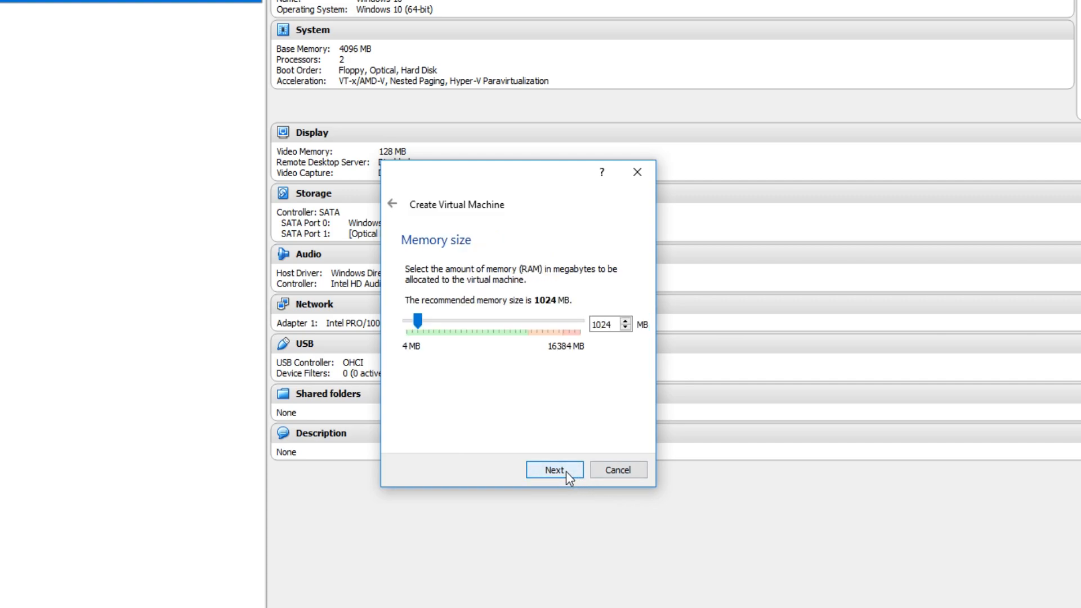
mouse_move(597, 463)
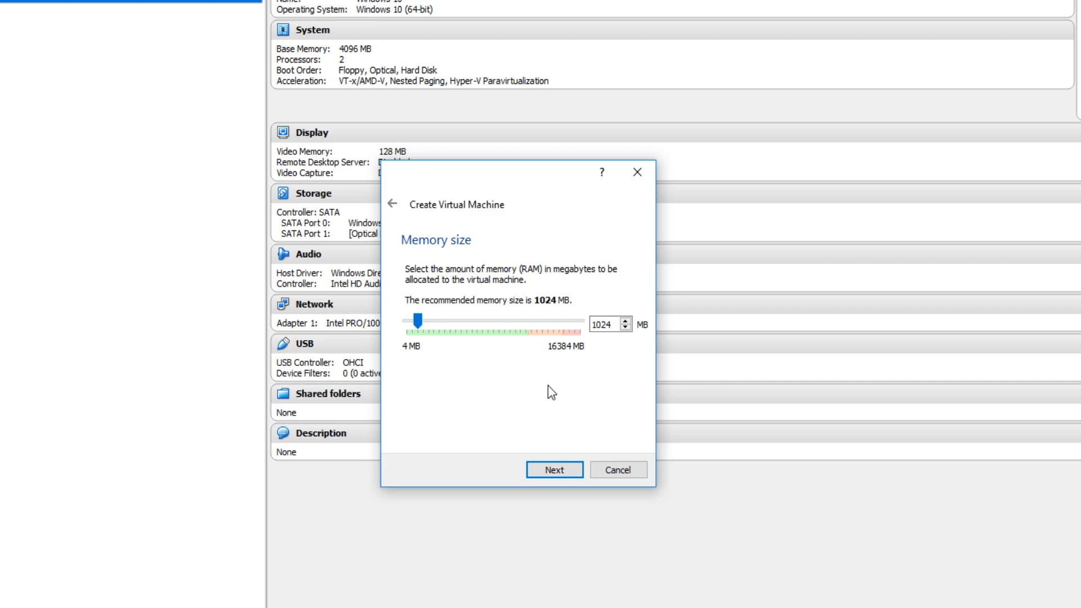
mouse_move(557, 412)
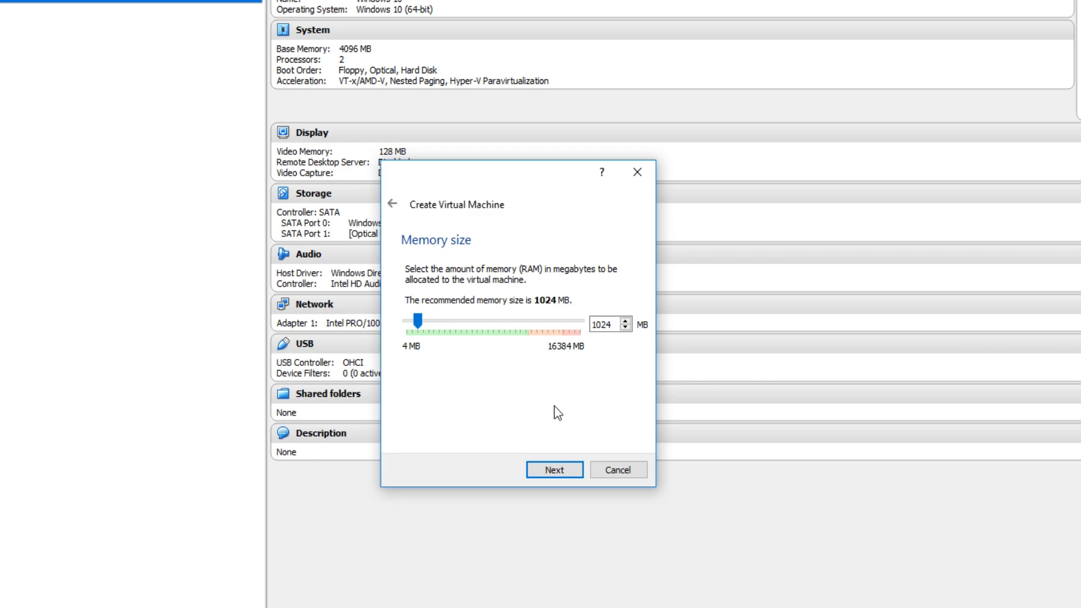
mouse_move(560, 424)
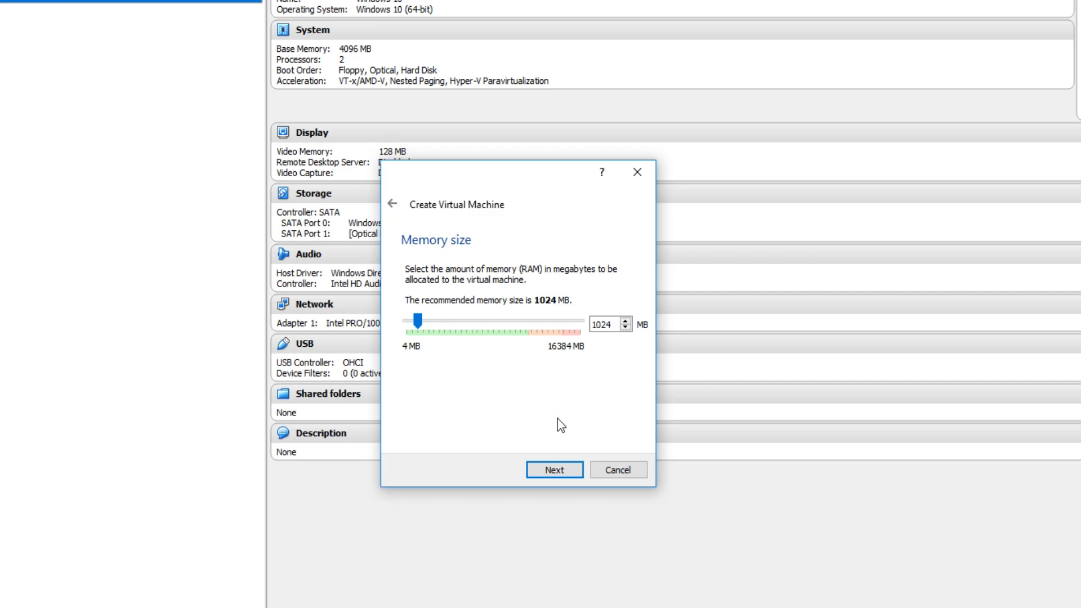
click(607, 324)
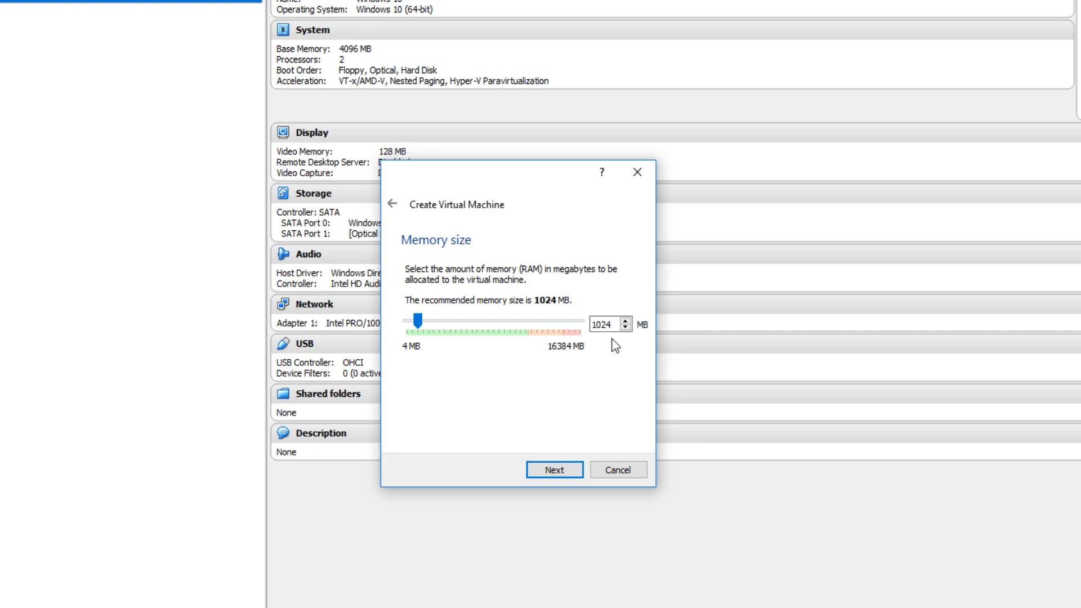
mouse_move(601, 344)
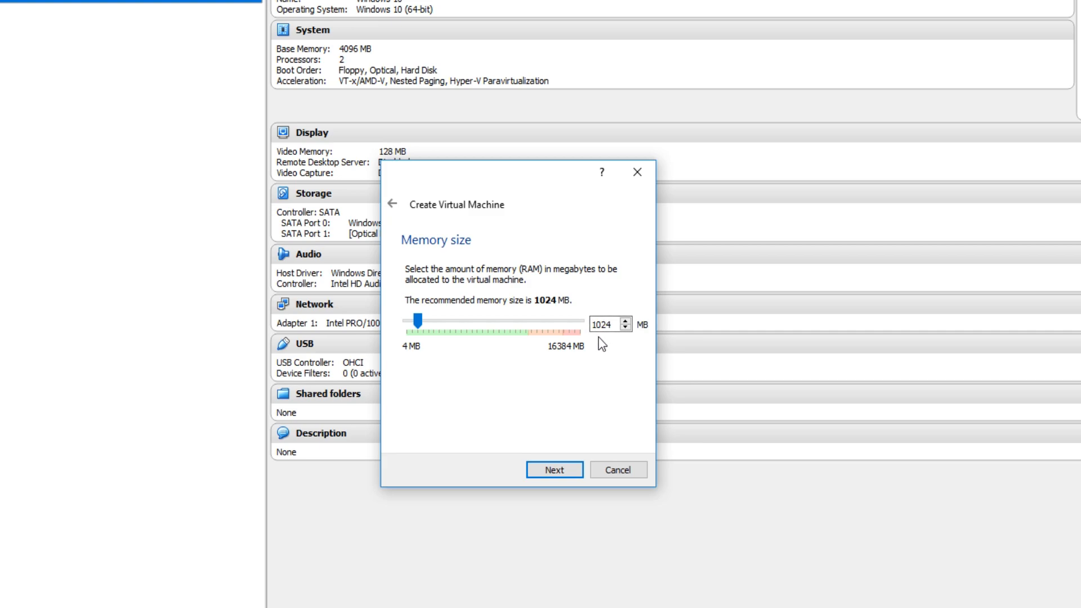
triple_click(603, 324)
text(6144)
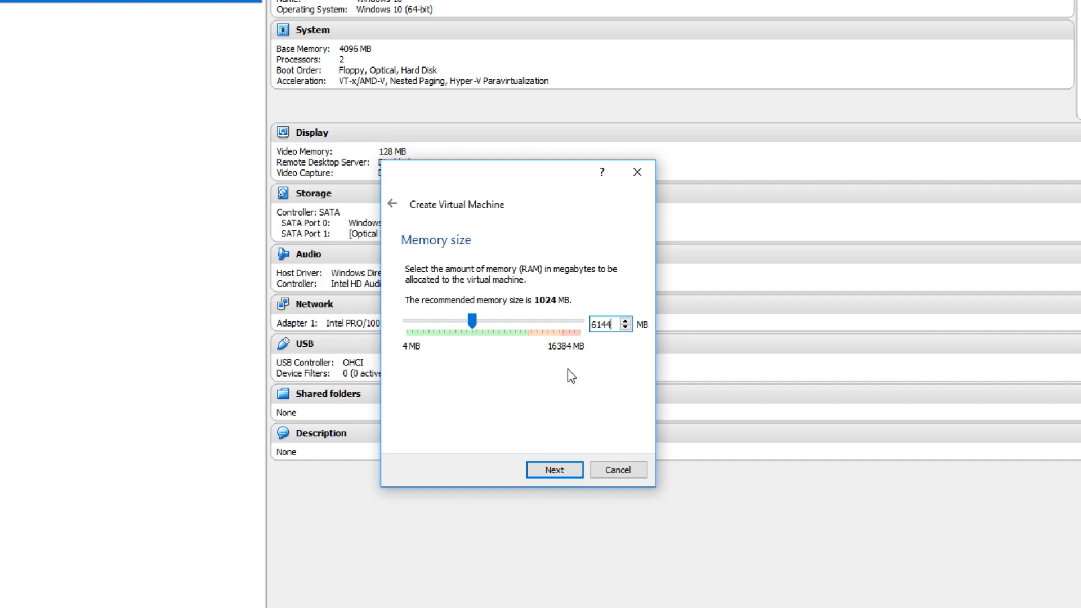
mouse_move(552, 315)
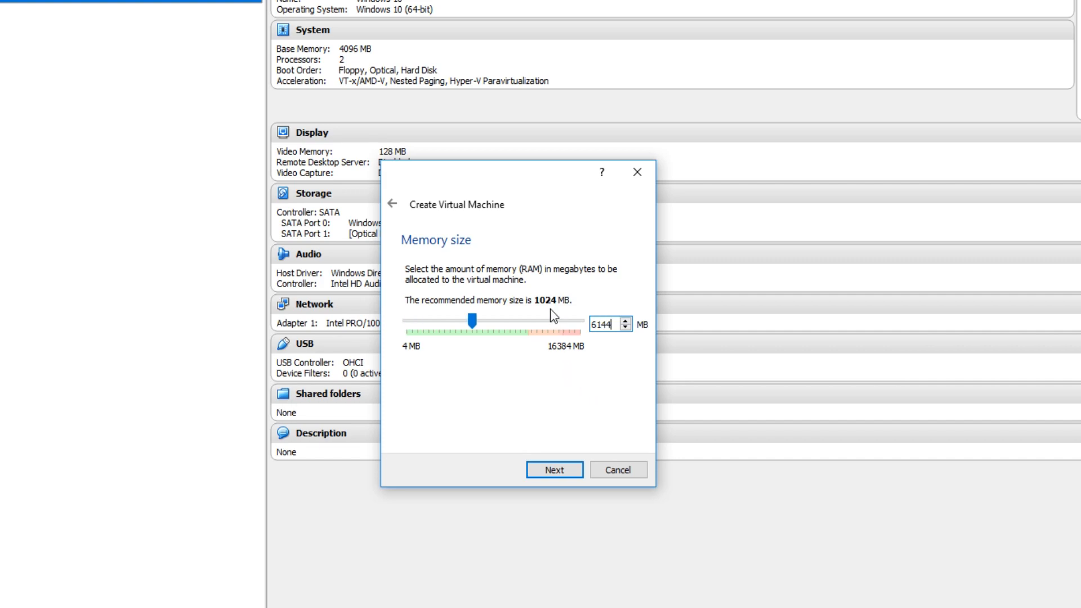
mouse_move(555, 303)
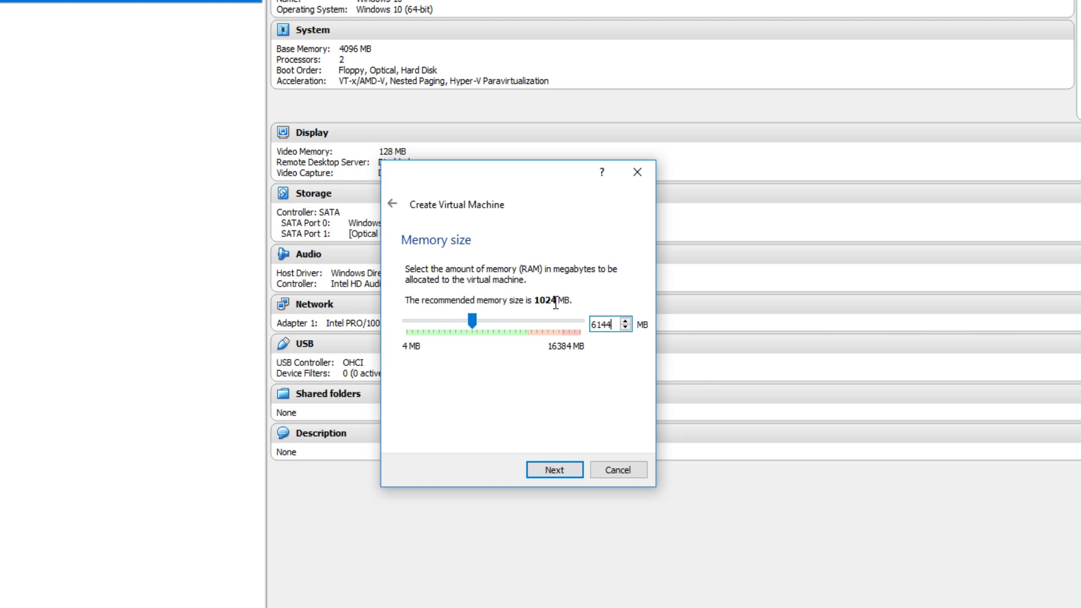
mouse_move(565, 315)
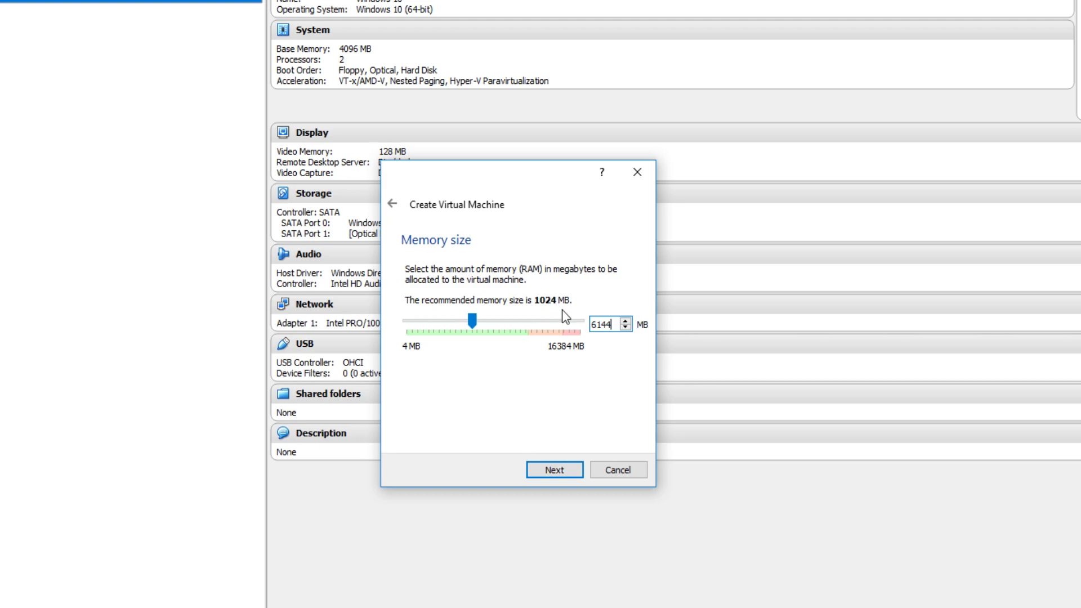
mouse_move(544, 290)
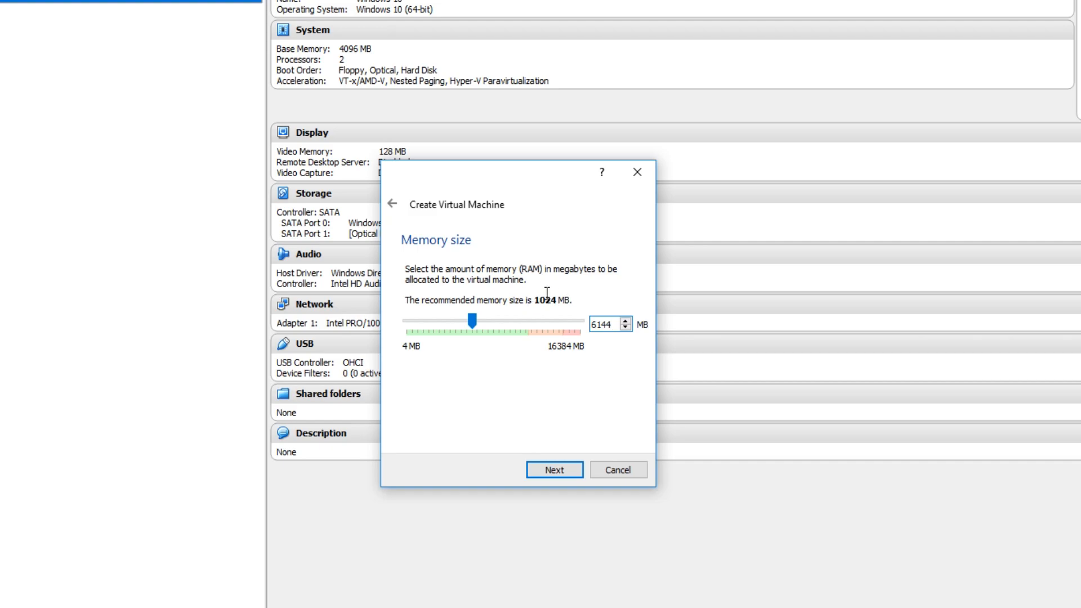
mouse_move(554, 469)
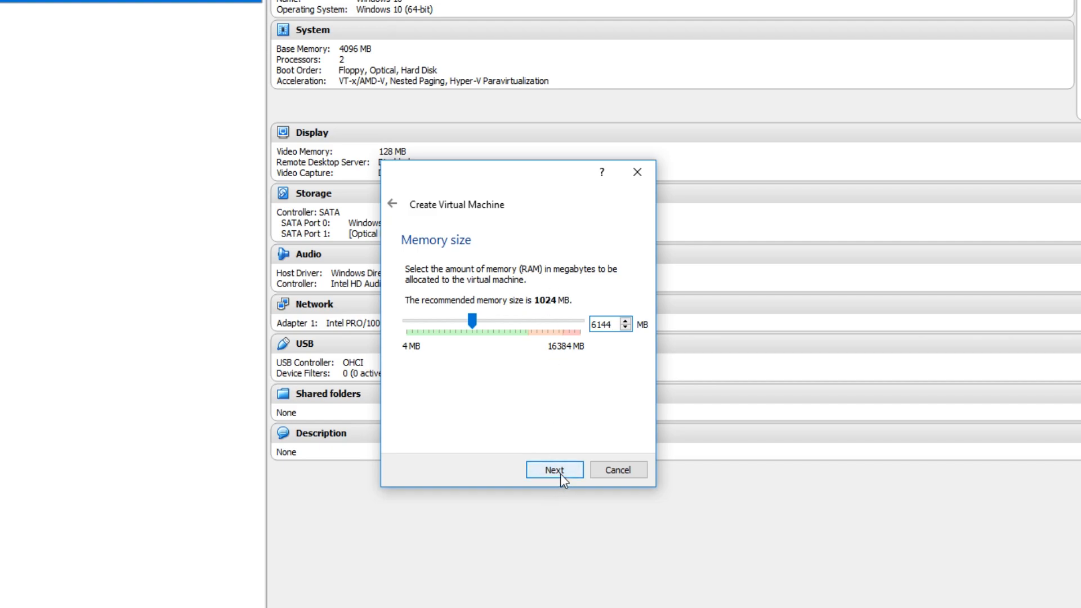
click(554, 470)
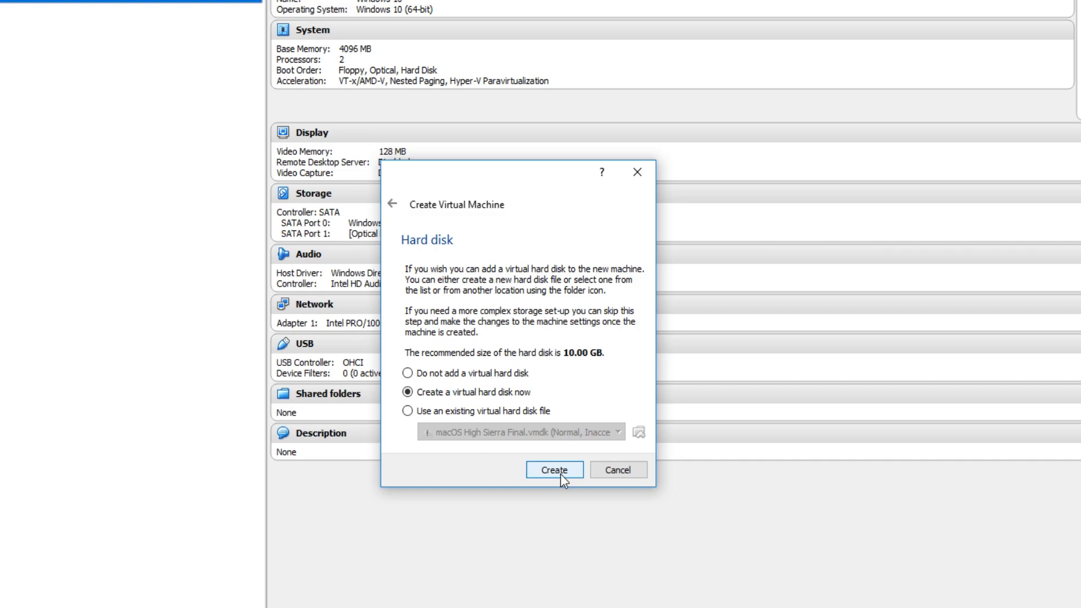
mouse_move(520, 400)
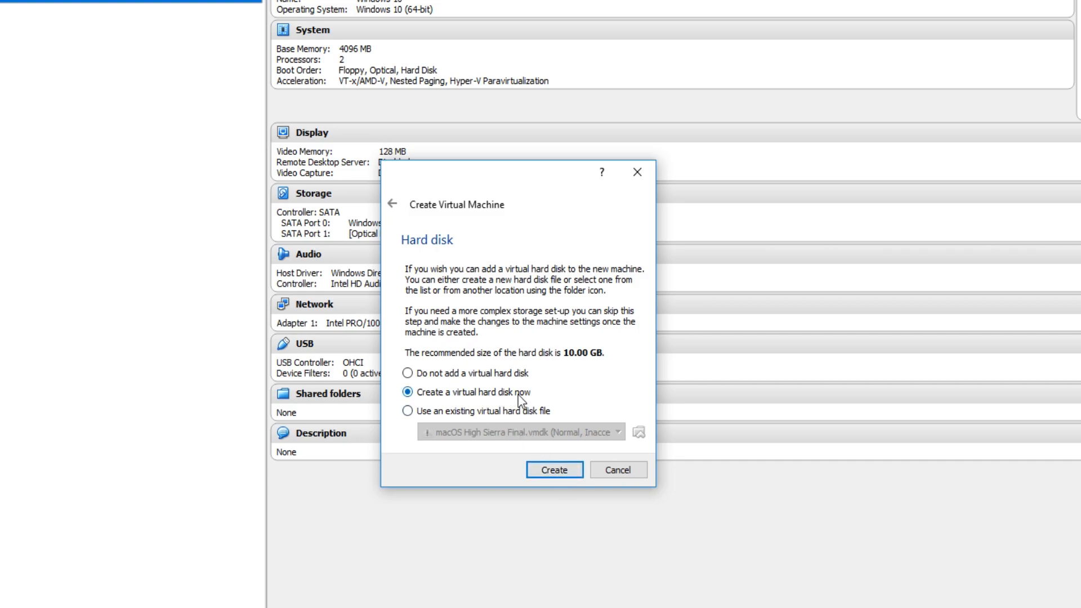
mouse_move(524, 405)
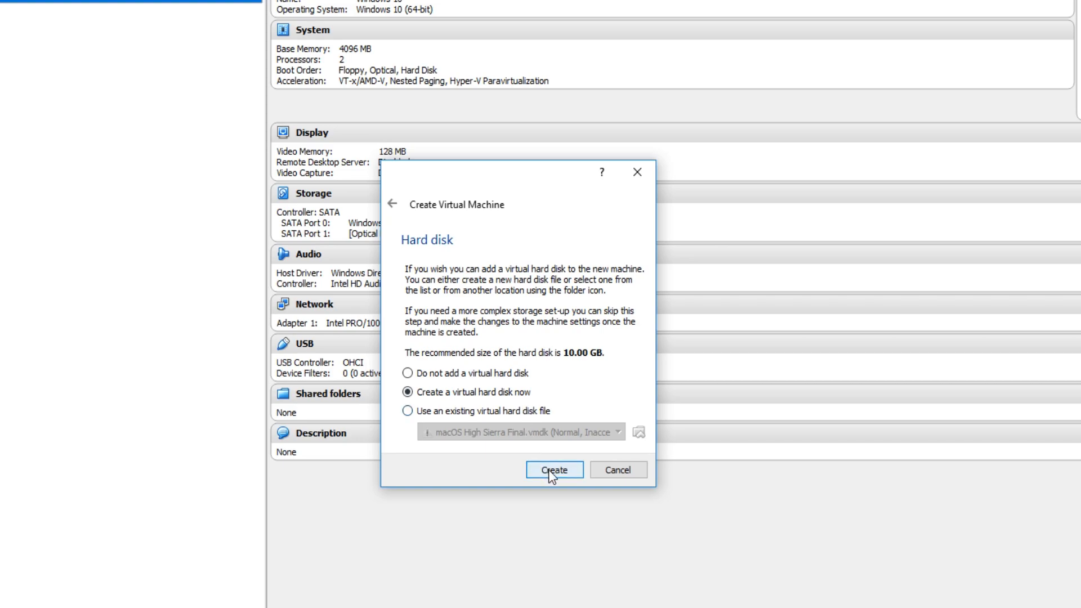
- Create a new virtual hard disk now, keeping VDI type and dynamic allocation
click(554, 469)
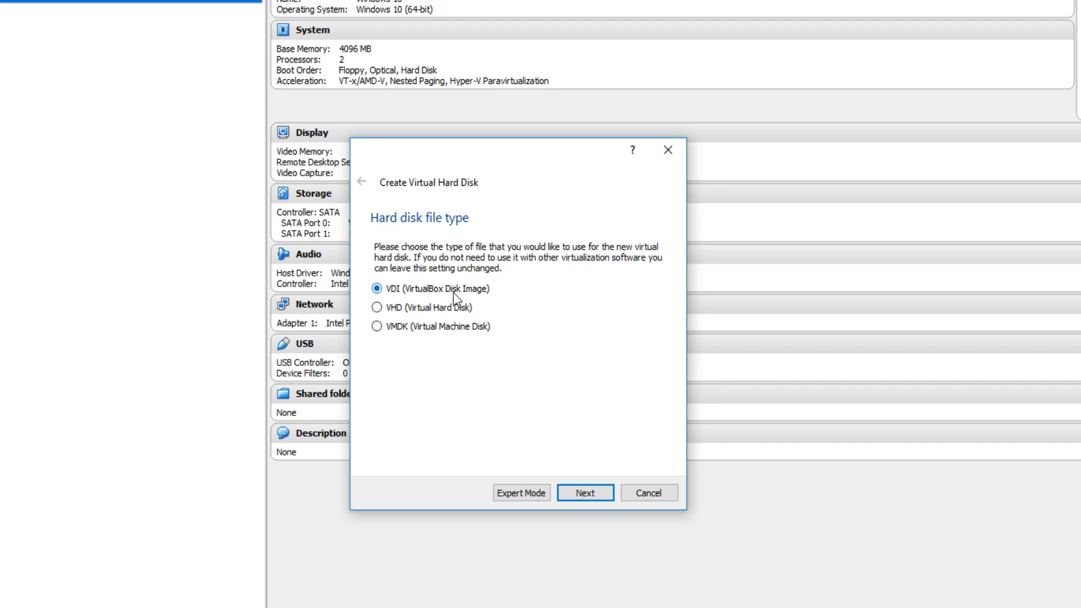
click(585, 492)
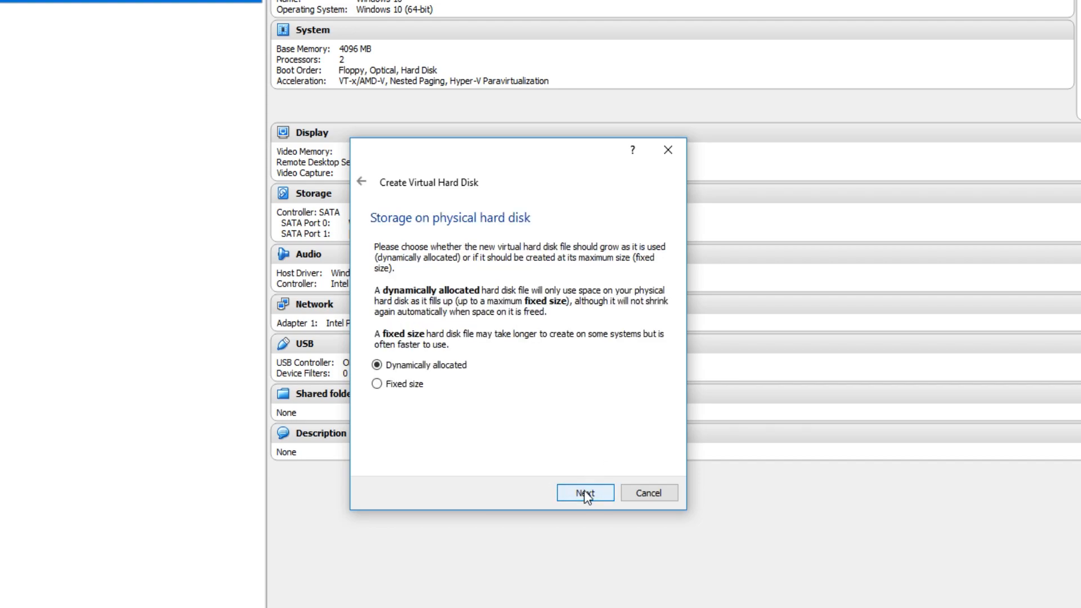
mouse_move(464, 374)
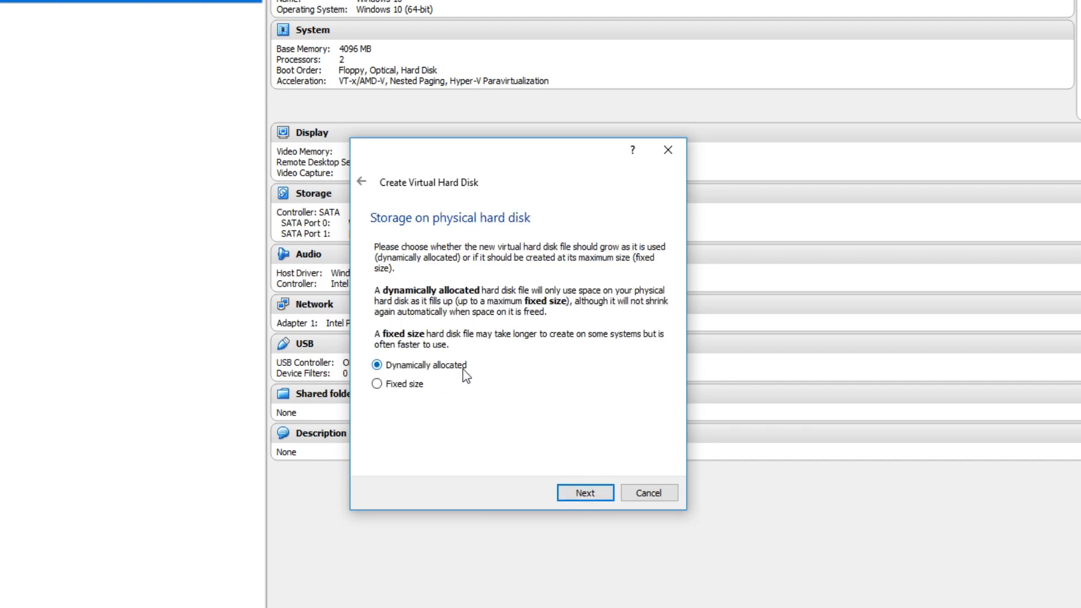
mouse_move(585, 493)
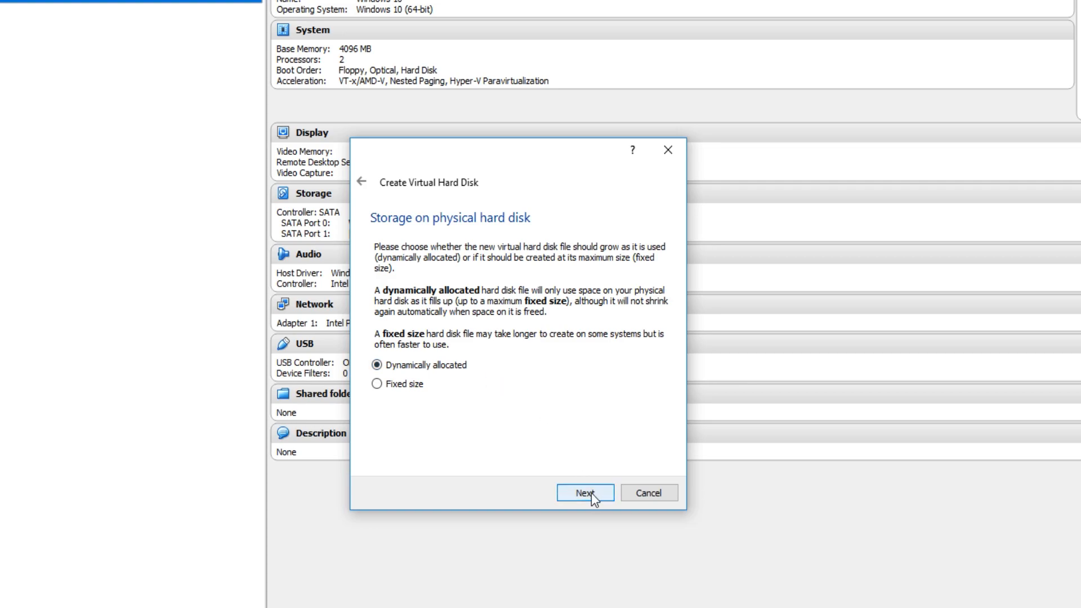
click(584, 492)
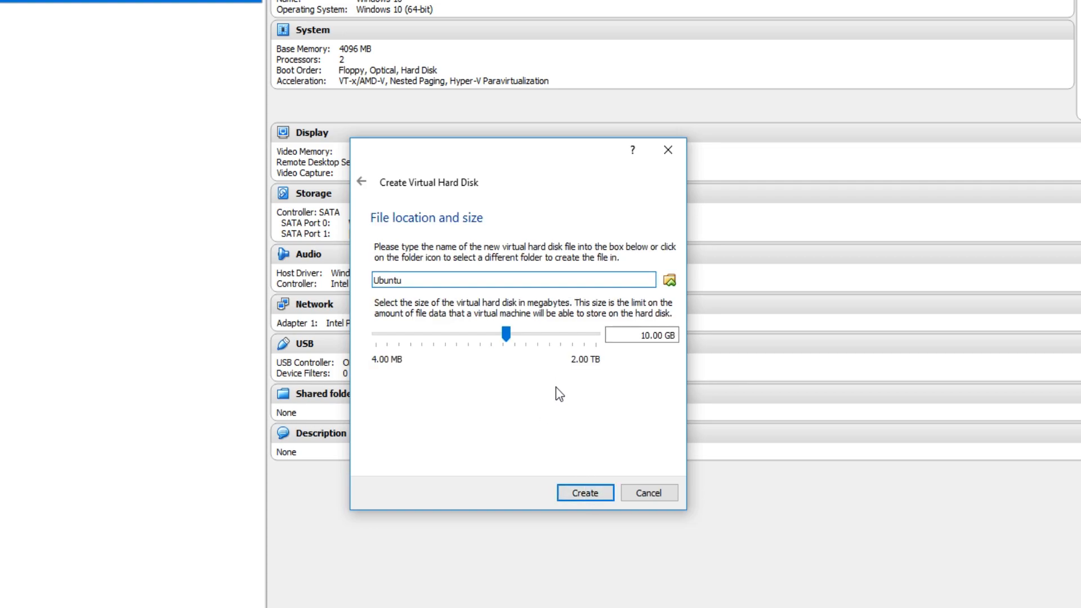
mouse_move(563, 411)
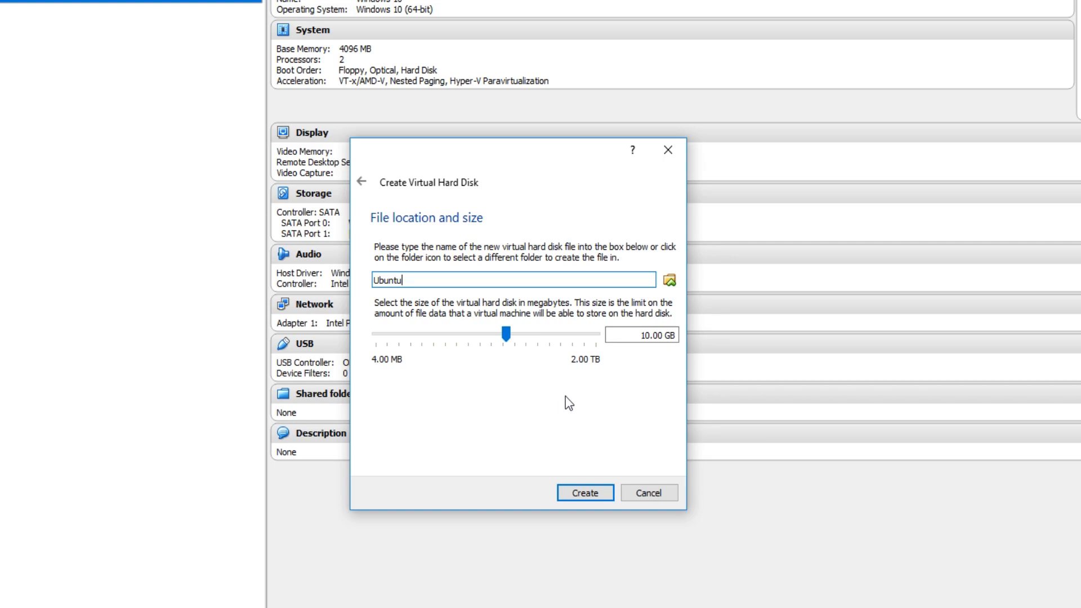
mouse_move(635, 370)
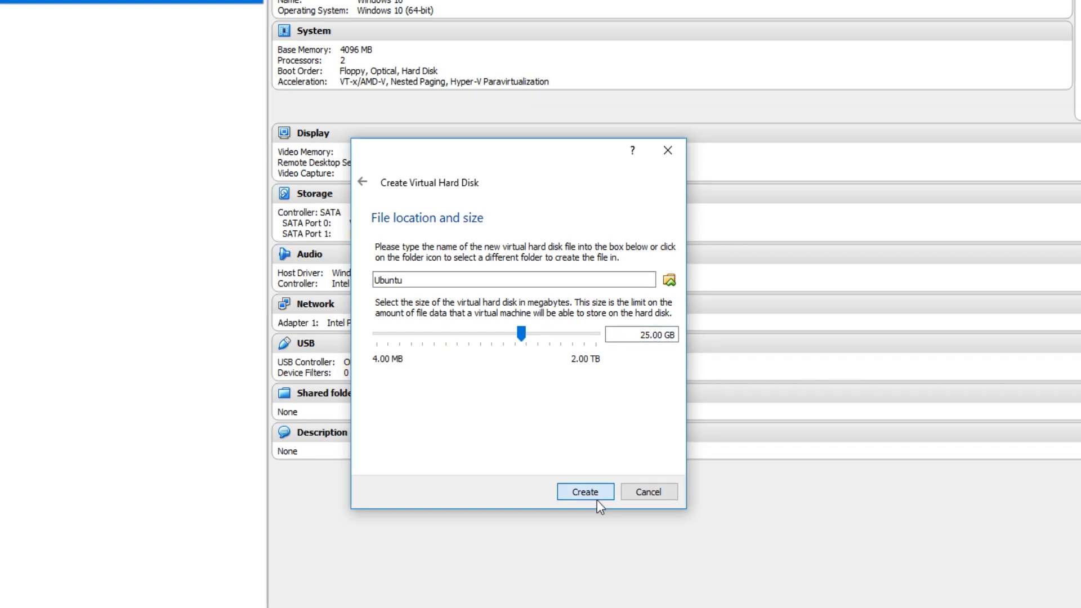
- Create the Ubuntu virtual machine with a 25 GB virtual hard disk
click(584, 492)
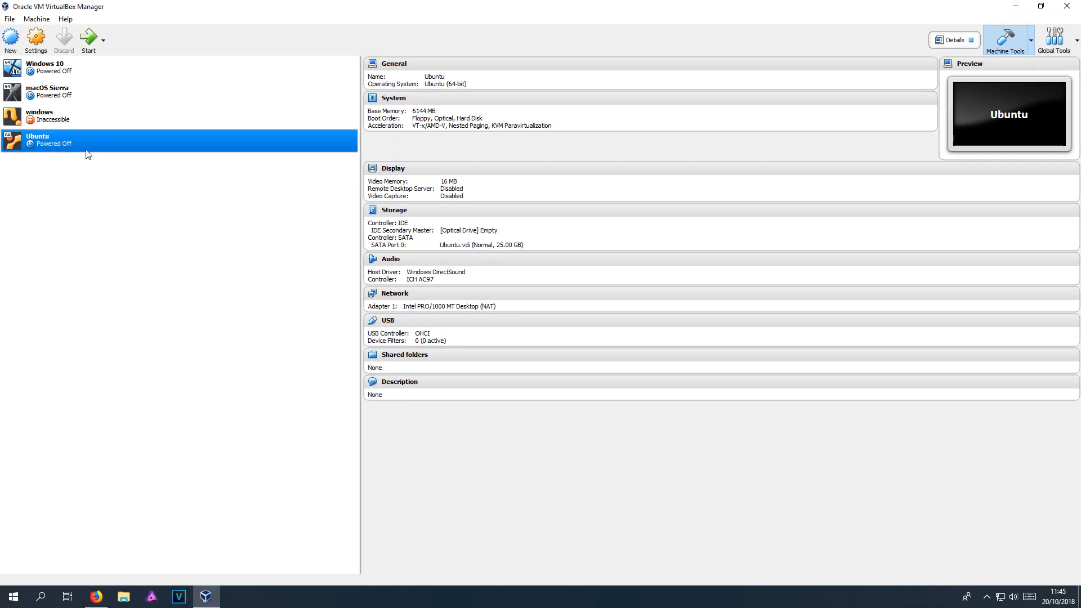
mouse_move(106, 156)
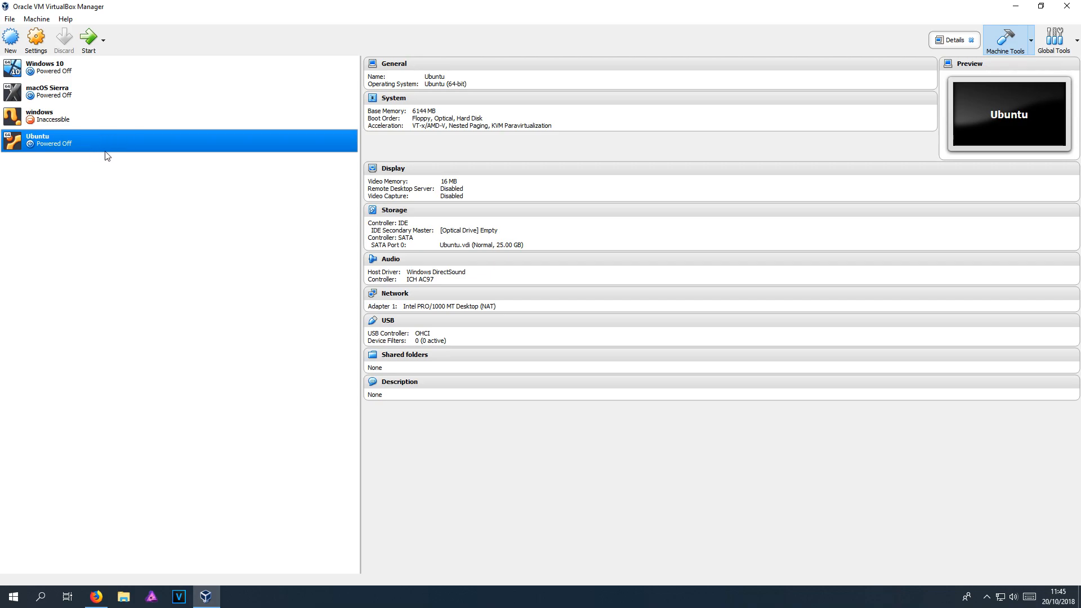
mouse_move(132, 147)
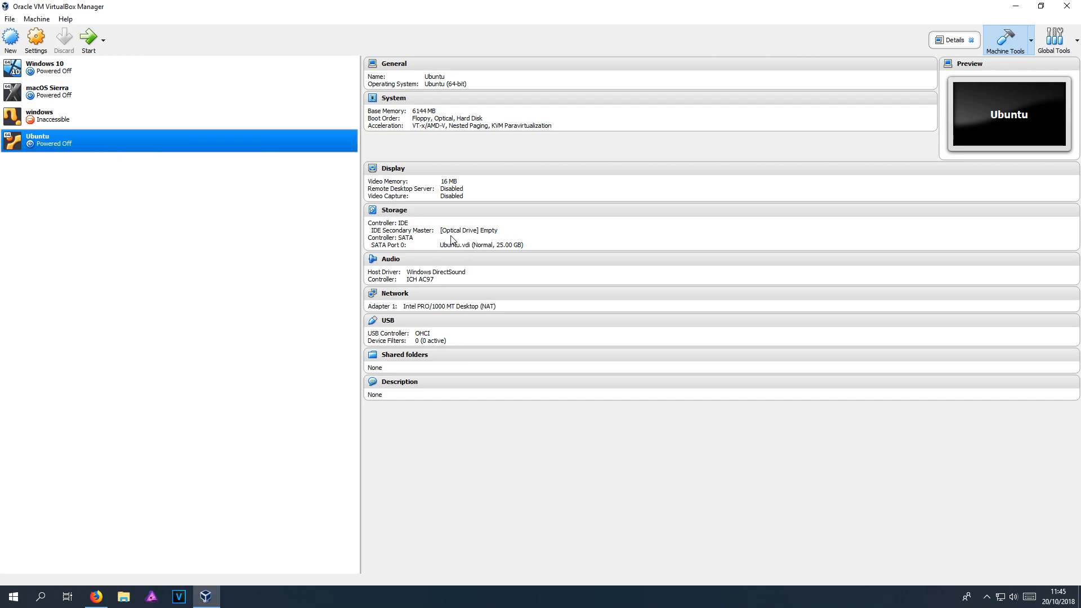
- Bring up the settings of the Ubuntu virtual machine
click(35, 40)
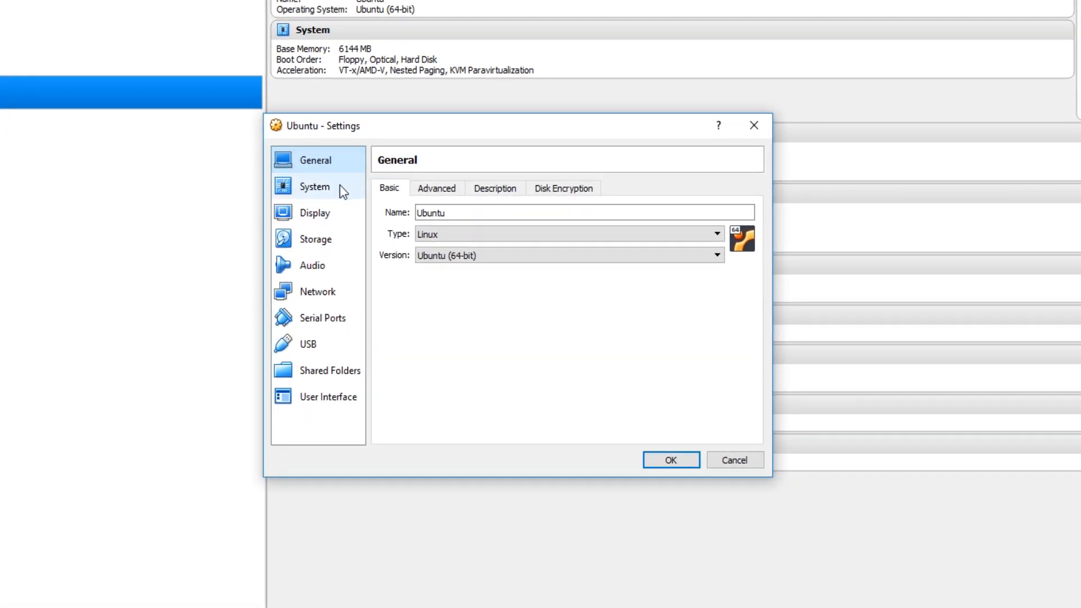
- Assign 4 processors to the Ubuntu machine in System settings, then move to Display settings
click(314, 186)
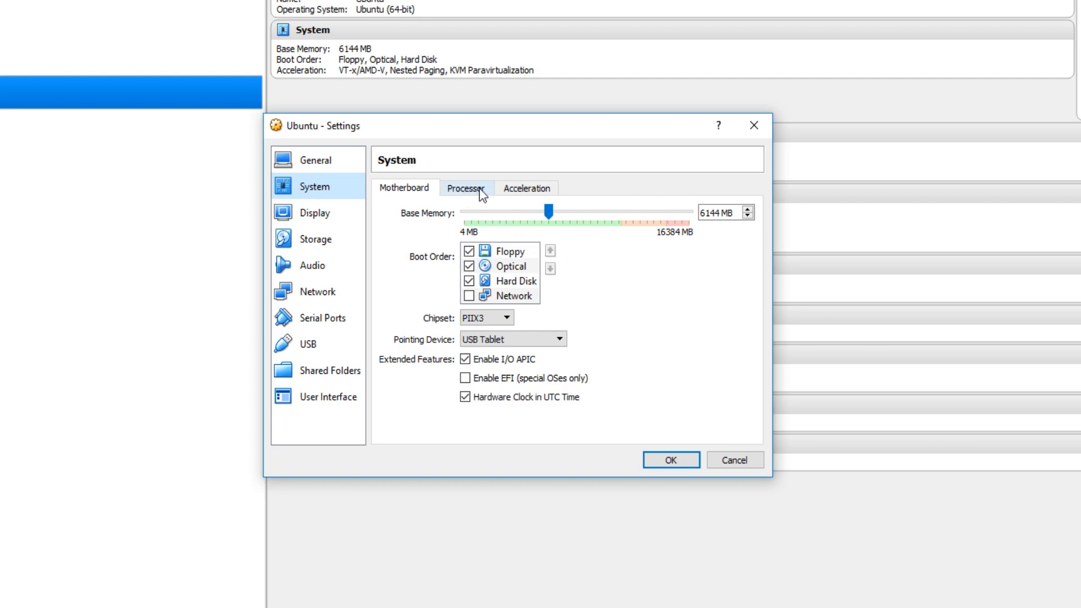
click(466, 188)
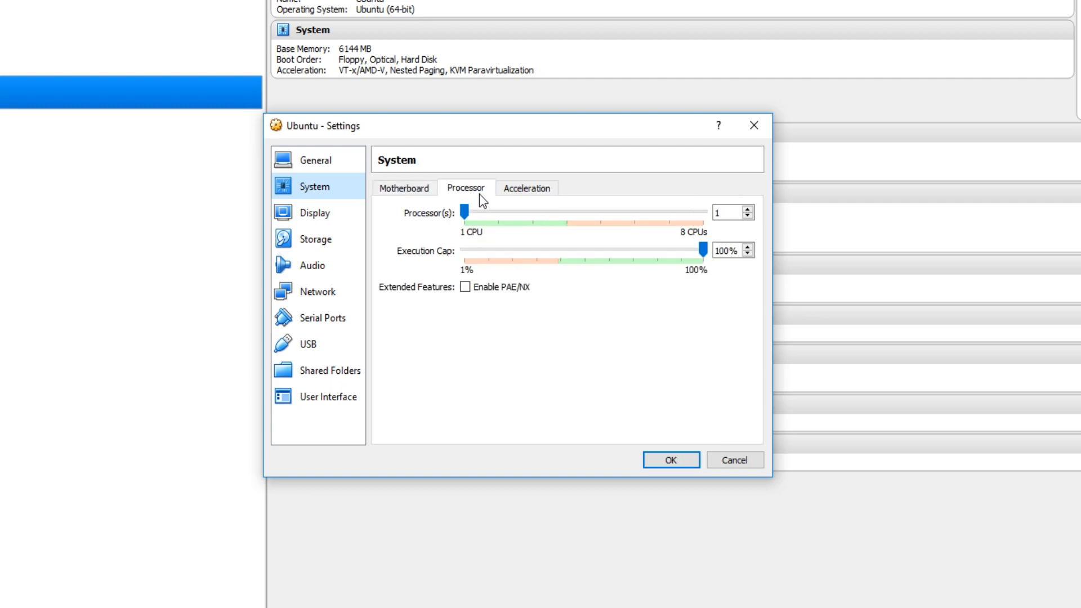
mouse_move(484, 203)
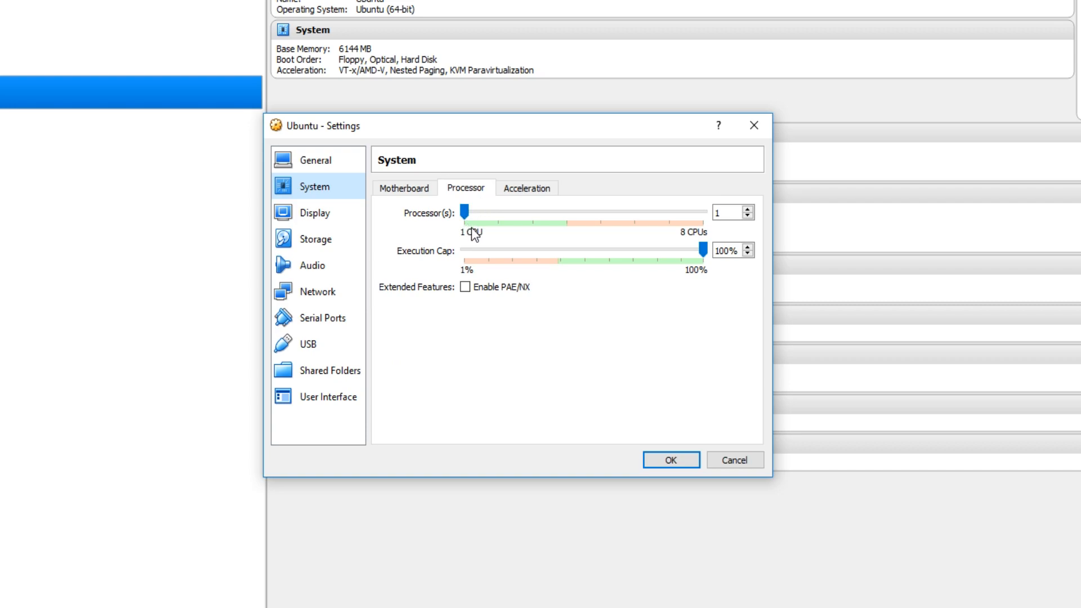
mouse_move(477, 220)
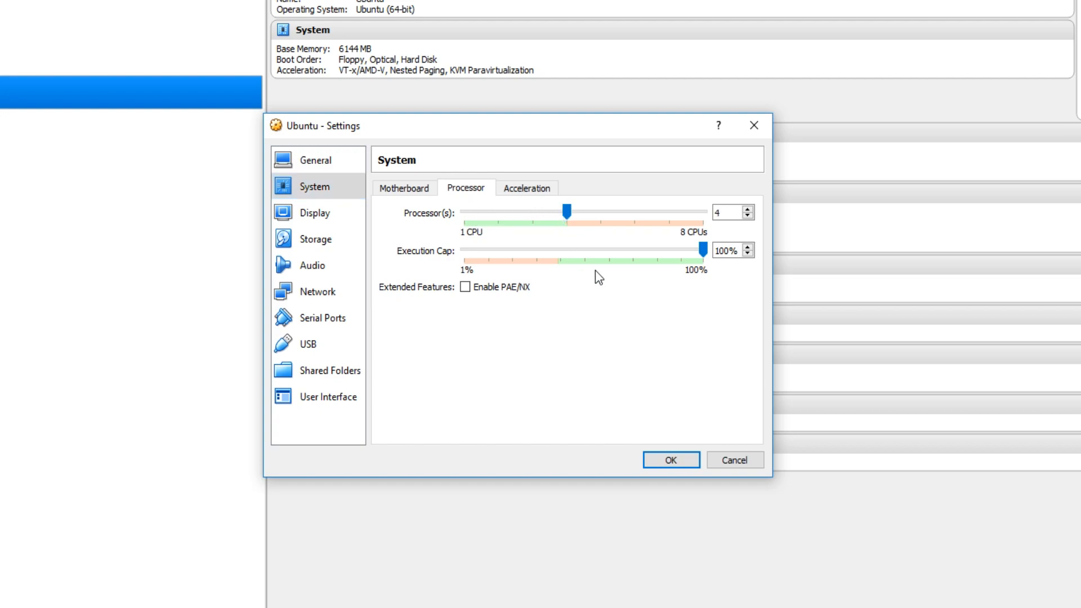
click(314, 213)
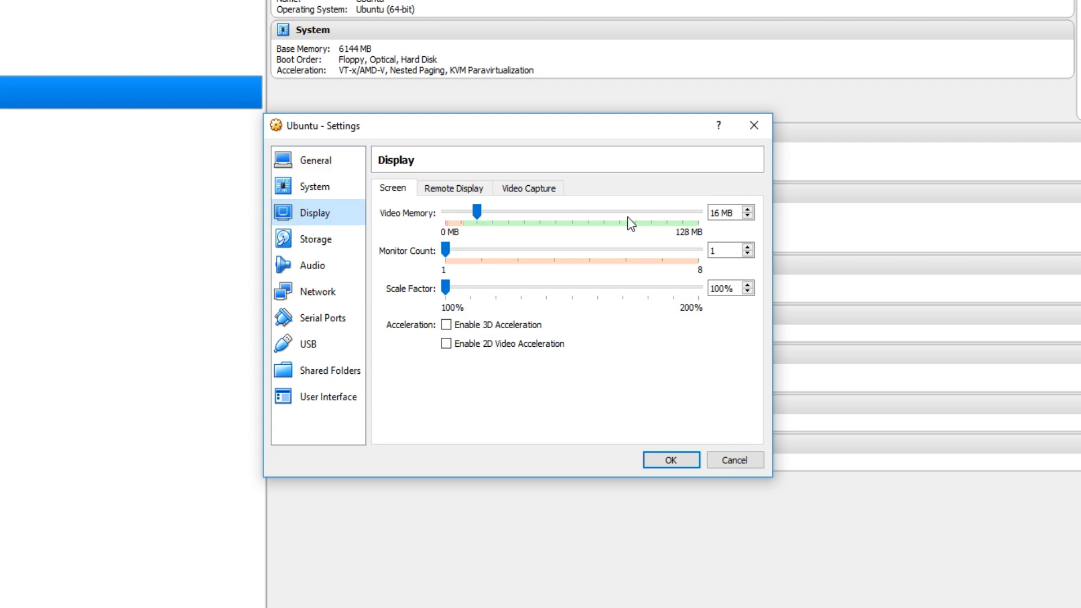
mouse_move(478, 213)
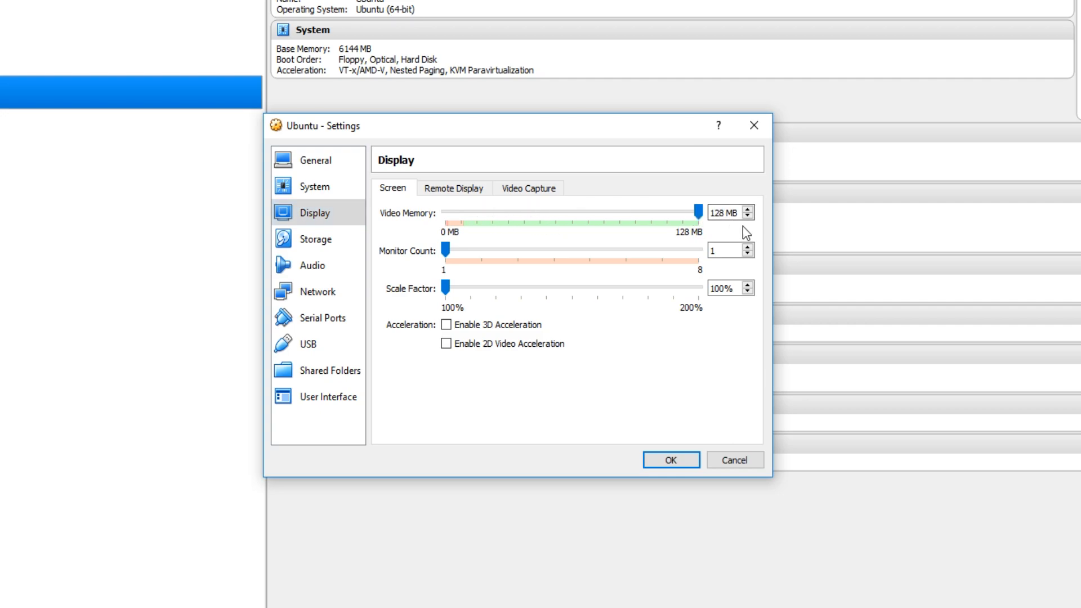
mouse_move(739, 425)
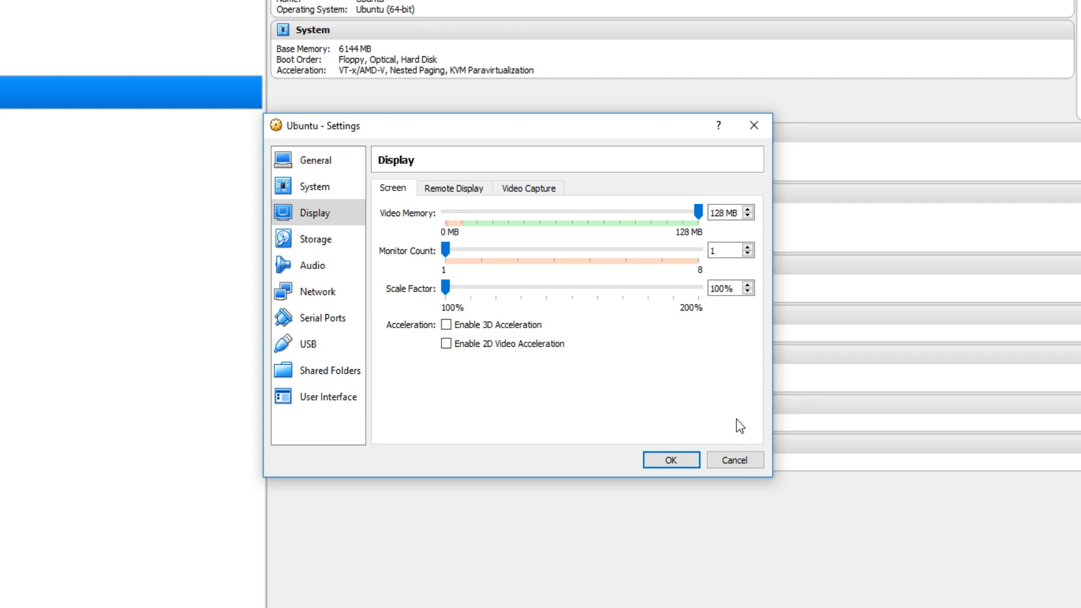
mouse_move(648, 358)
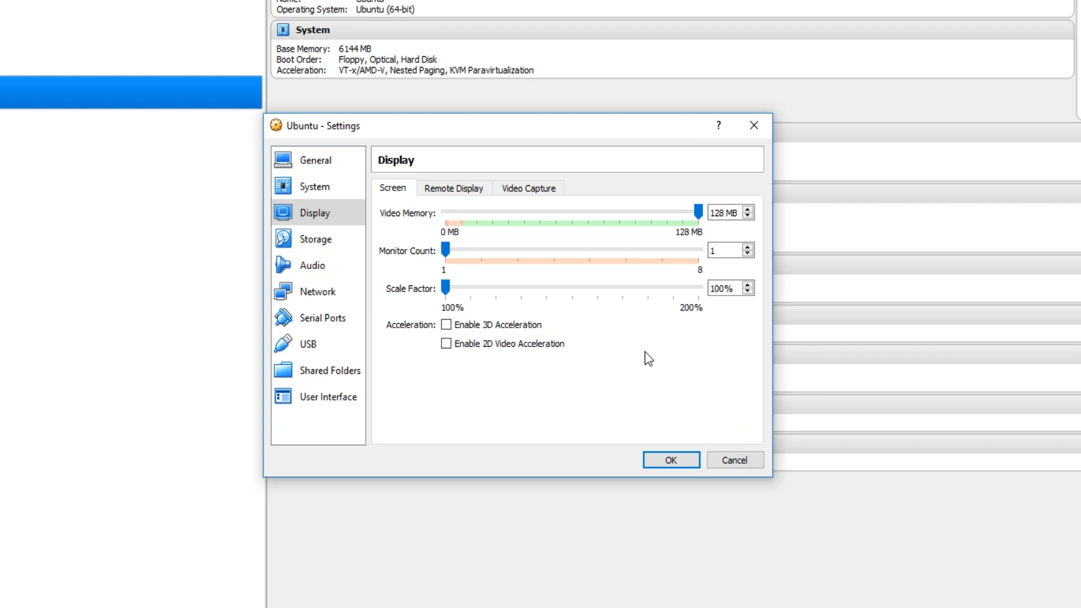
mouse_move(577, 346)
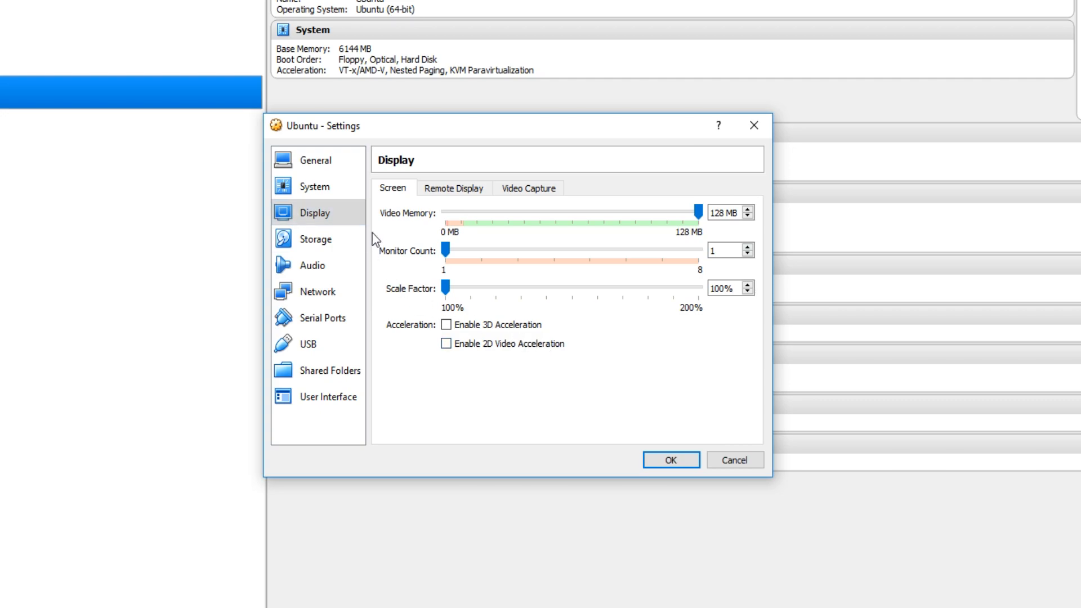
- Switch from the Display settings to the Ubuntu machine's Storage settings
click(314, 238)
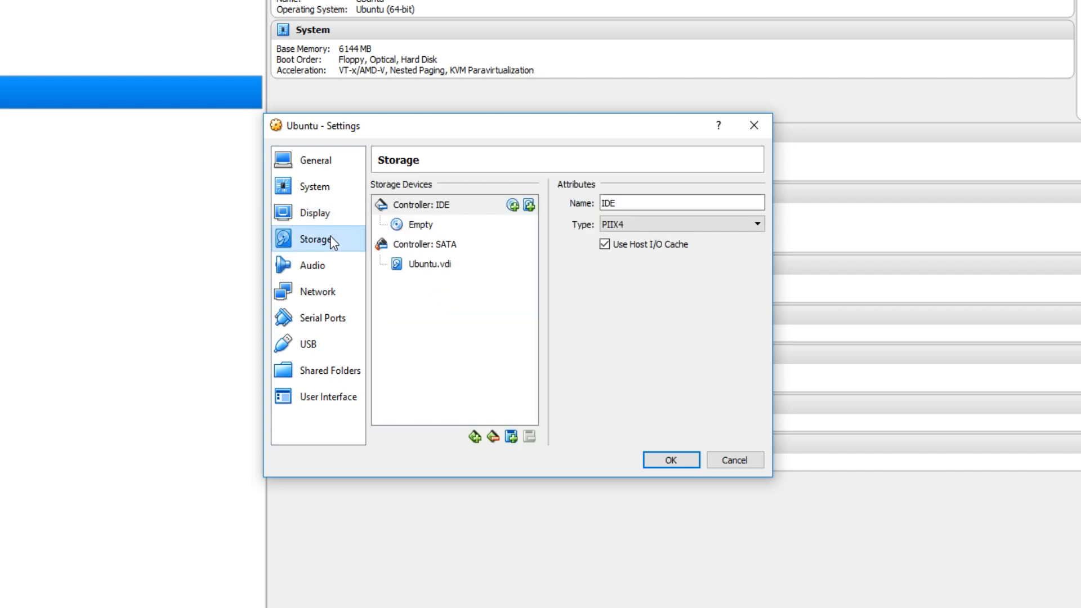
mouse_move(420, 224)
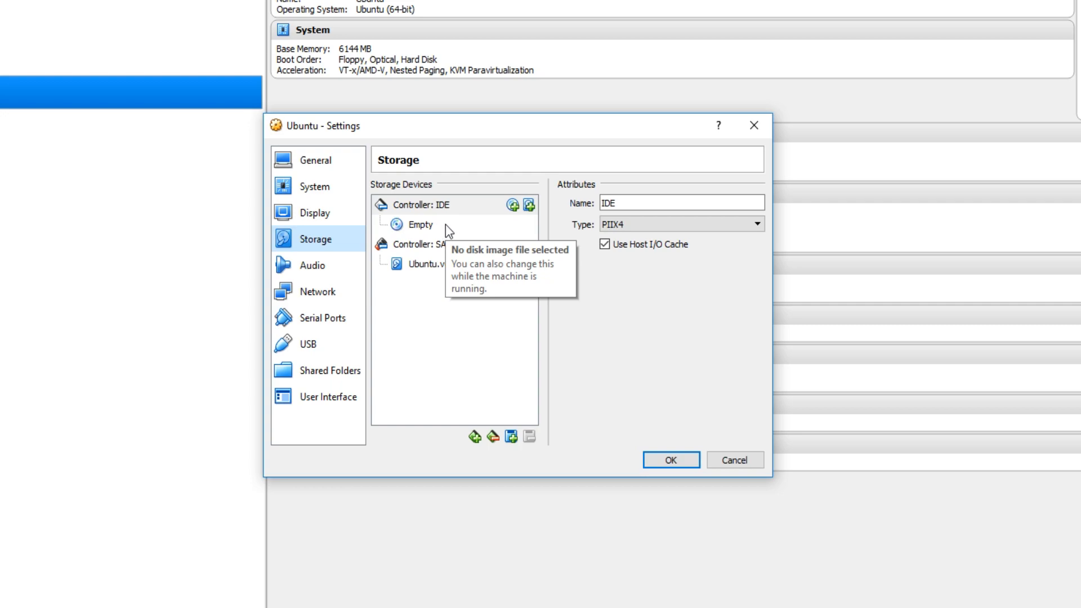
- Attach ubuntu-18.04.1-desktop-amd64.iso to the empty IDE optical drive and save the settings
click(420, 224)
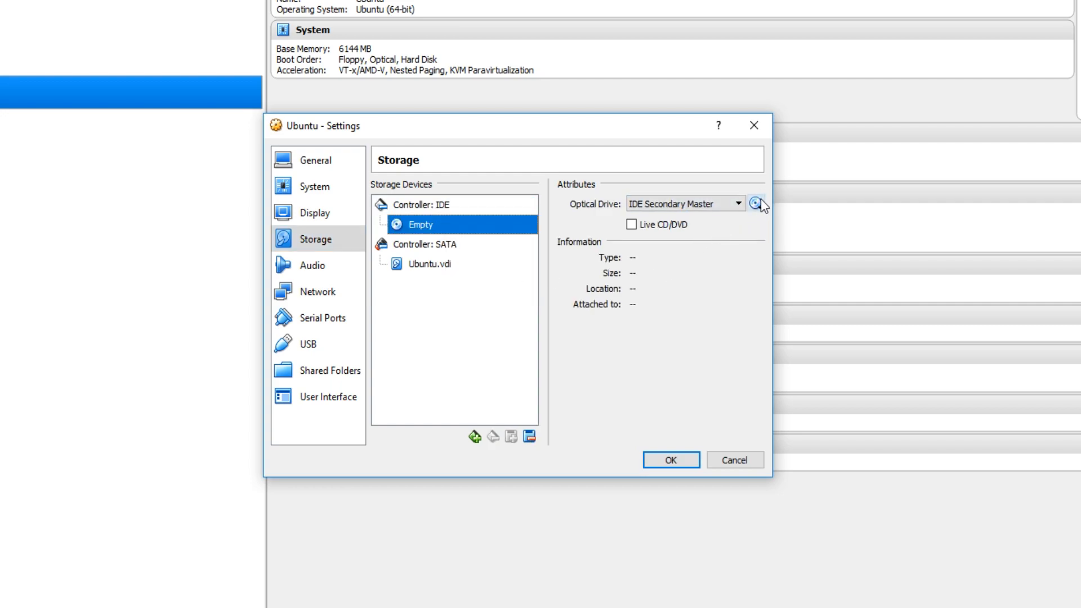
mouse_move(757, 204)
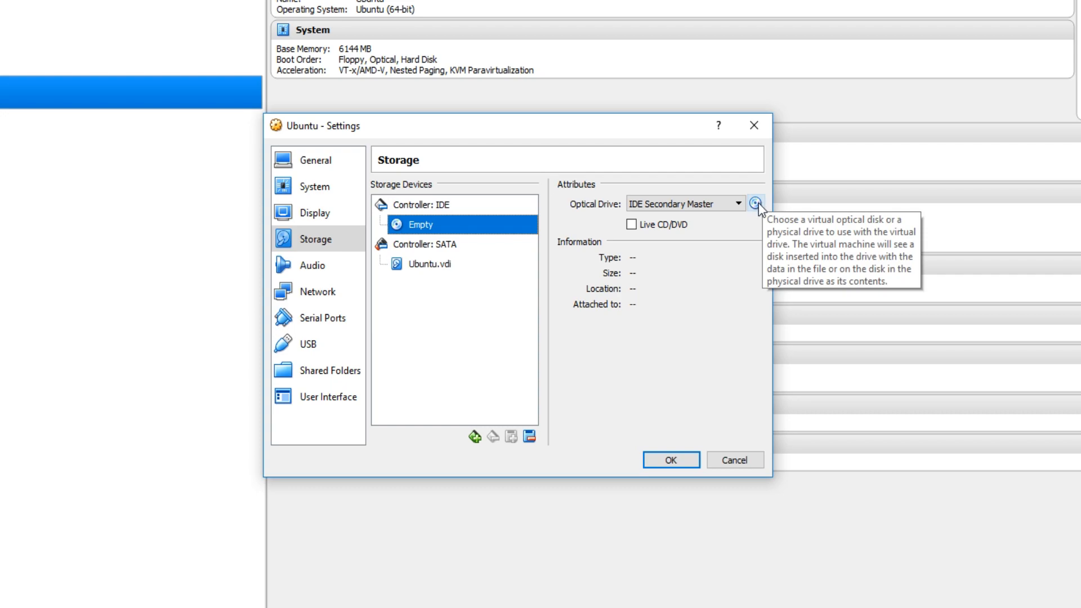
click(756, 203)
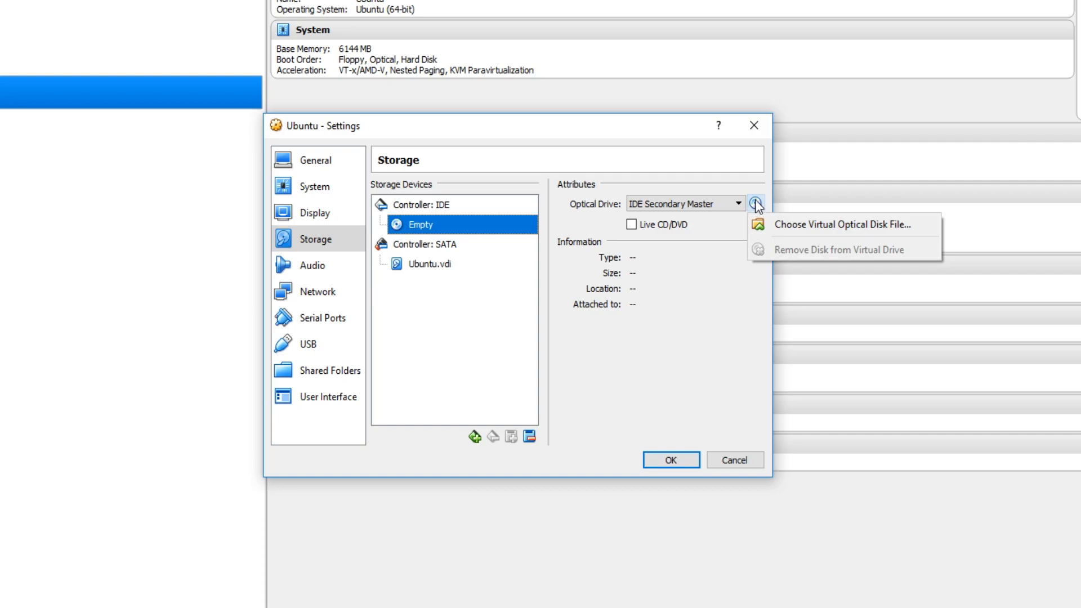
mouse_move(876, 237)
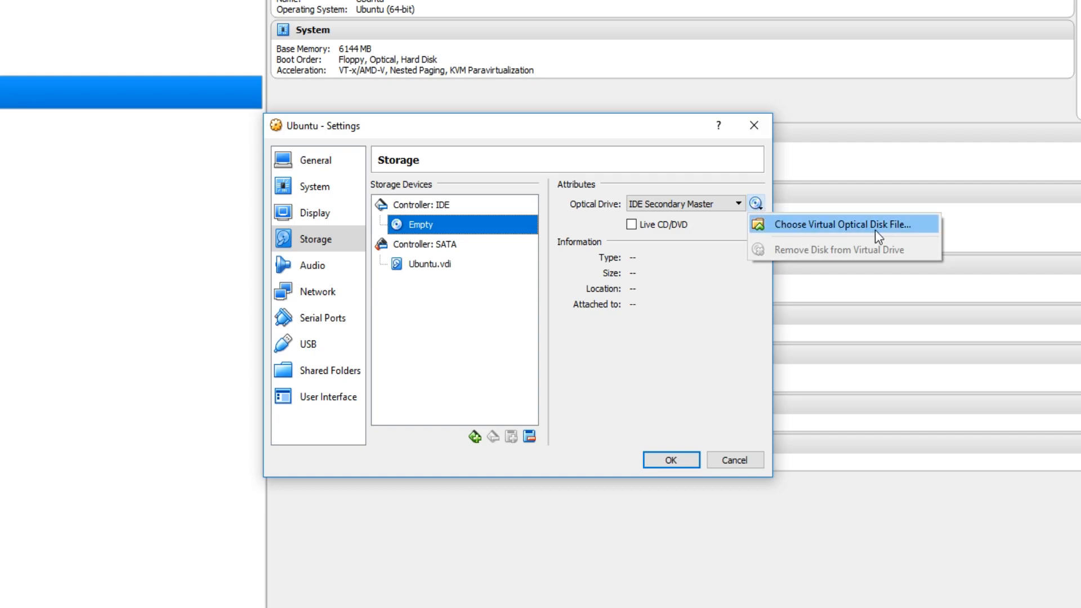
click(840, 224)
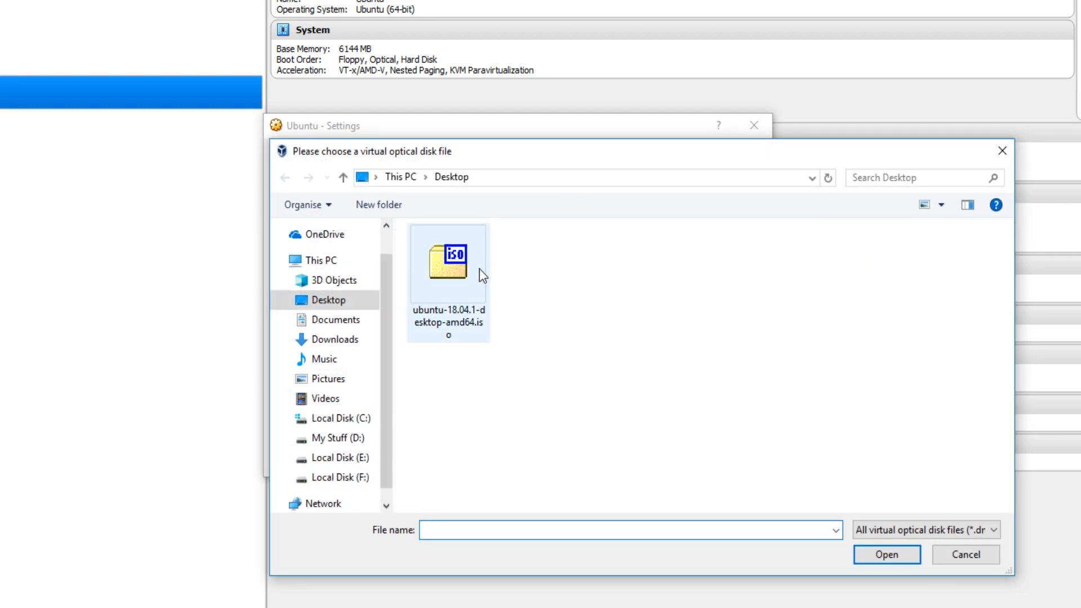
click(448, 262)
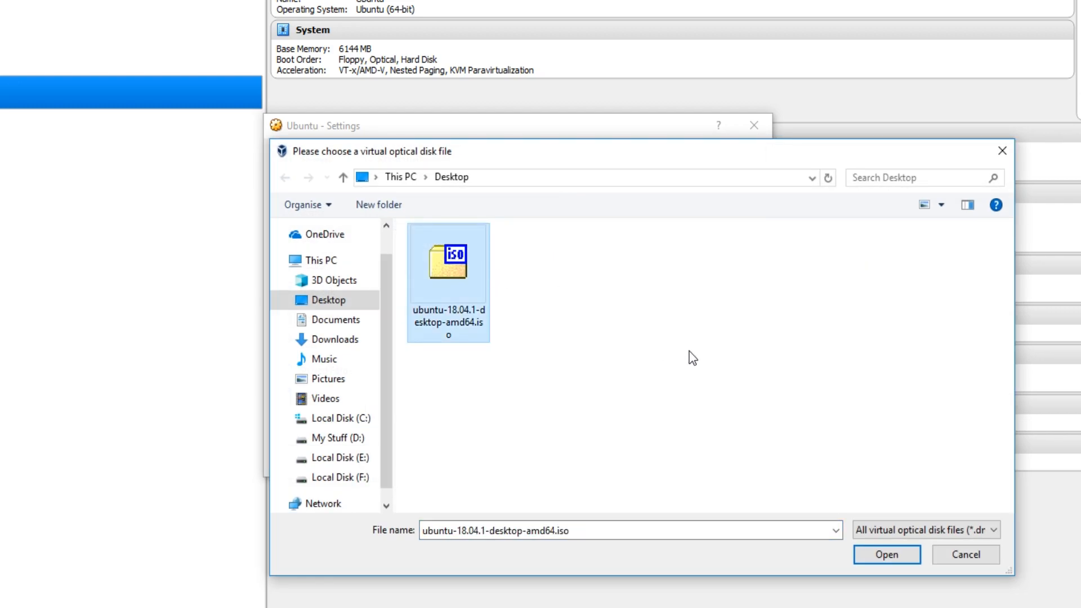
click(886, 554)
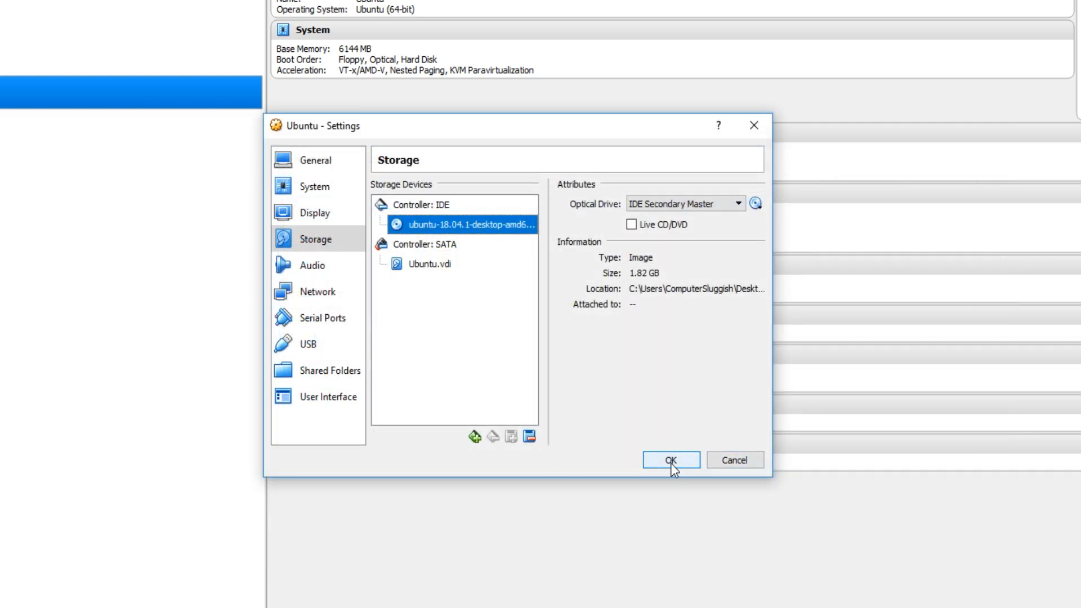
click(670, 459)
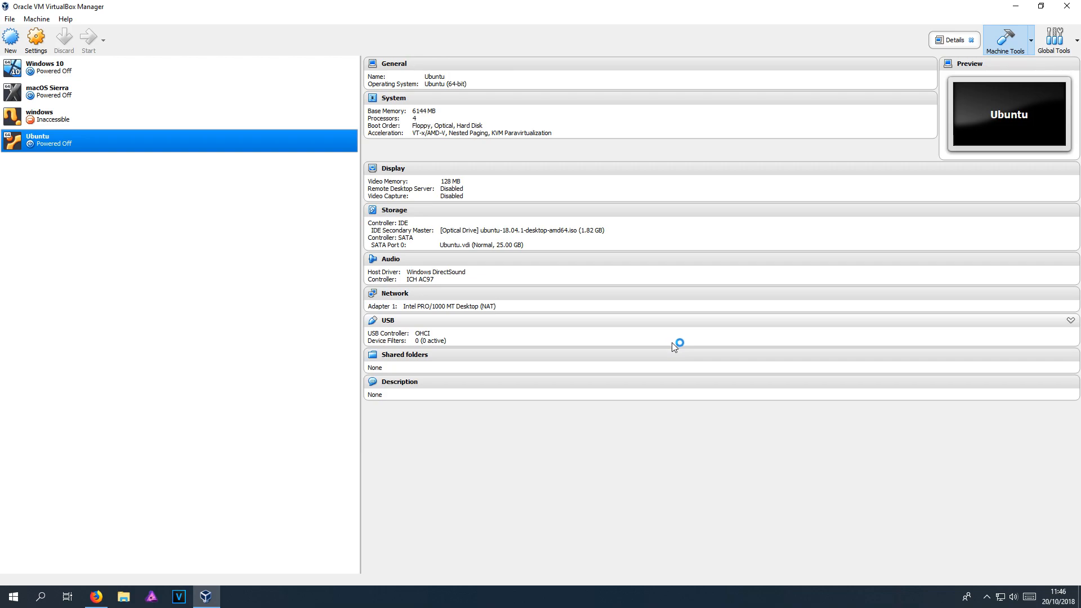
- Start the Ubuntu VM, choose Install Ubuntu and continue with the English (UK) keyboard layout
click(88, 39)
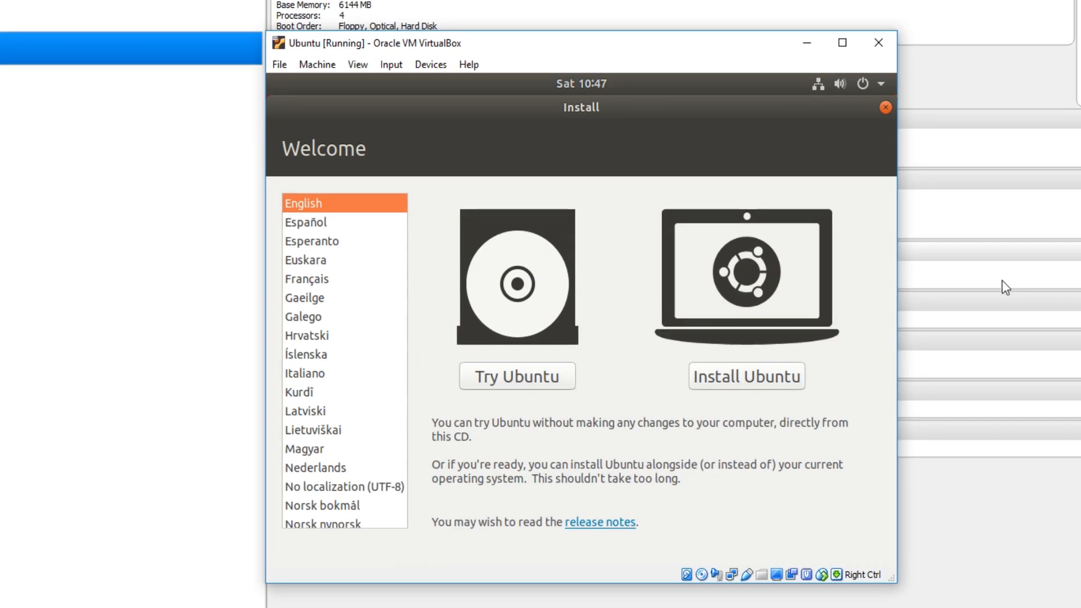
mouse_move(753, 389)
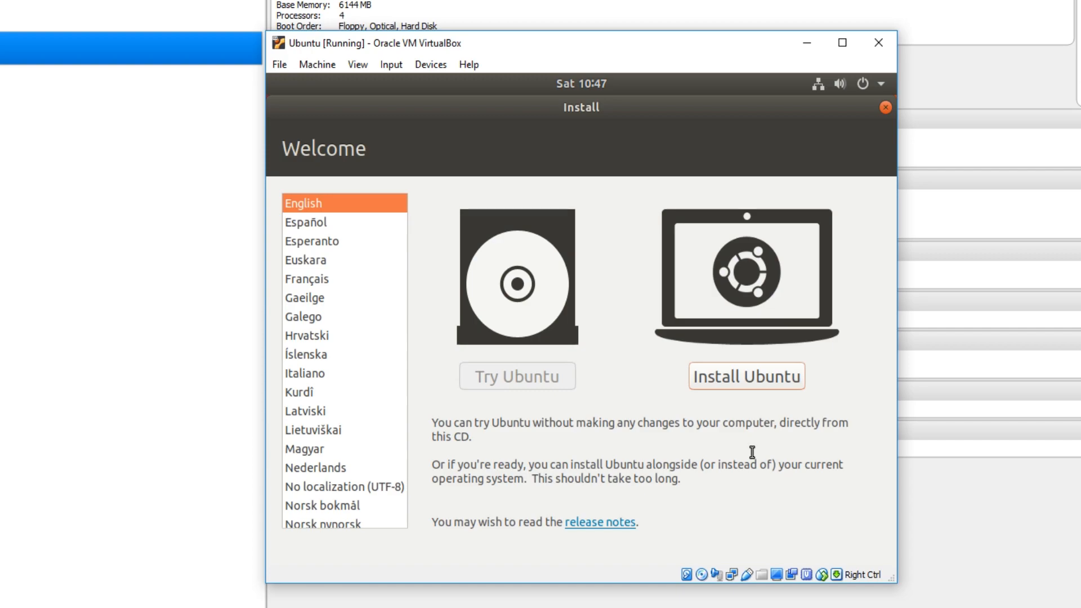
click(745, 376)
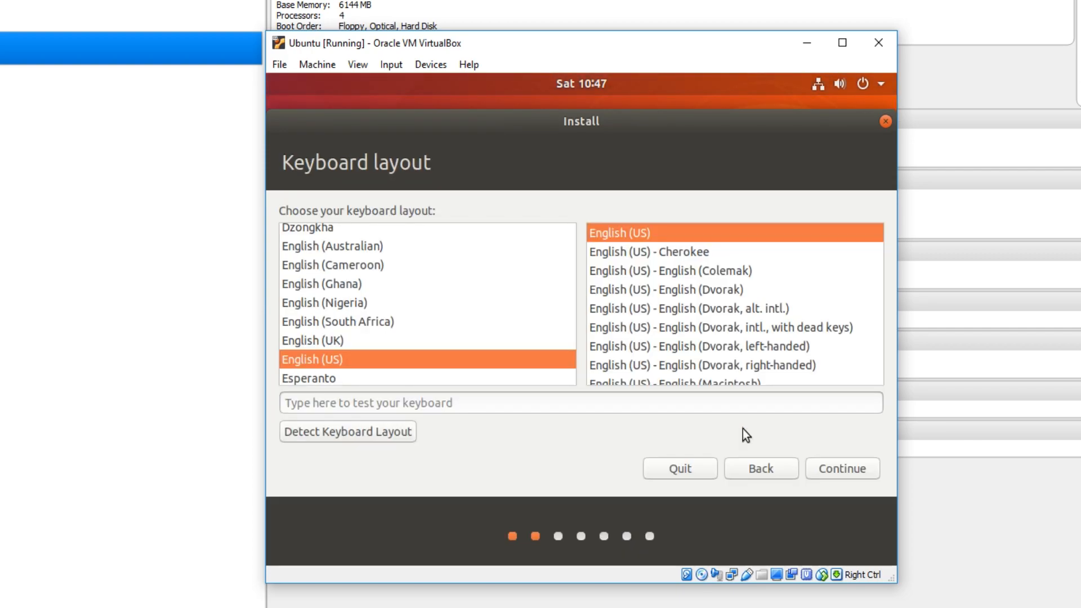
mouse_move(416, 353)
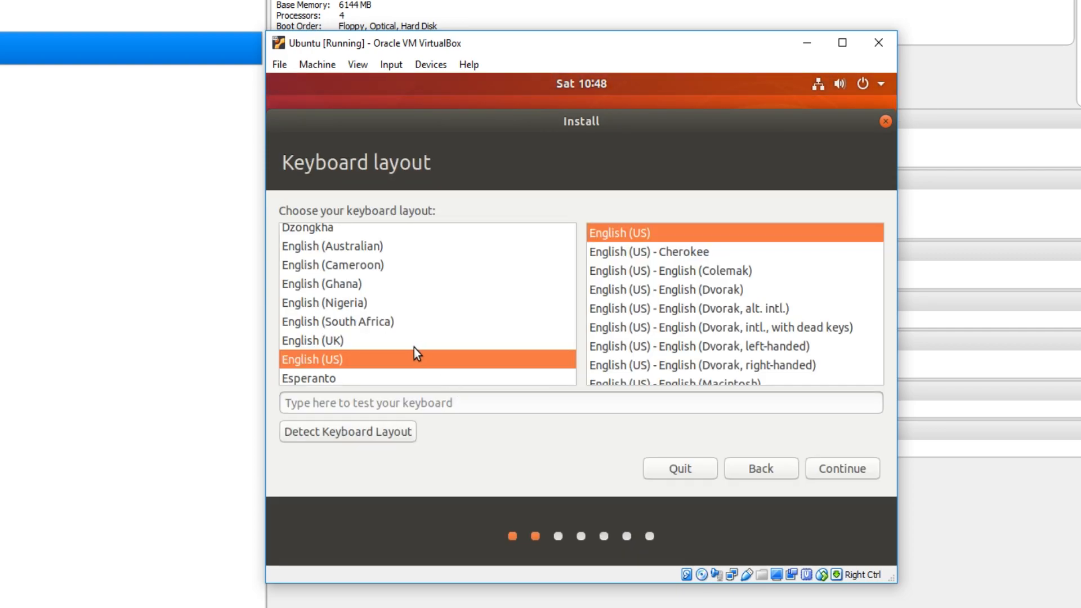
click(312, 340)
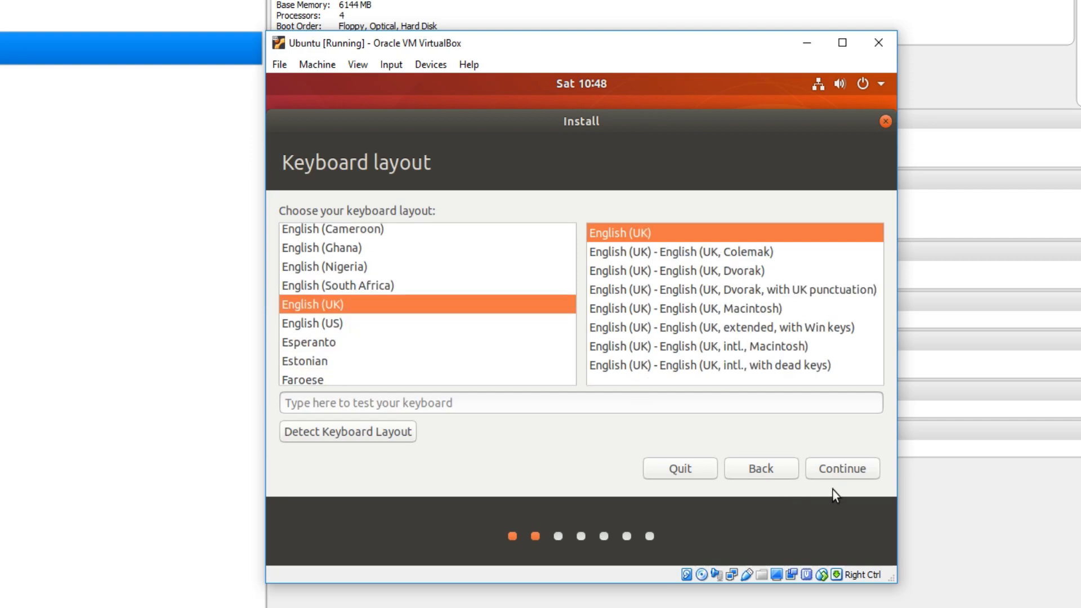
click(842, 468)
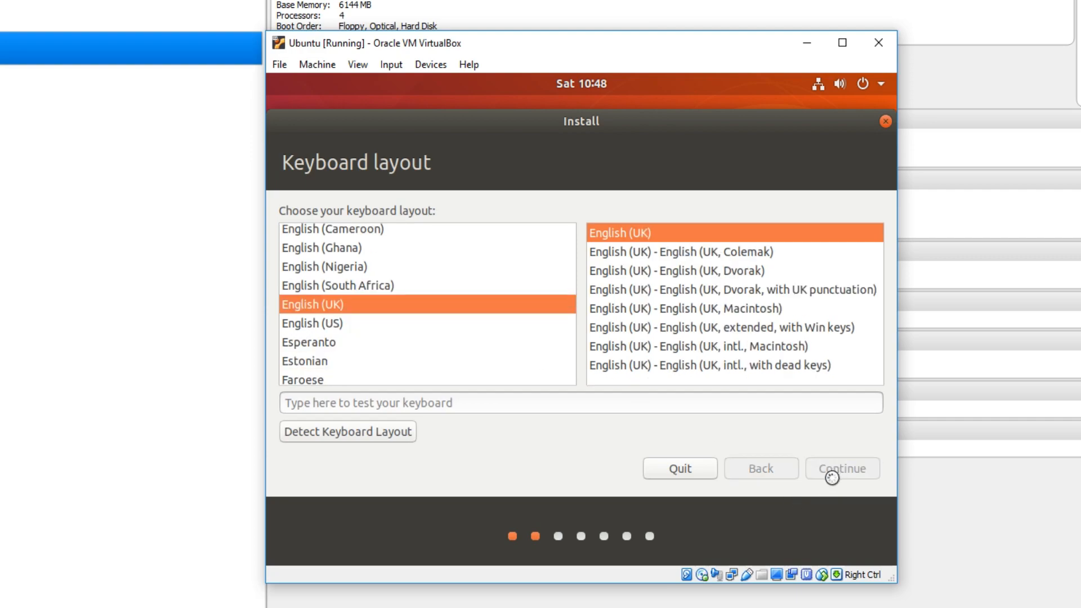
click(841, 469)
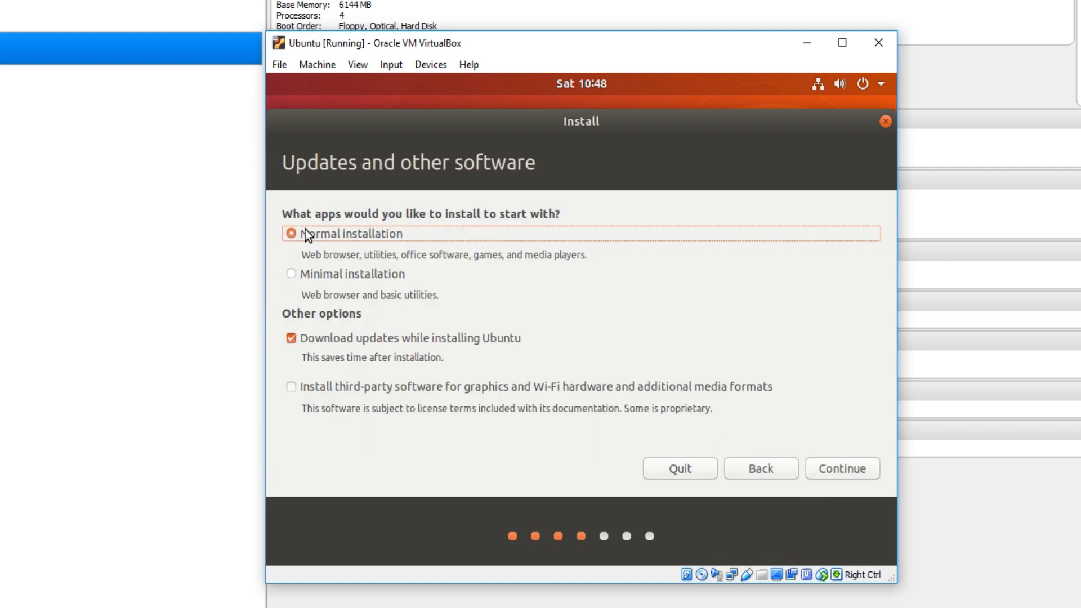
mouse_move(522, 241)
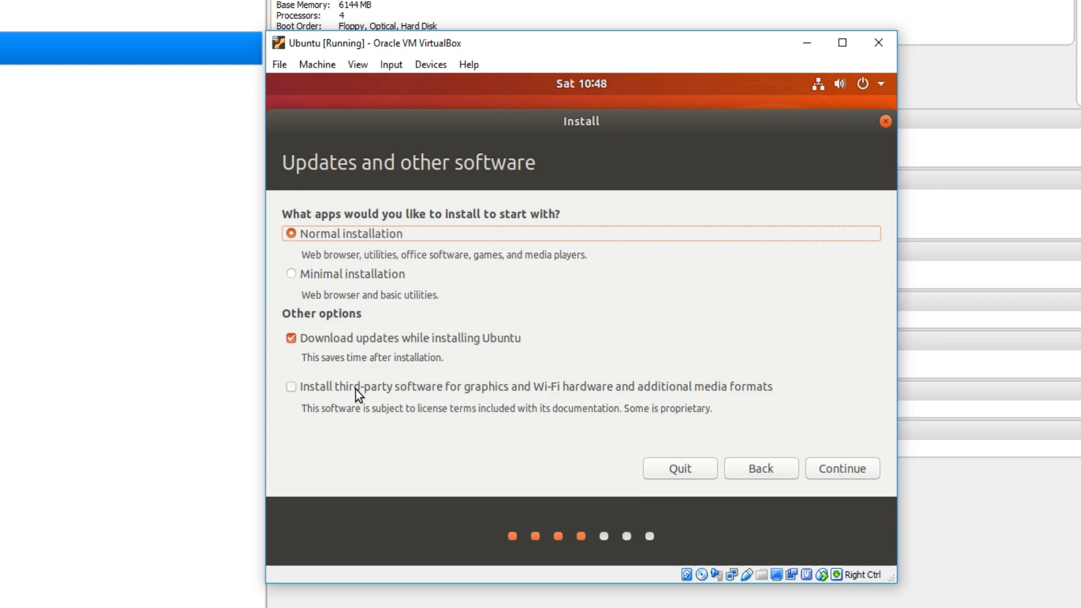
- Keep Normal installation, add third-party graphics, Wi-Fi and media software, and continue
click(290, 386)
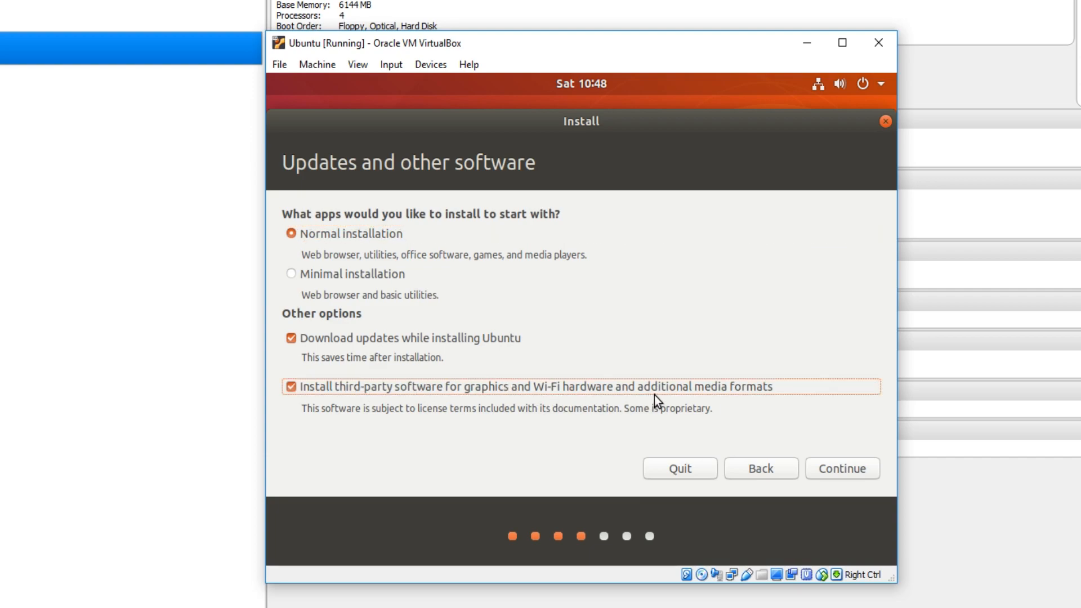
mouse_move(842, 475)
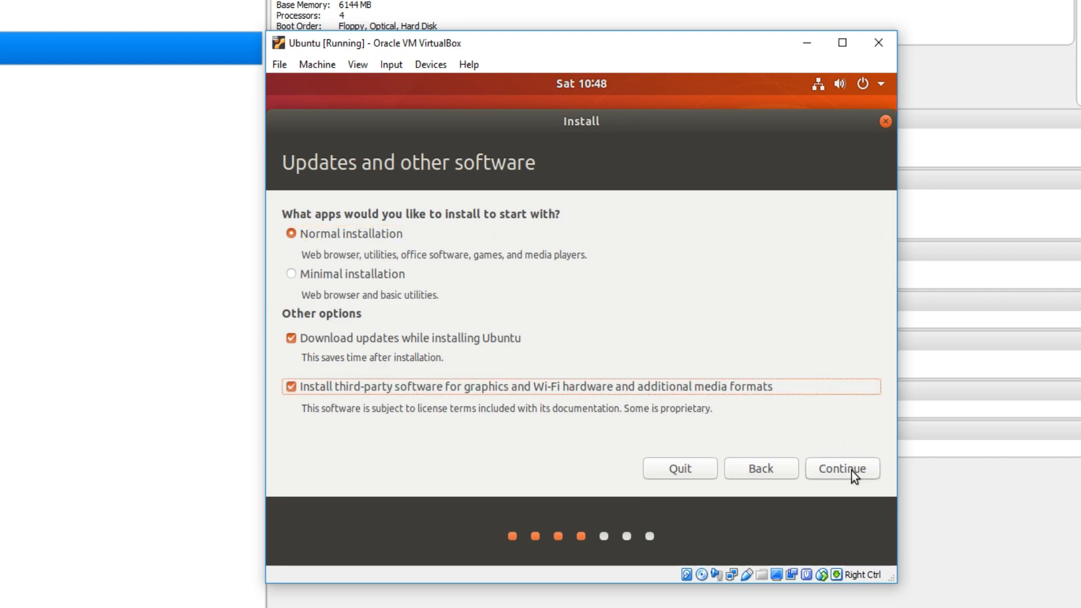
click(841, 469)
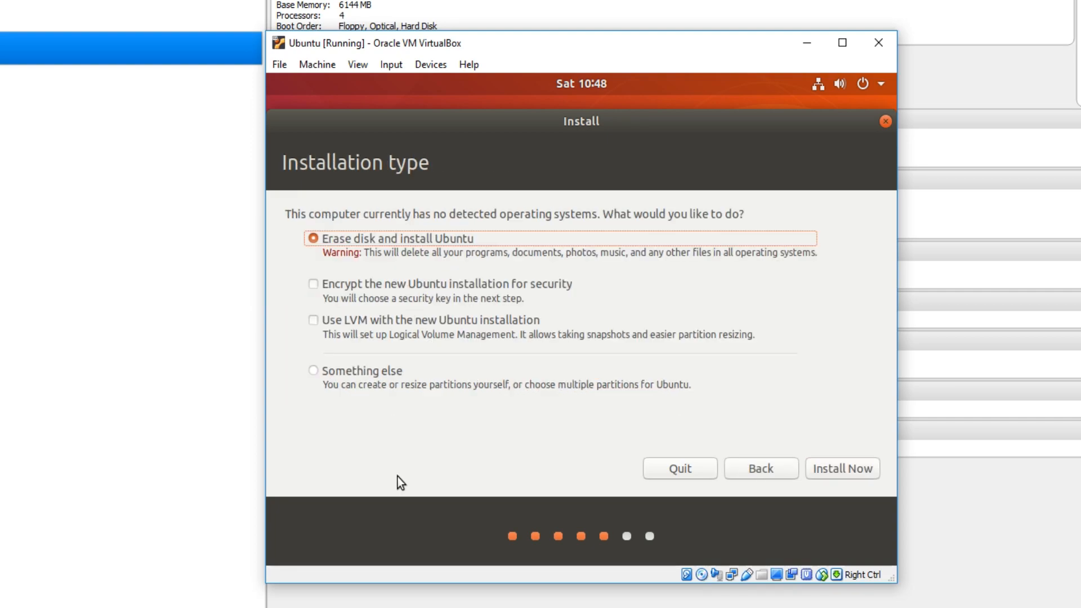
mouse_move(410, 247)
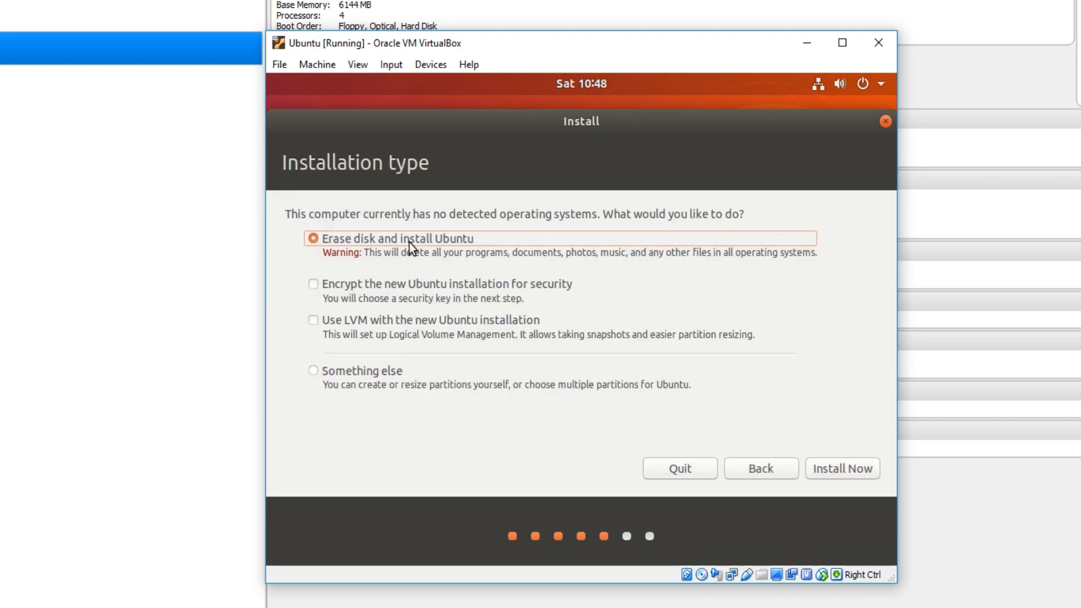
mouse_move(461, 247)
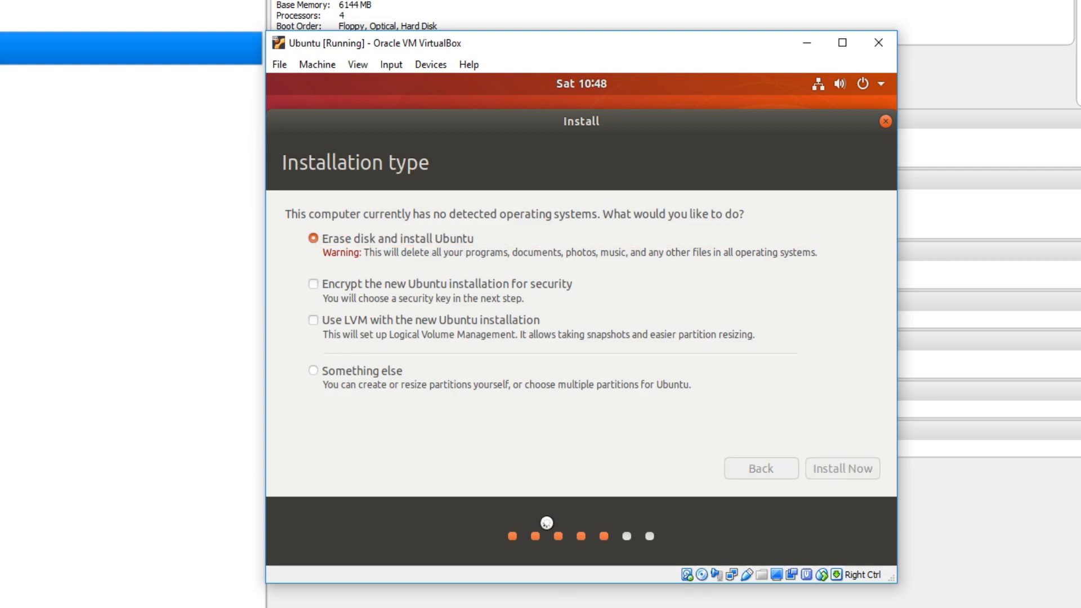
- Install with Erase disk, confirm writing the partition changes, and pick London as the time zone
click(842, 469)
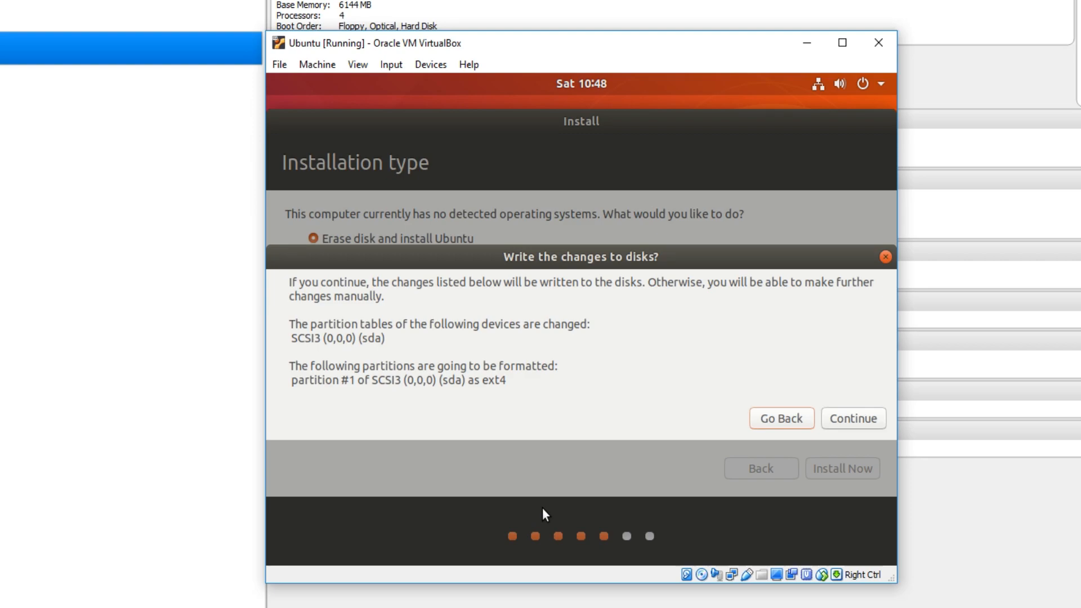
mouse_move(854, 419)
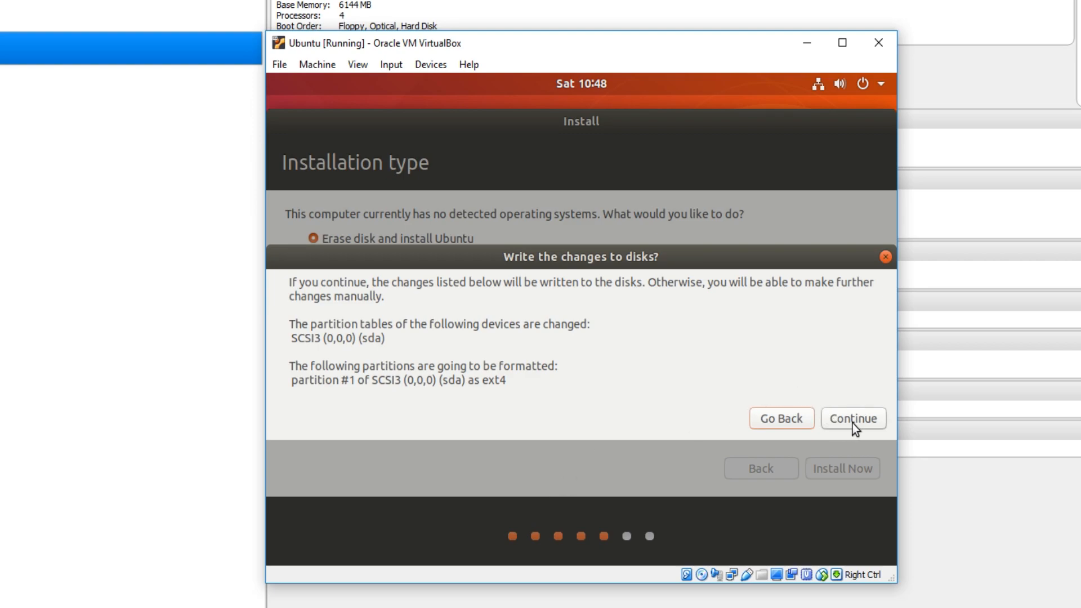
click(782, 418)
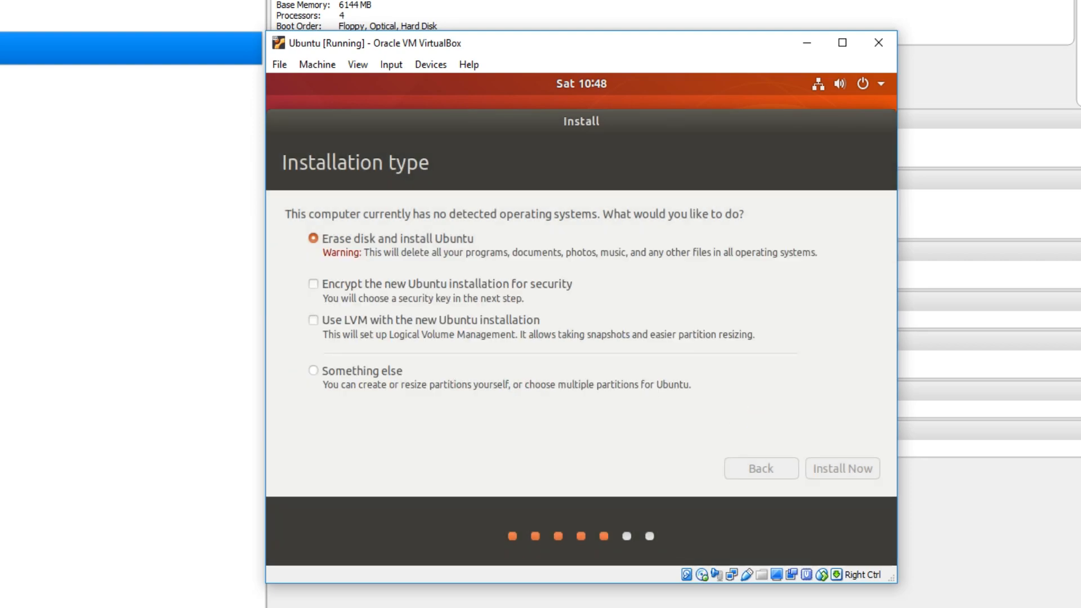
click(843, 468)
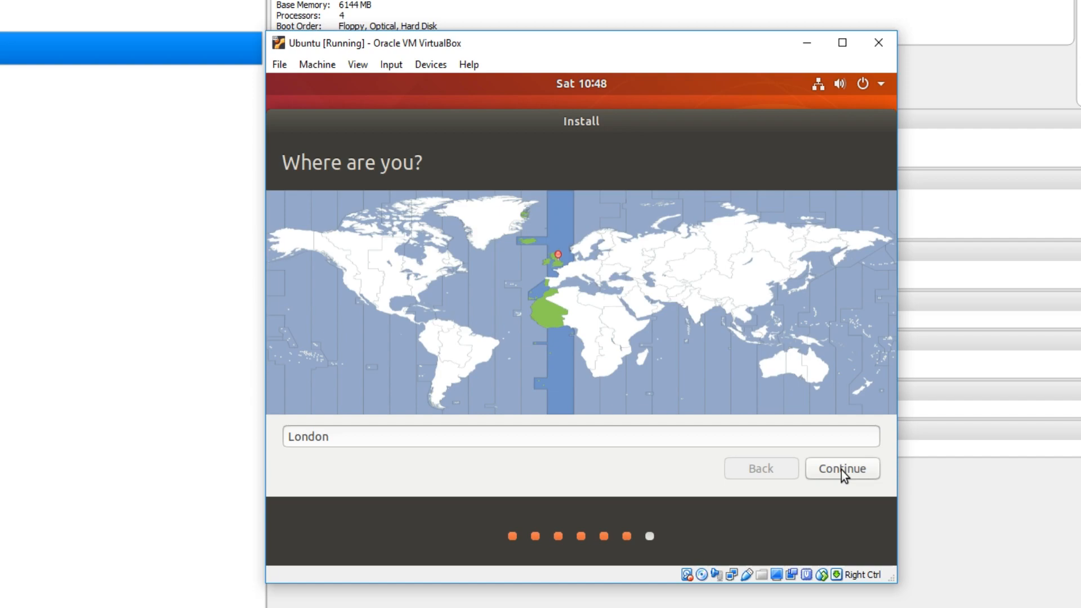
- Create the ComputerSluggish account with its password and automatic login, then let the installation run
click(841, 468)
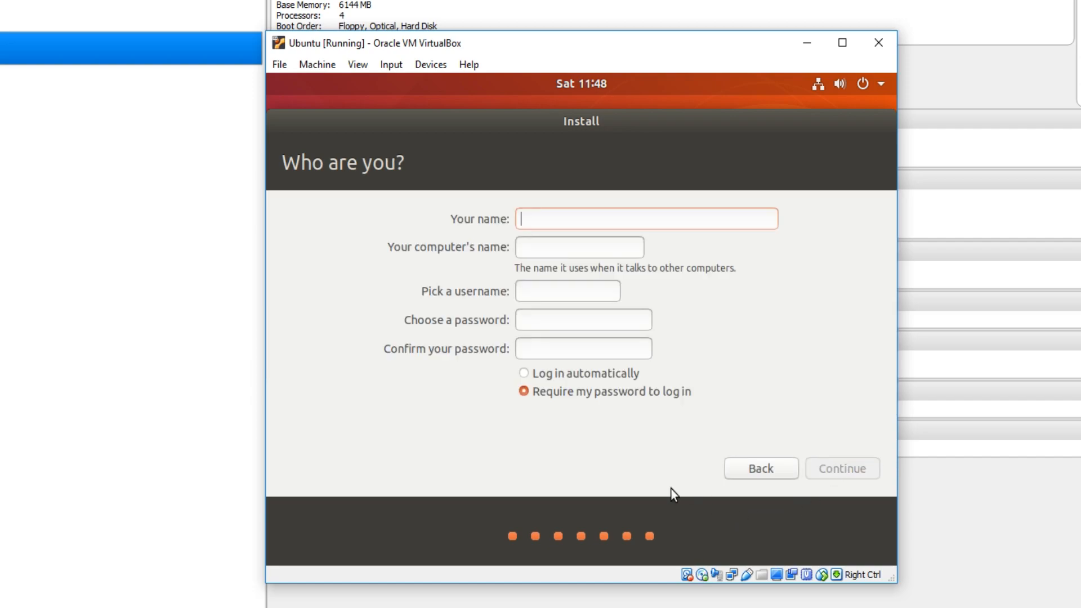
mouse_move(669, 505)
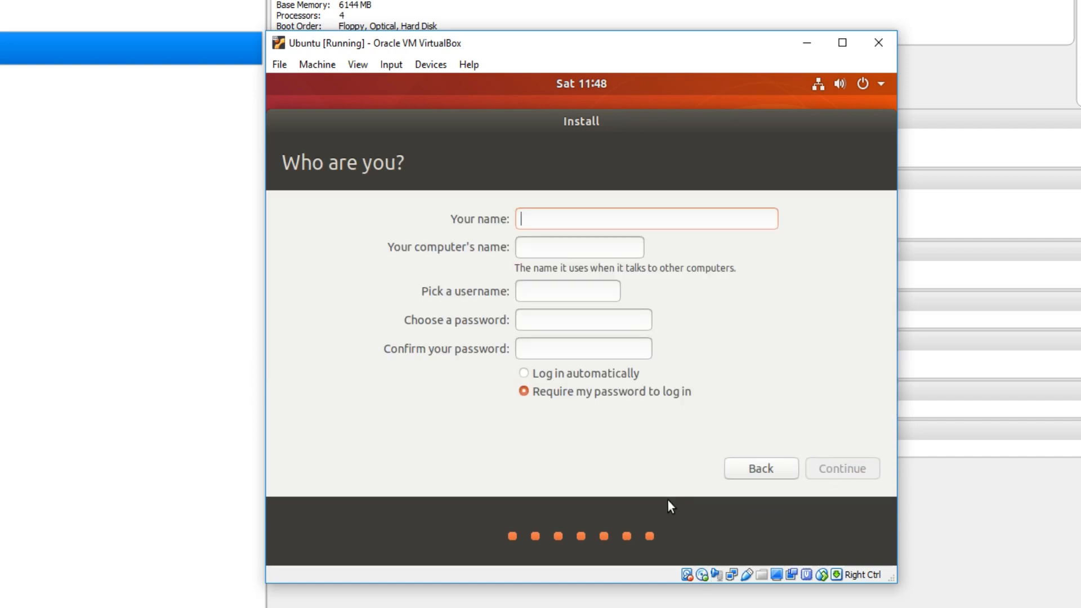
text(ComputerSluggi)
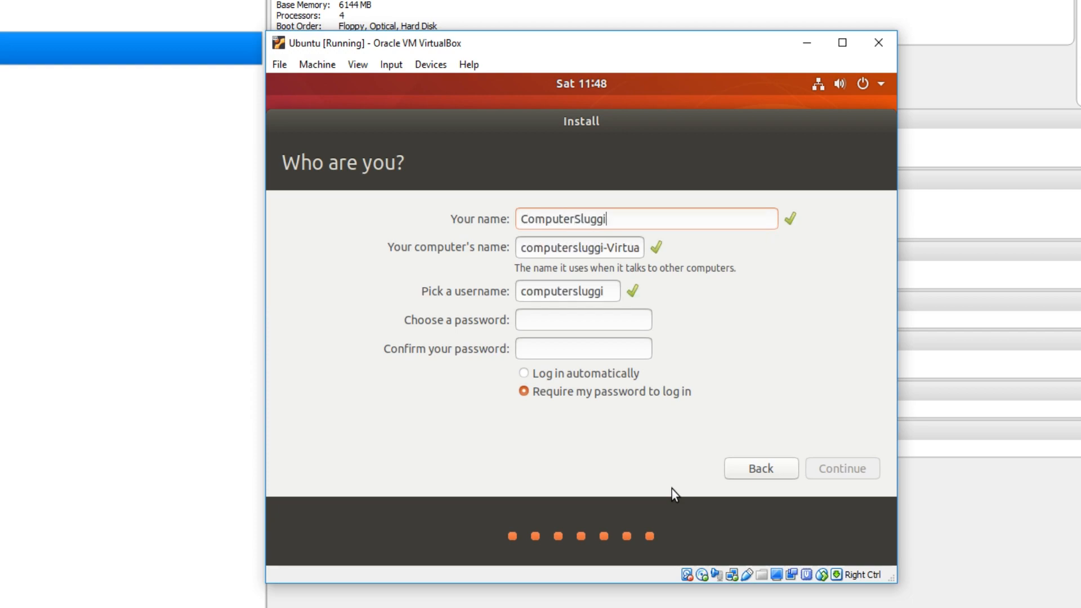
text(sh)
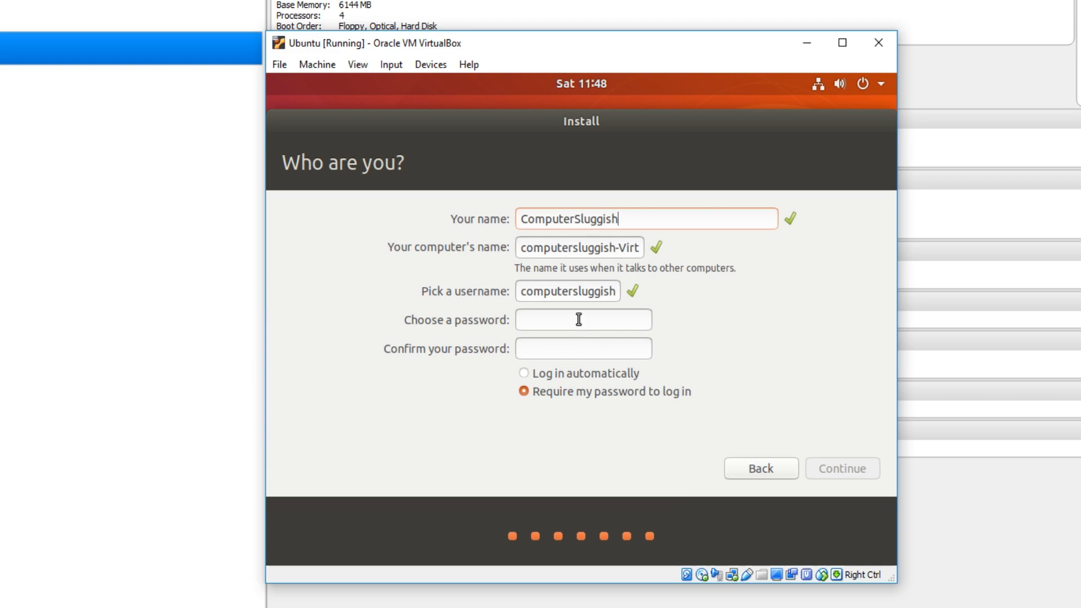
text(••)
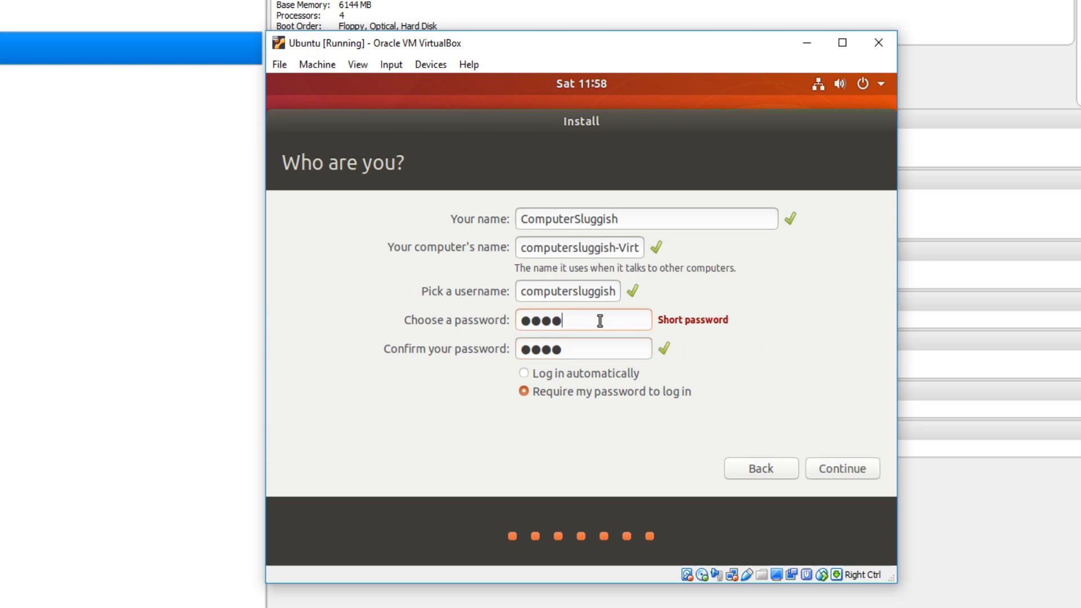
mouse_move(866, 376)
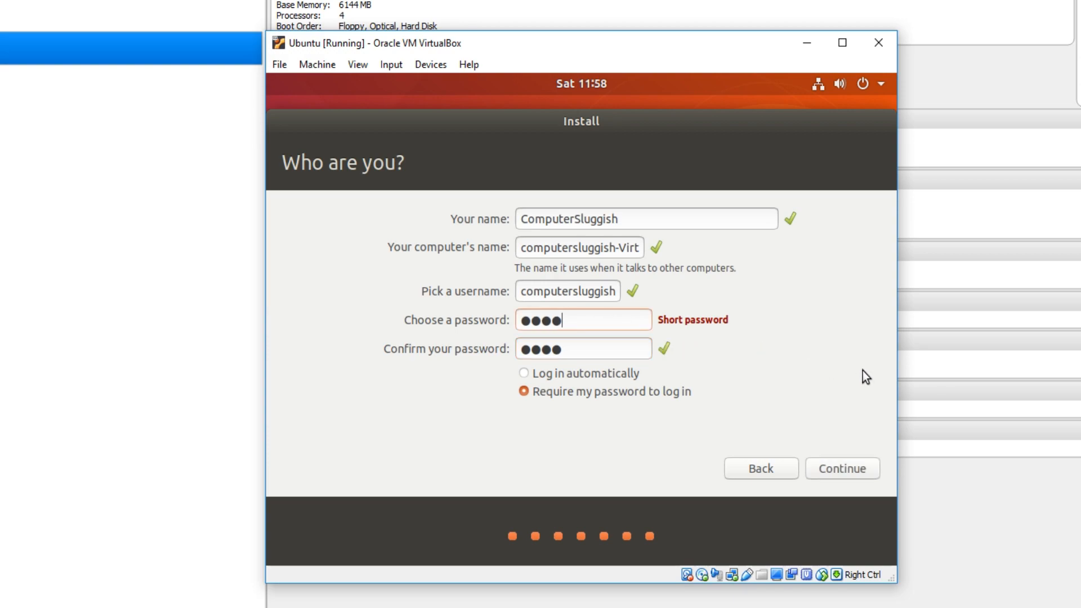
mouse_move(755, 367)
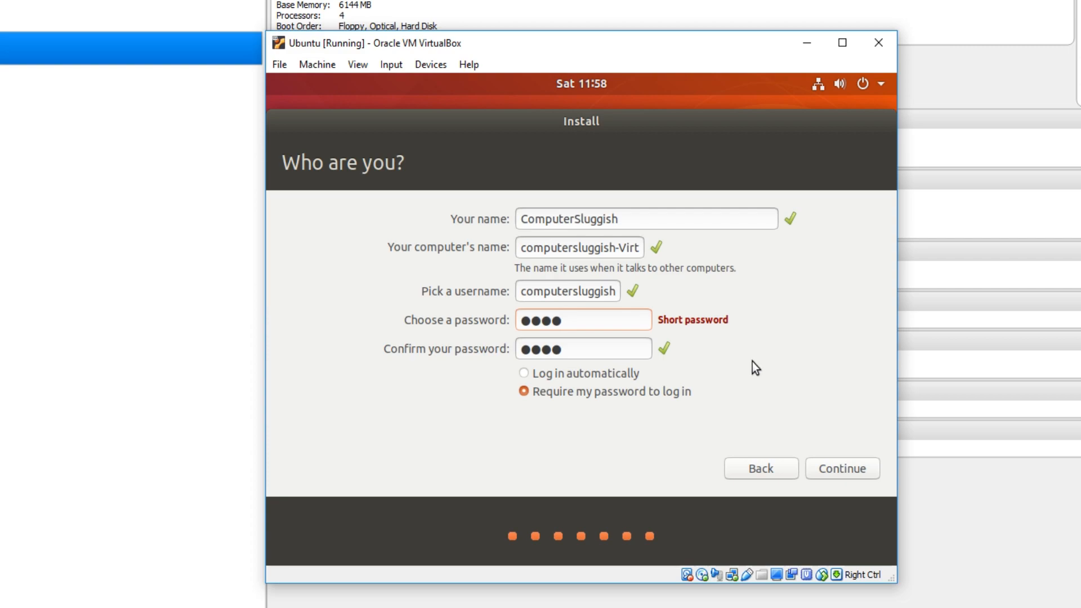
click(523, 372)
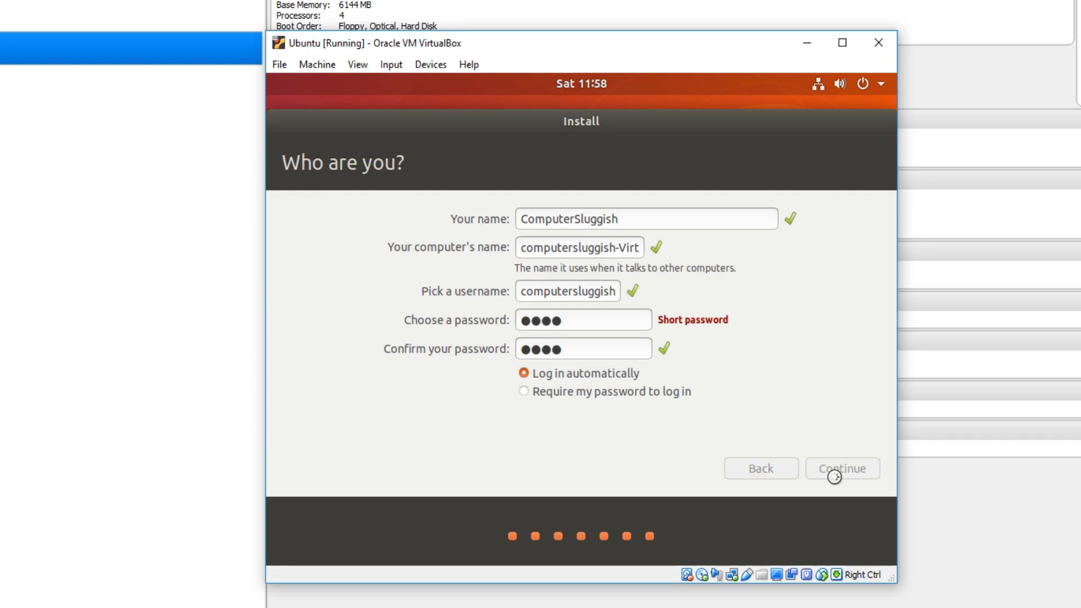
click(841, 468)
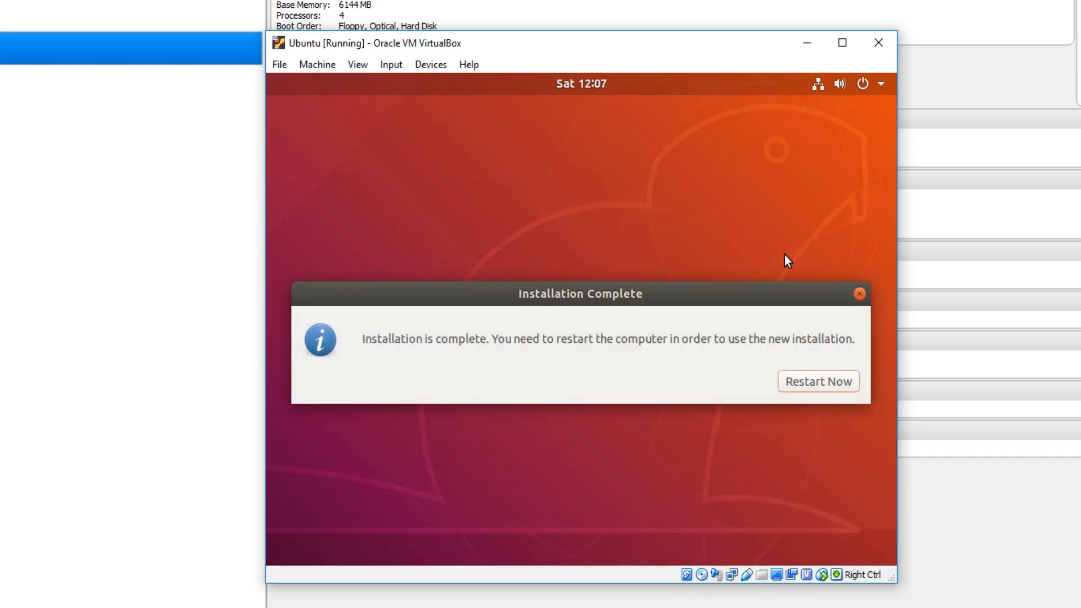
mouse_move(820, 420)
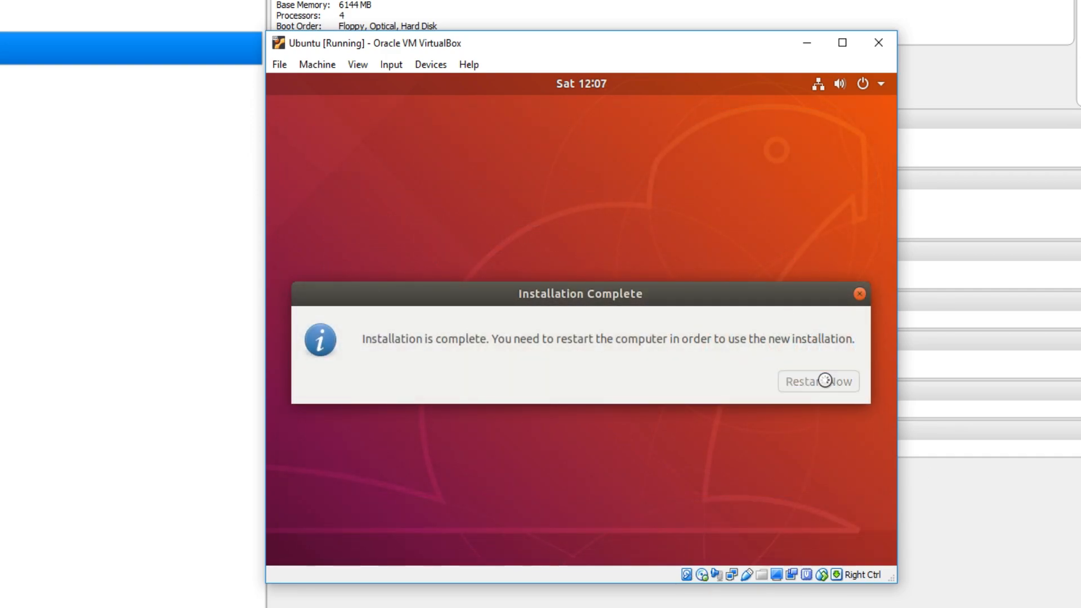
- Choose Restart Now in the Installation Complete dialog
click(817, 382)
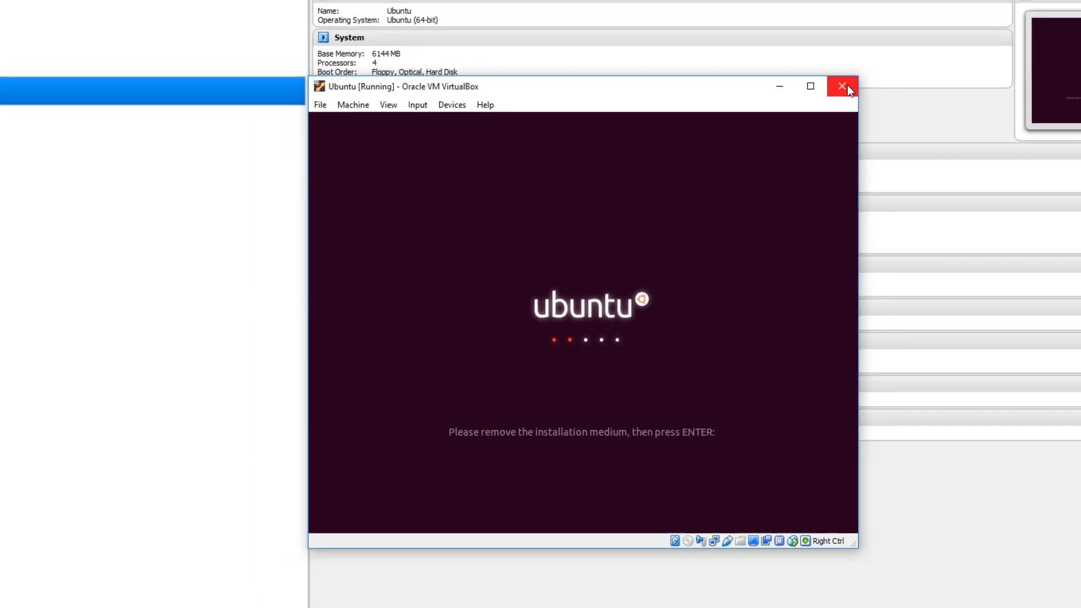
- Close the VM window and power off the machine via the Close Virtual Machine dialog
click(841, 87)
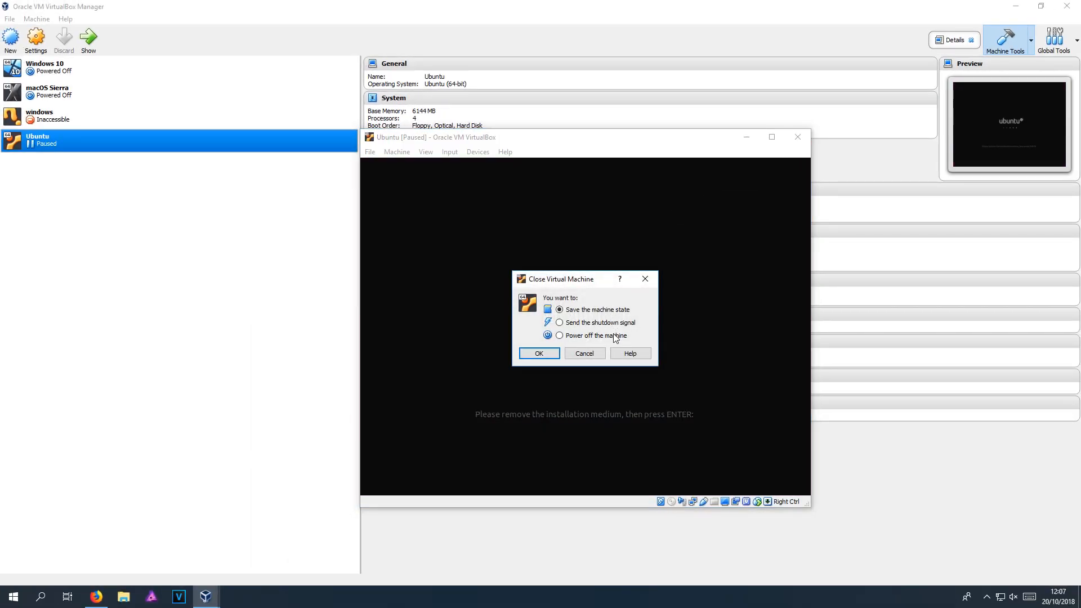
click(560, 335)
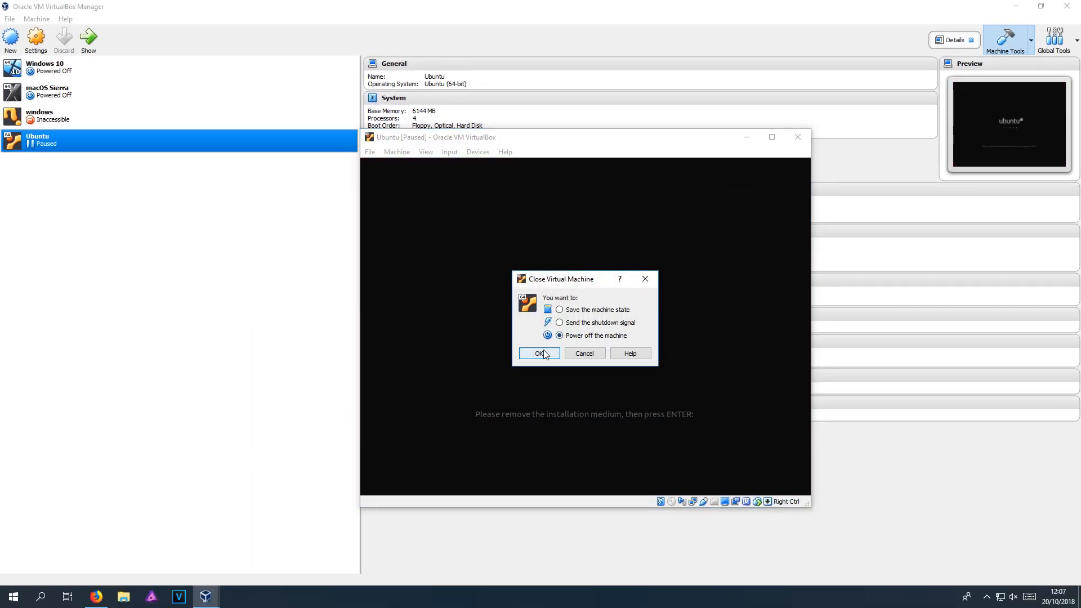
click(538, 352)
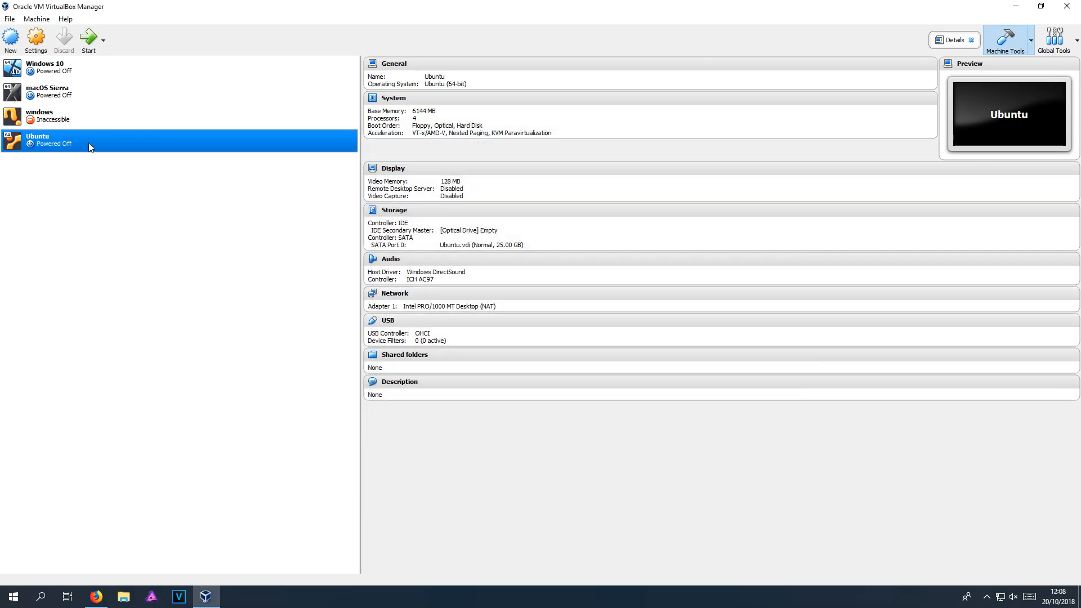
right_click(88, 142)
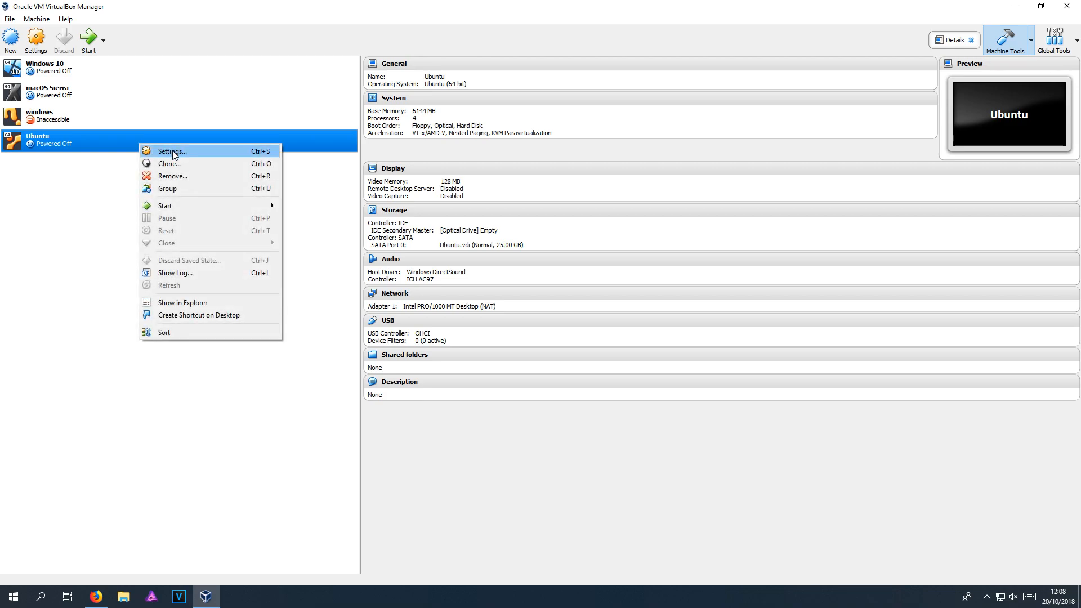
click(171, 151)
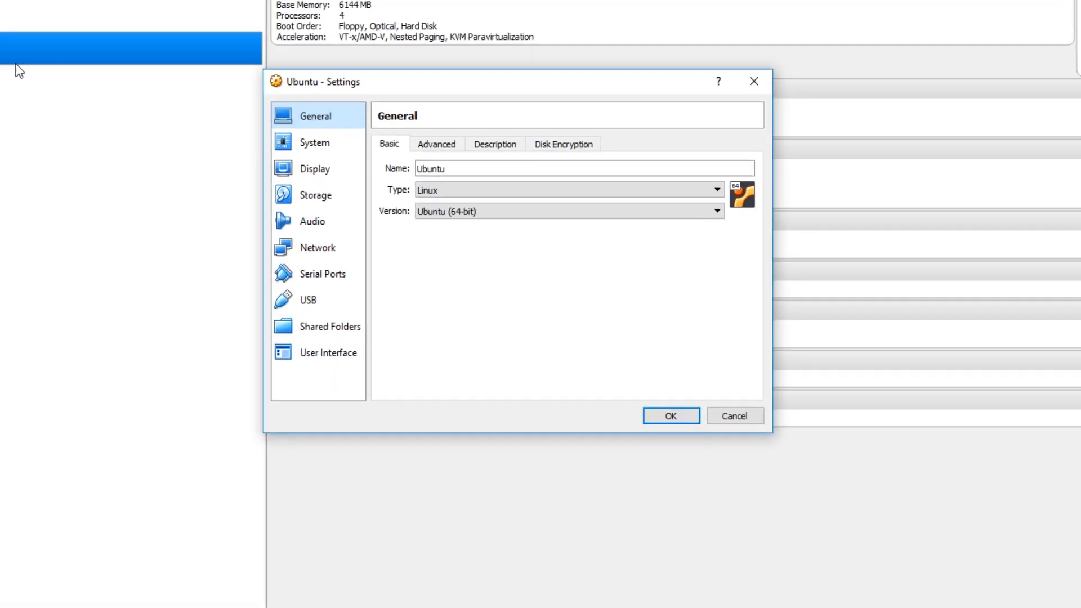
click(316, 195)
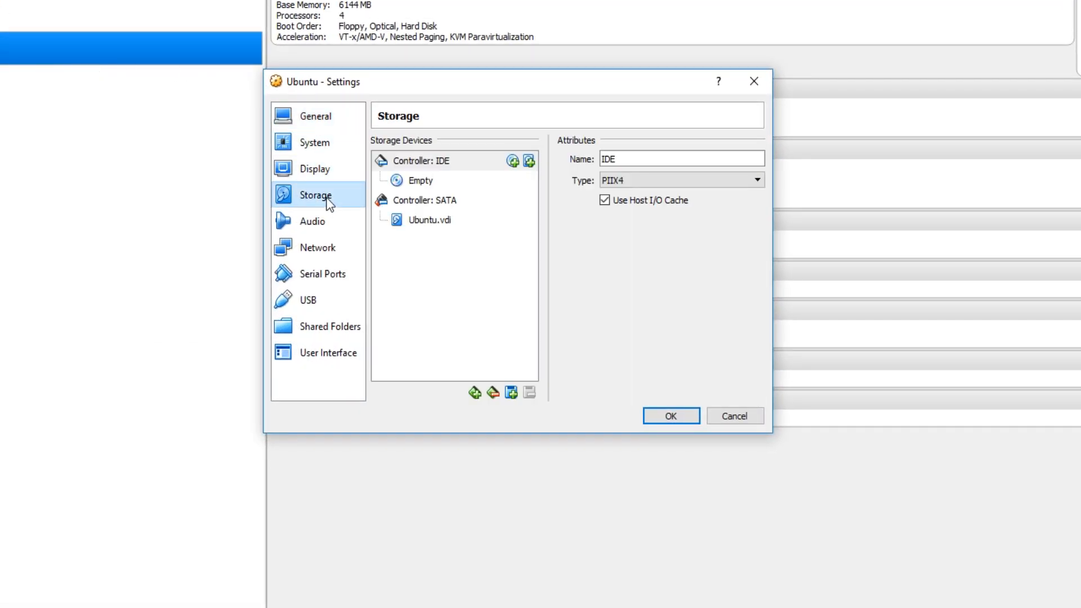
click(419, 180)
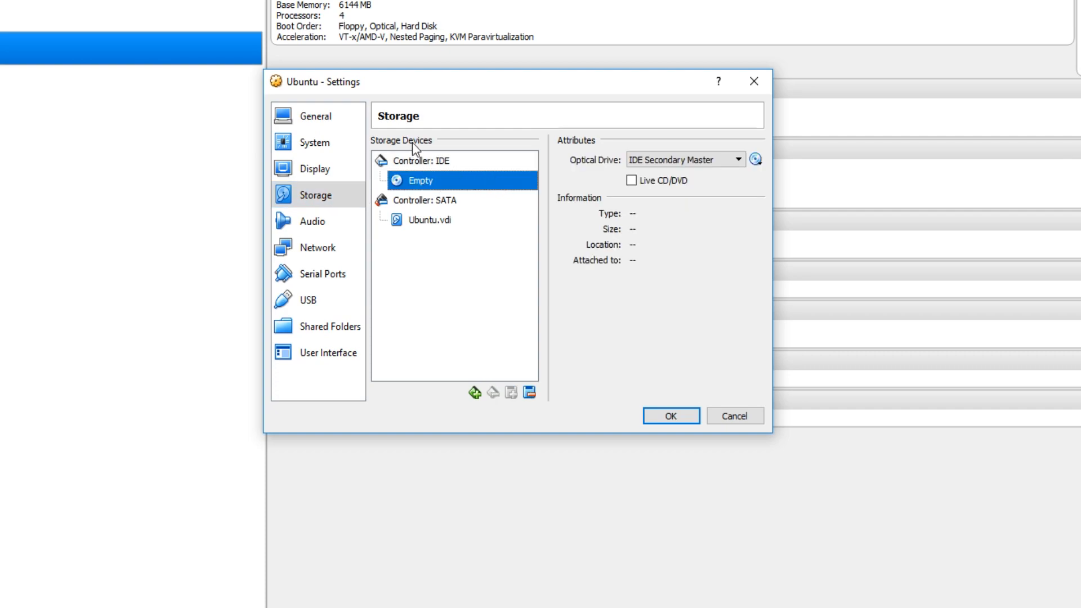
mouse_move(612, 139)
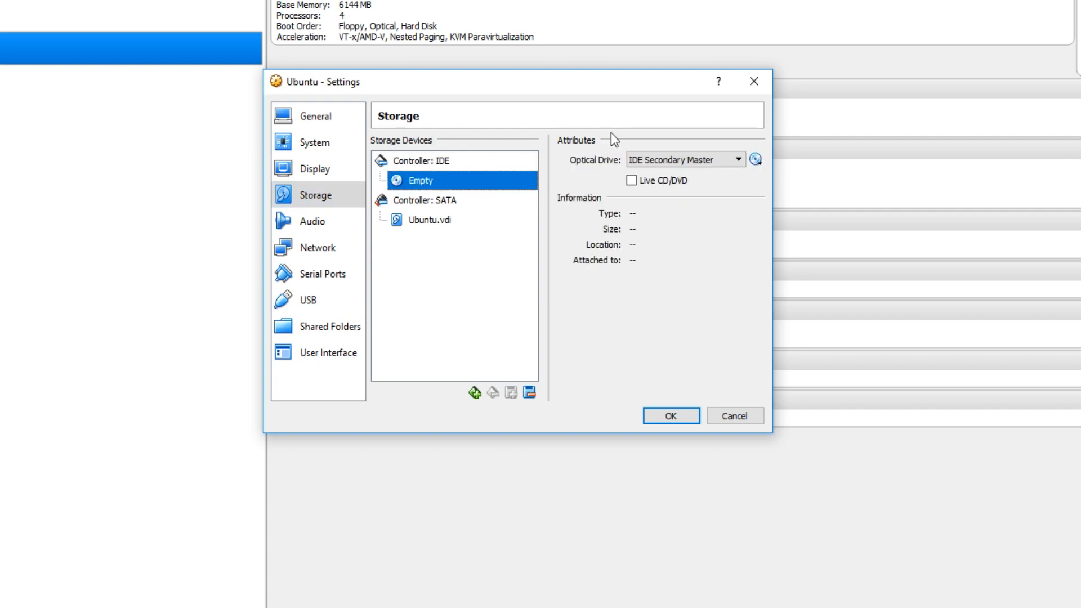
mouse_move(697, 387)
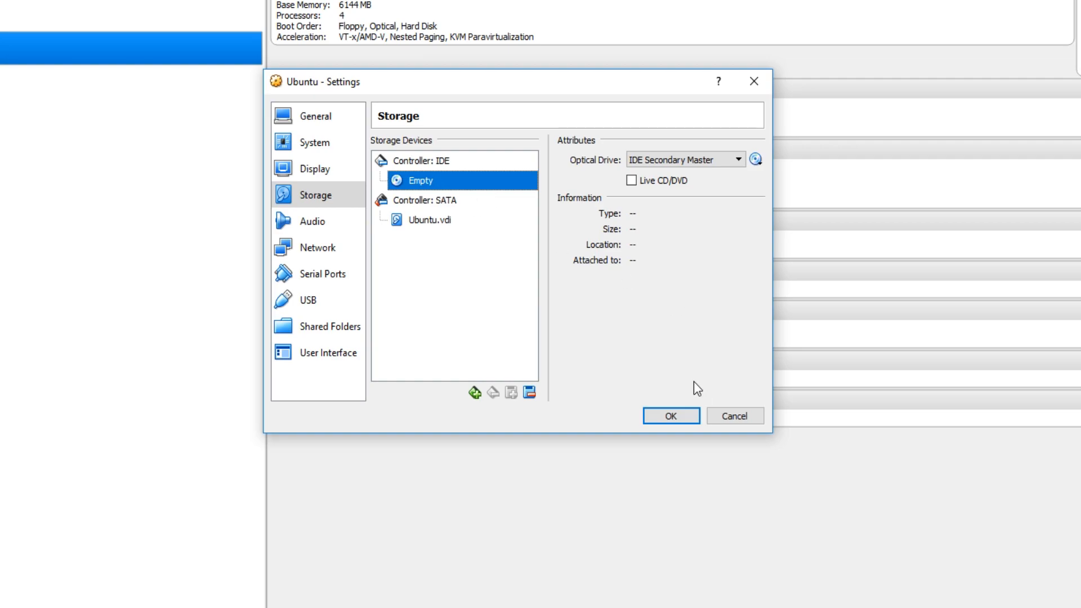
click(669, 415)
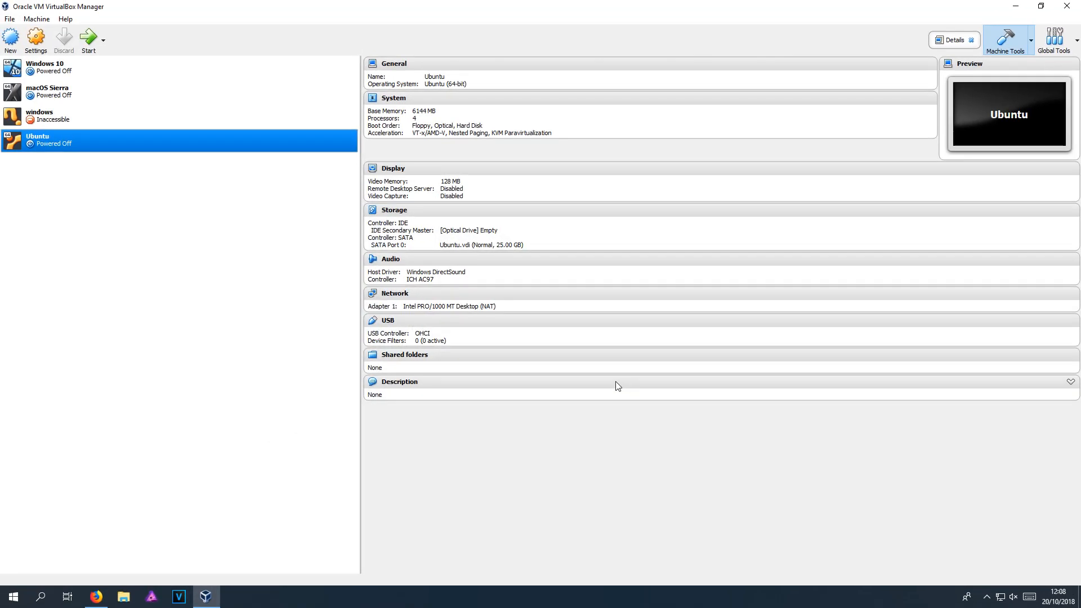
mouse_move(95, 137)
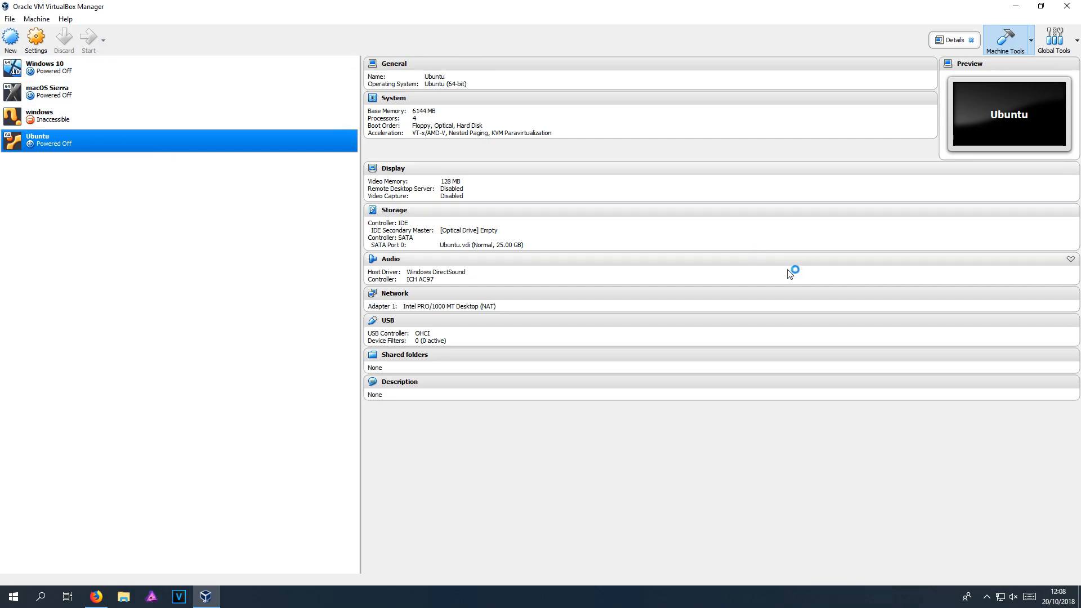
- Start the installed Ubuntu VM and move past the Welcome to Ubuntu what's new page
click(88, 39)
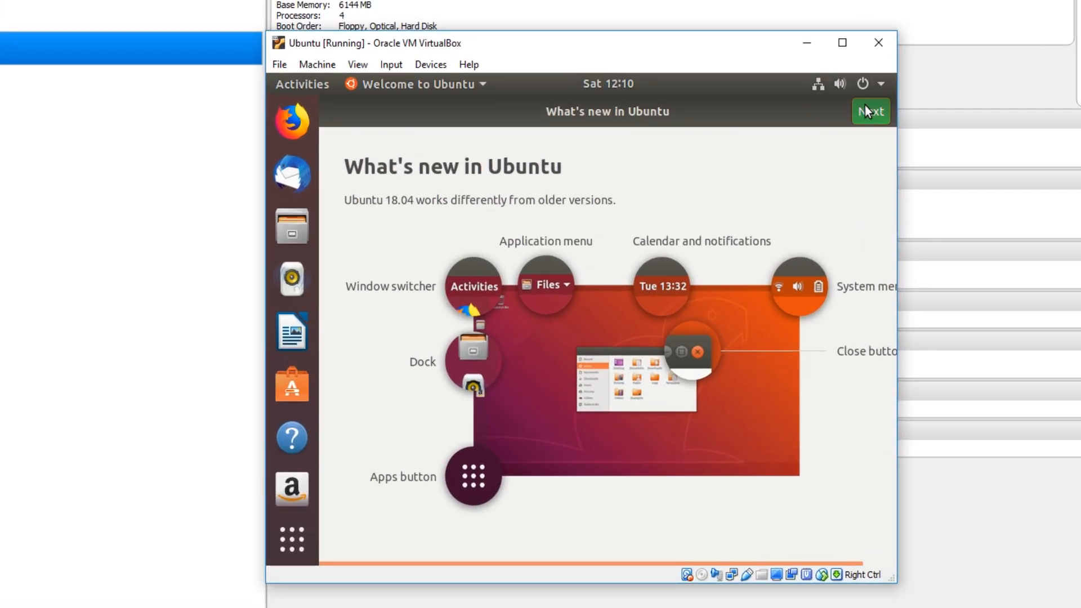
click(871, 111)
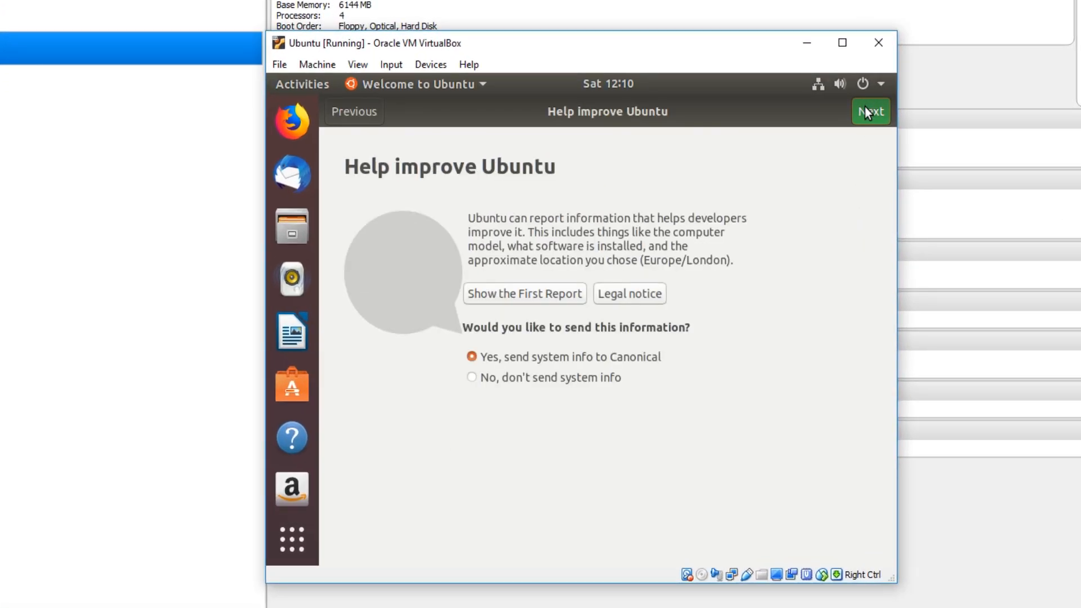
mouse_move(577, 386)
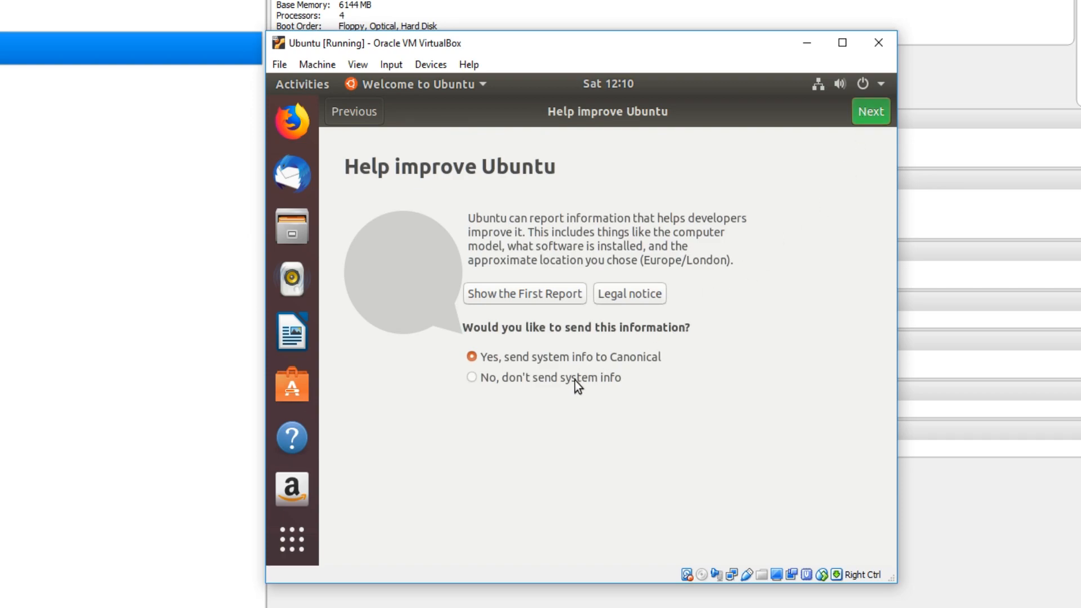
mouse_move(609, 403)
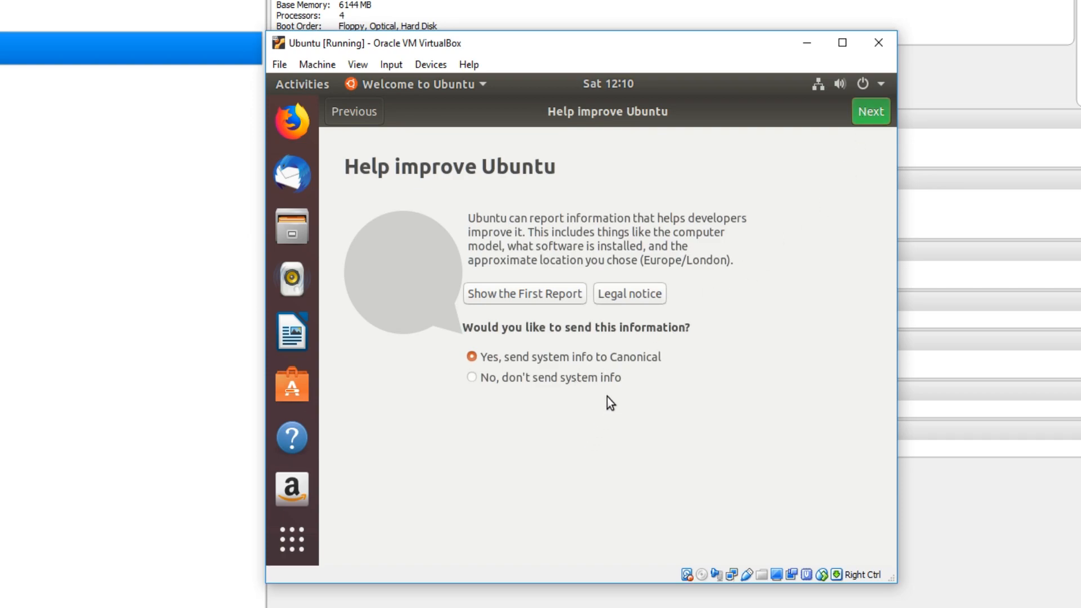